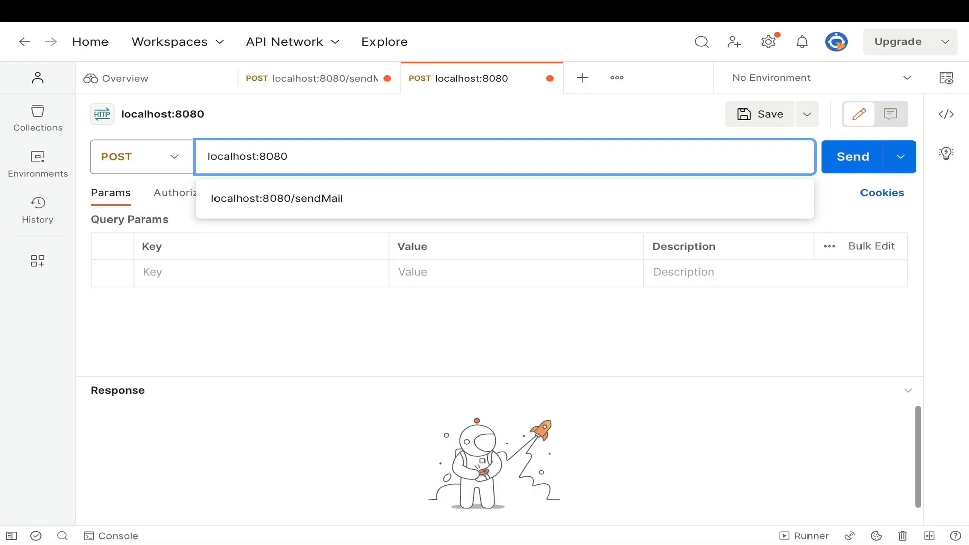
Attach SAM_5078.jpg from Downloads as the POST request's file.
{"action": "left_click", "coordinate": [276, 198]}
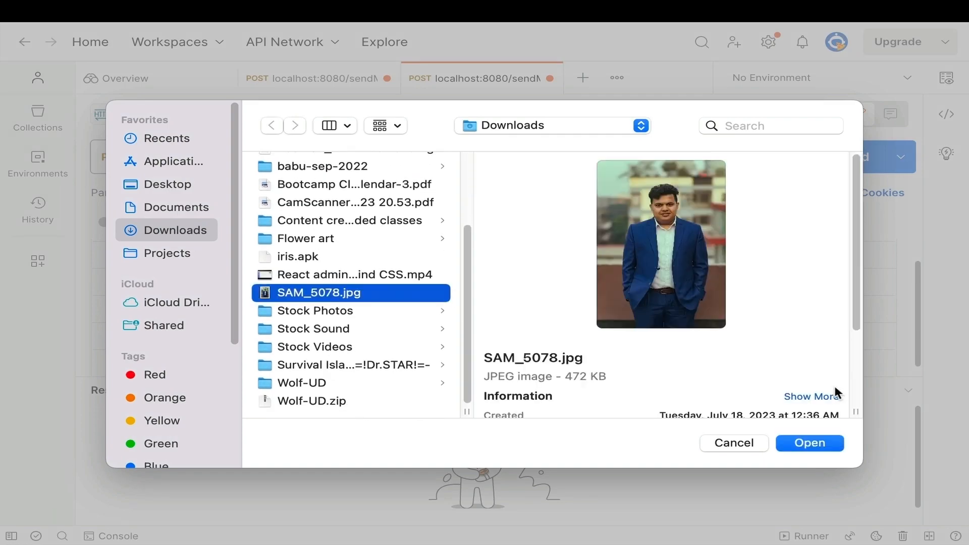
{"action": "left_click", "coordinate": [809, 443]}
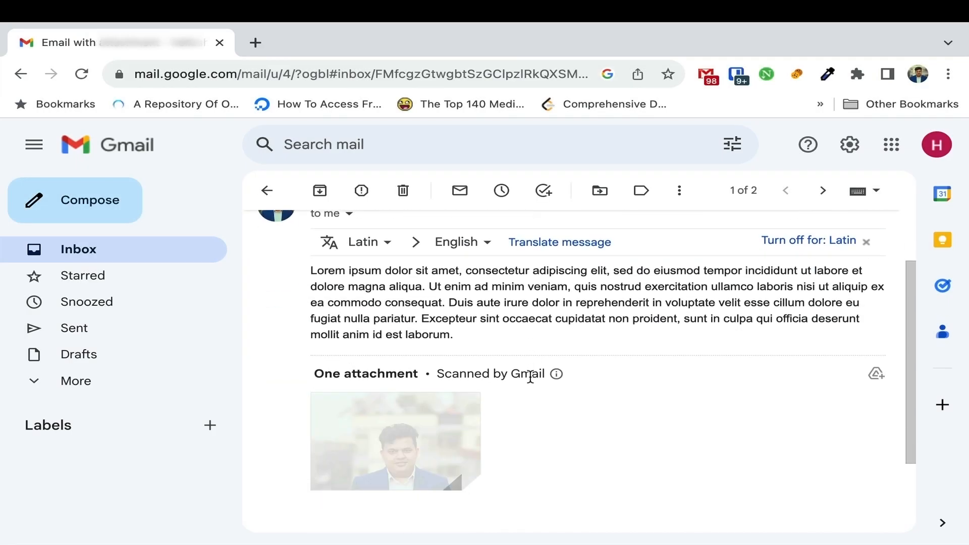
Open the received Gmail message showing the lorem ipsum text and image attachment.
{"action": "left_click", "coordinate": [395, 441]}
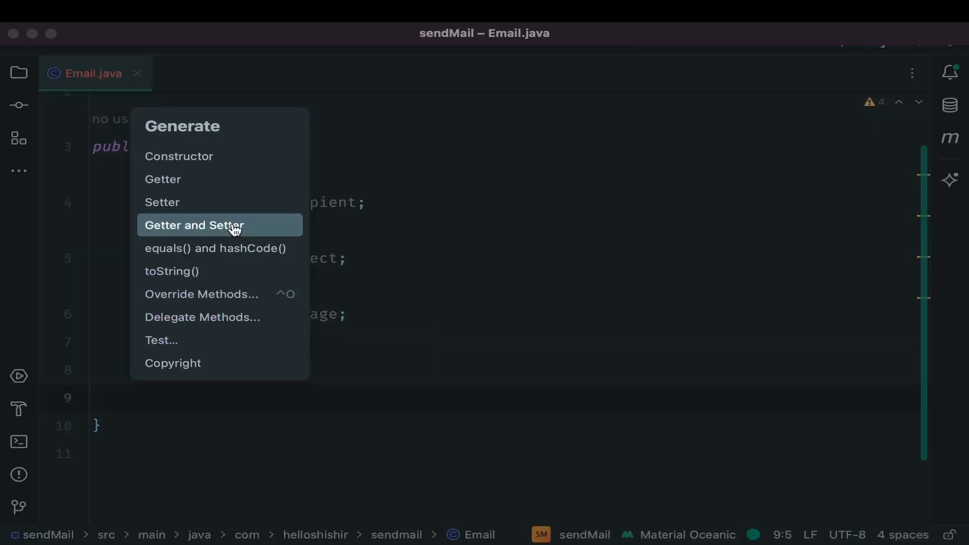
Generate getters and setters for the recipient, subject and message fields of Email.
{"action": "left_click", "coordinate": [194, 224]}
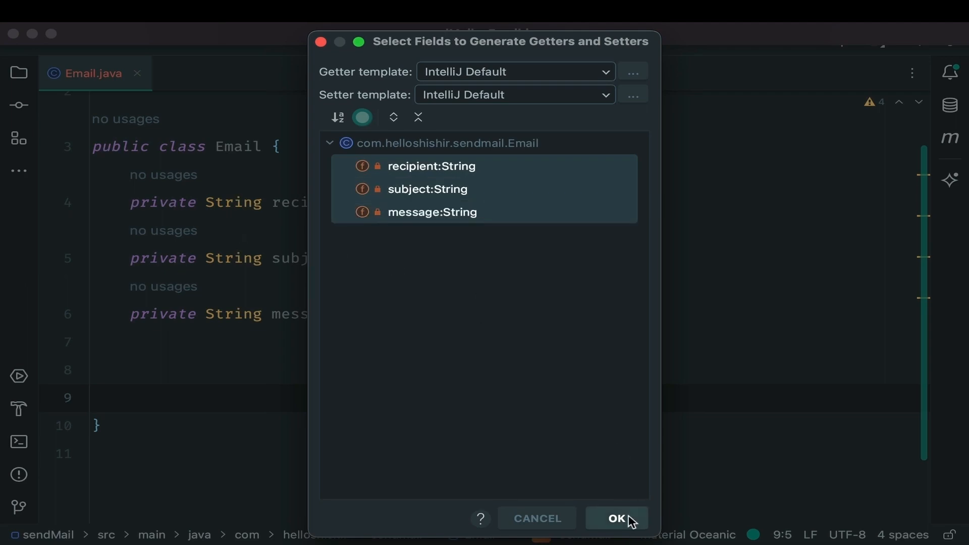
{"action": "left_click", "coordinate": [614, 519]}
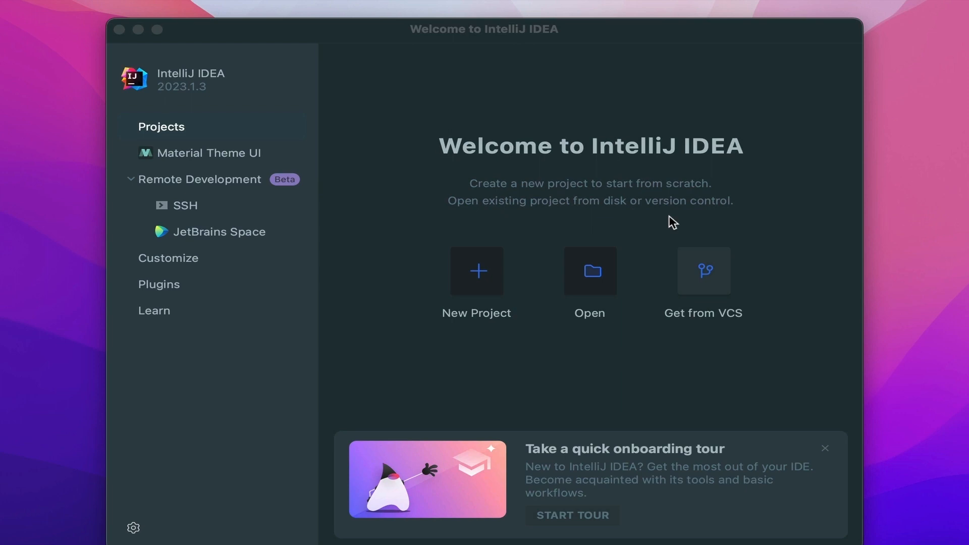
Name the new Spring Initializr project sendMail, using Maven and group com.helloshishir.
{"action": "left_click", "coordinate": [476, 270]}
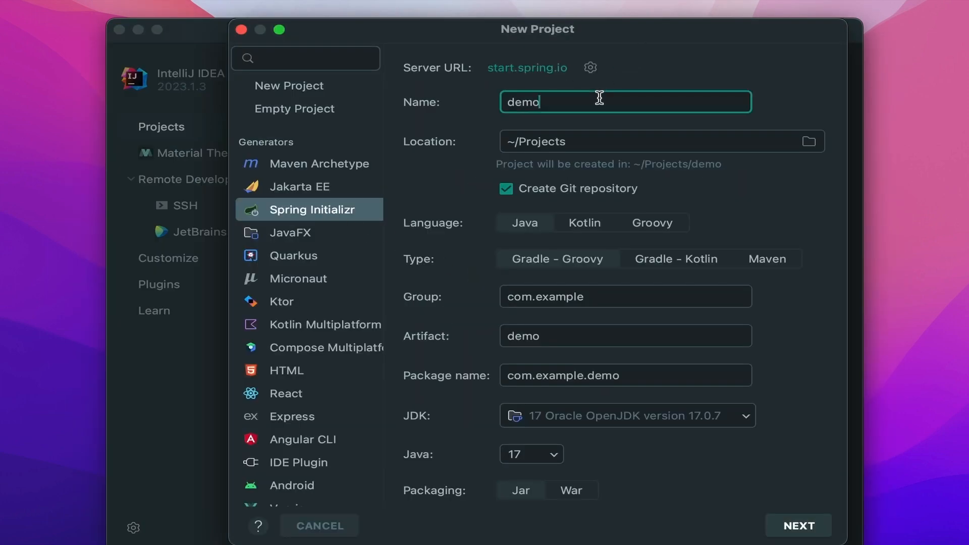
{"action": "type", "text": "se"}
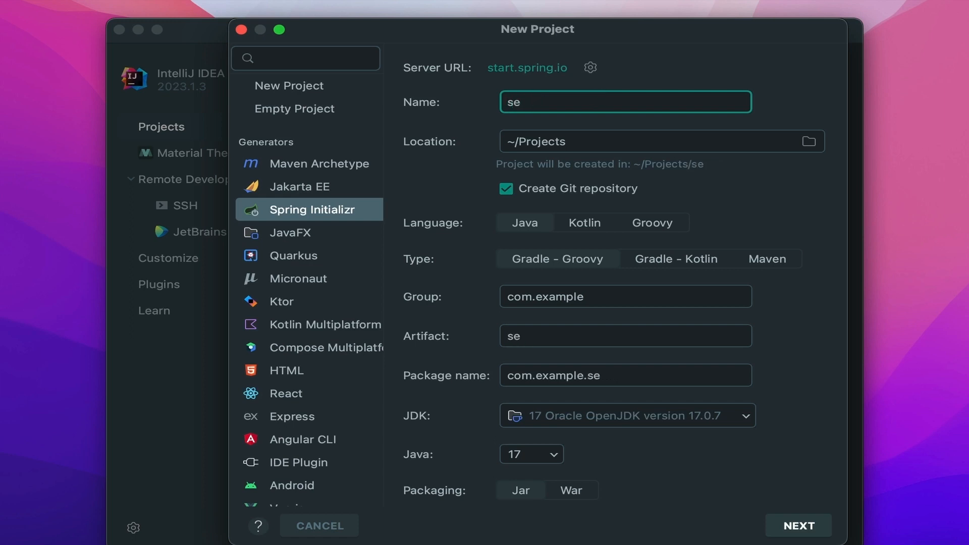
{"action": "type", "text": "ndMail"}
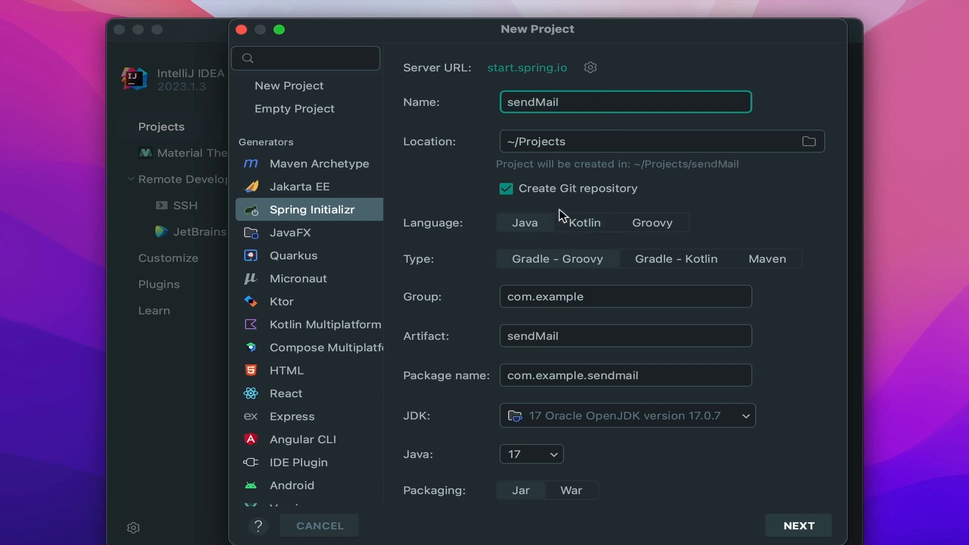
{"action": "left_click", "coordinate": [765, 259]}
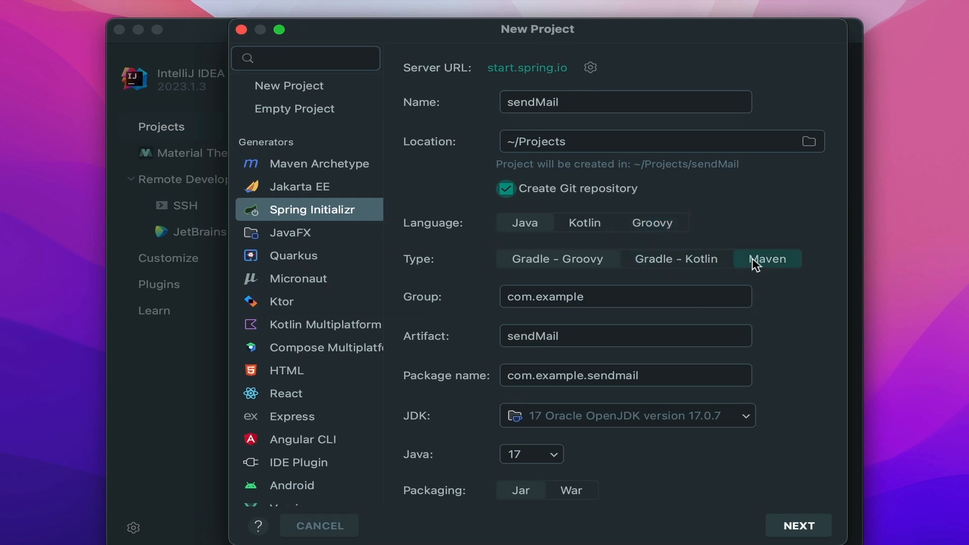
{"action": "key", "text": "Backspace"}
{"action": "type", "text": "helloshishir"}
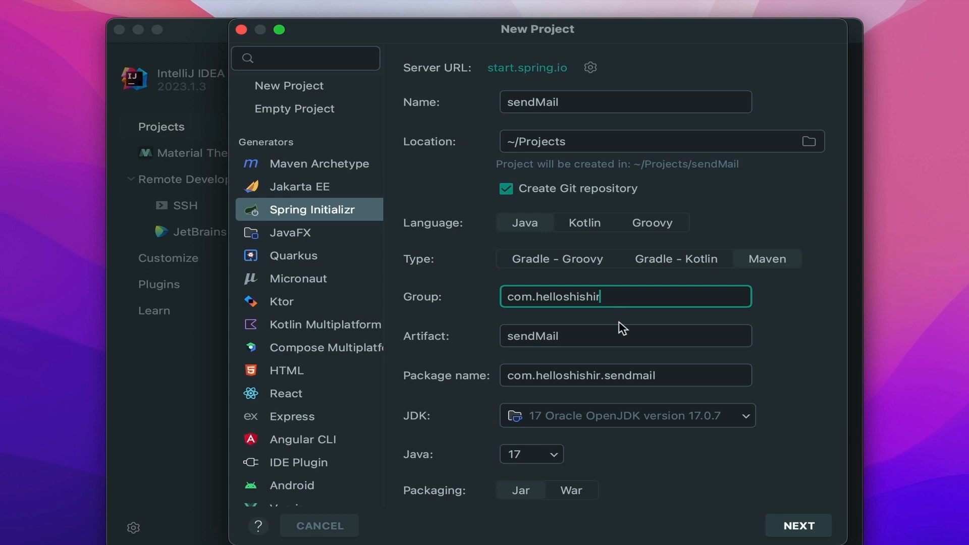
{"action": "left_click", "coordinate": [797, 525]}
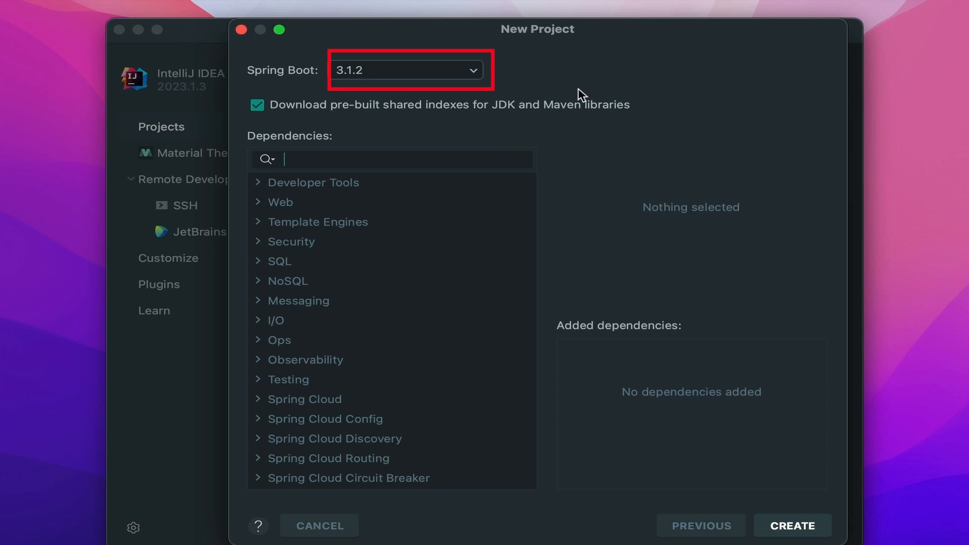
{"action": "mouse_move", "coordinate": [436, 105]}
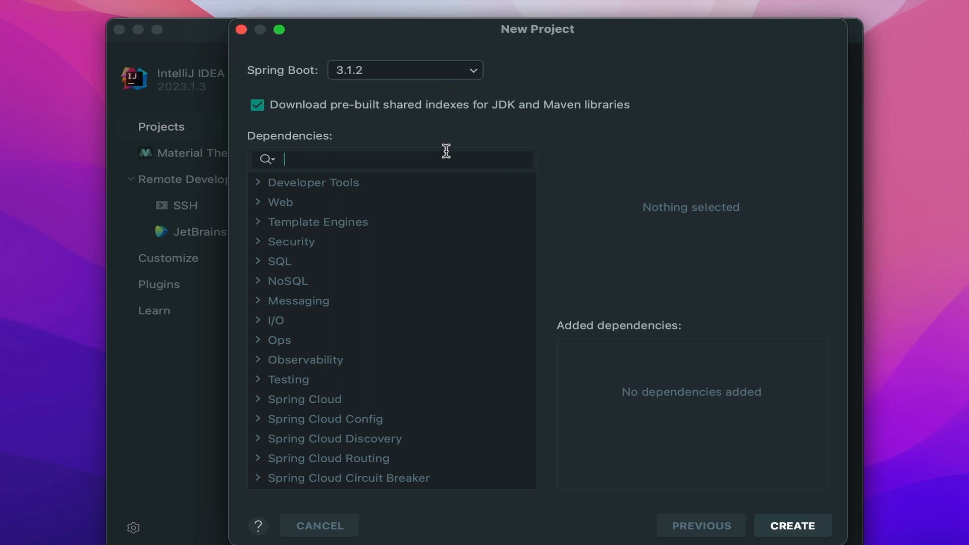
Search for and add the Spring Web and Java Mail Sender dependencies.
{"action": "type", "text": "web"}
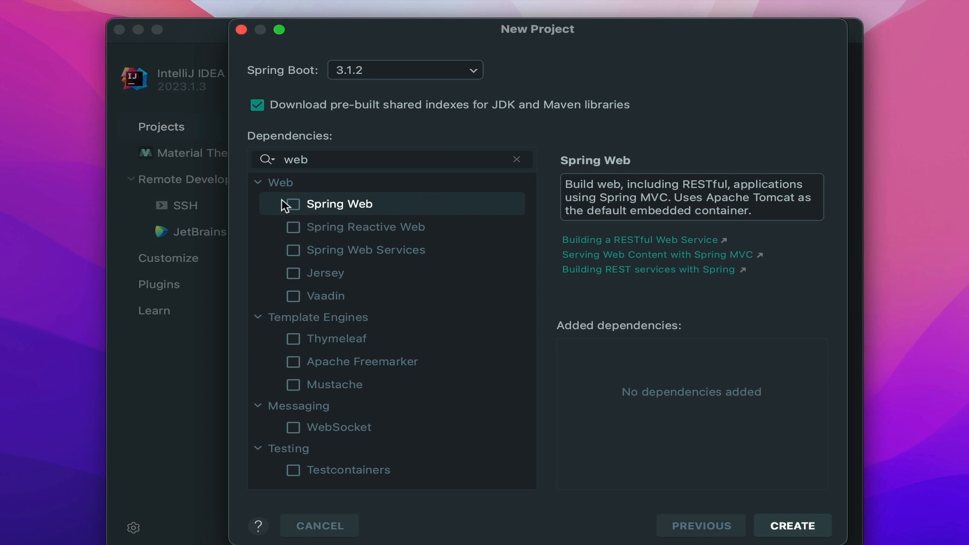
{"action": "type", "text": "mail"}
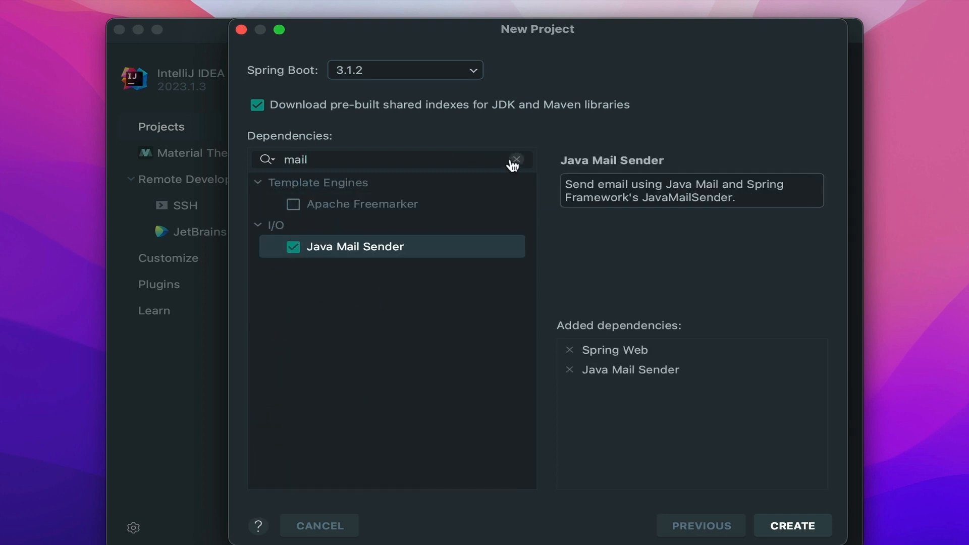
{"action": "left_click", "coordinate": [517, 160]}
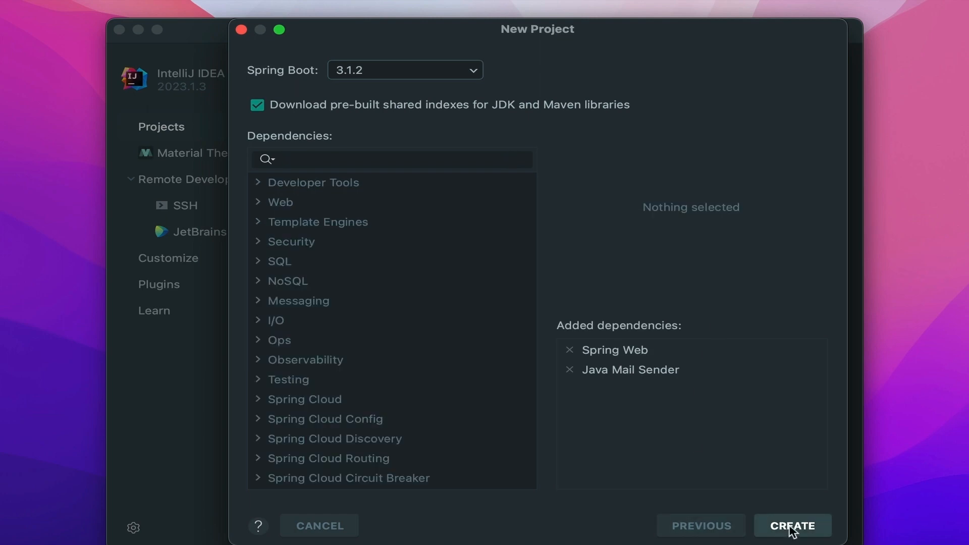
Create the project, dismiss the tip and notification, and expand src to application.properties.
{"action": "left_click", "coordinate": [793, 525]}
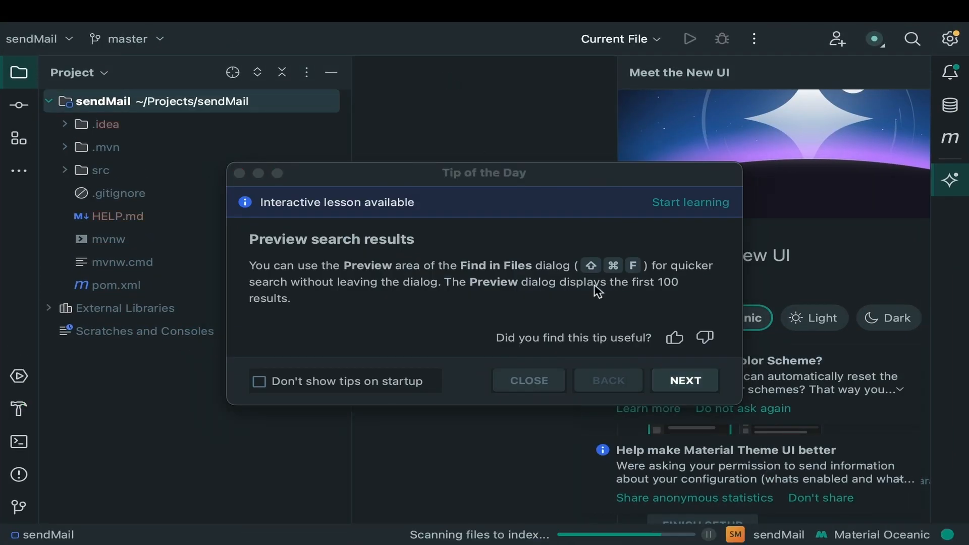
{"action": "left_click", "coordinate": [528, 380]}
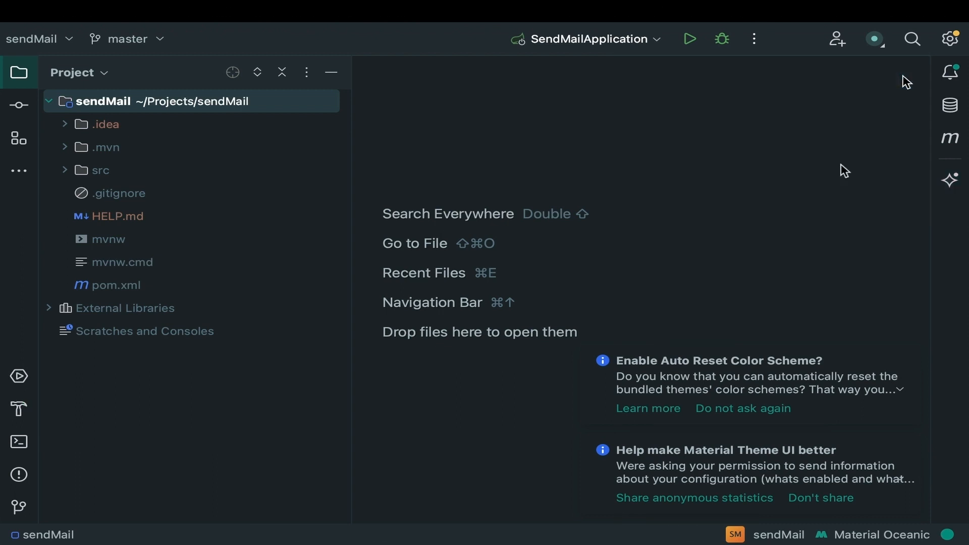
{"action": "left_click_drag", "start_coordinate": [350, 177], "coordinate": [261, 177]}
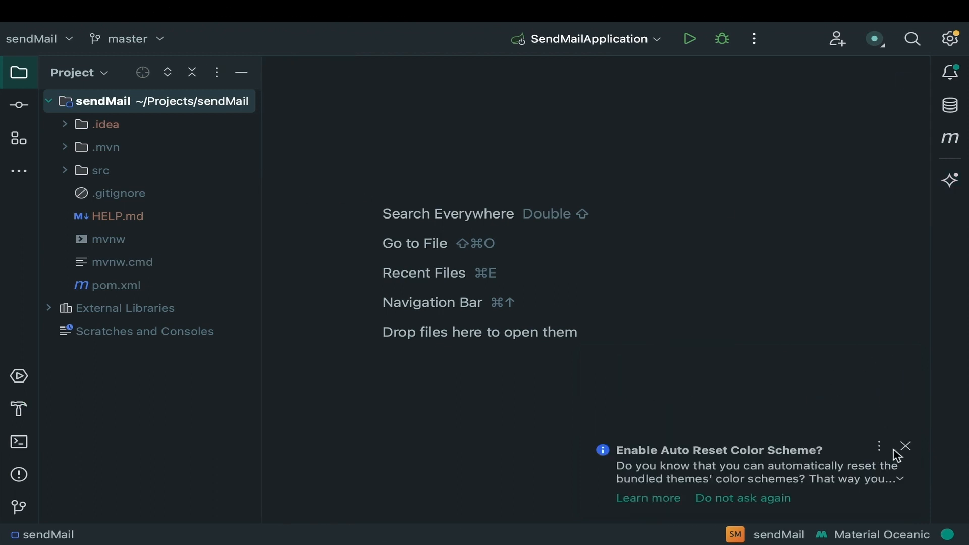
{"action": "left_click", "coordinate": [903, 446]}
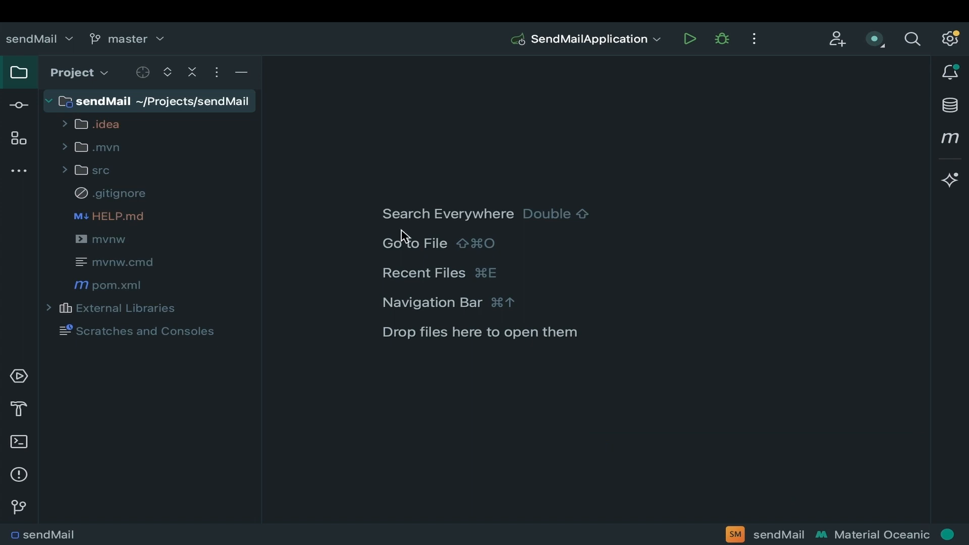
{"action": "left_click", "coordinate": [64, 170]}
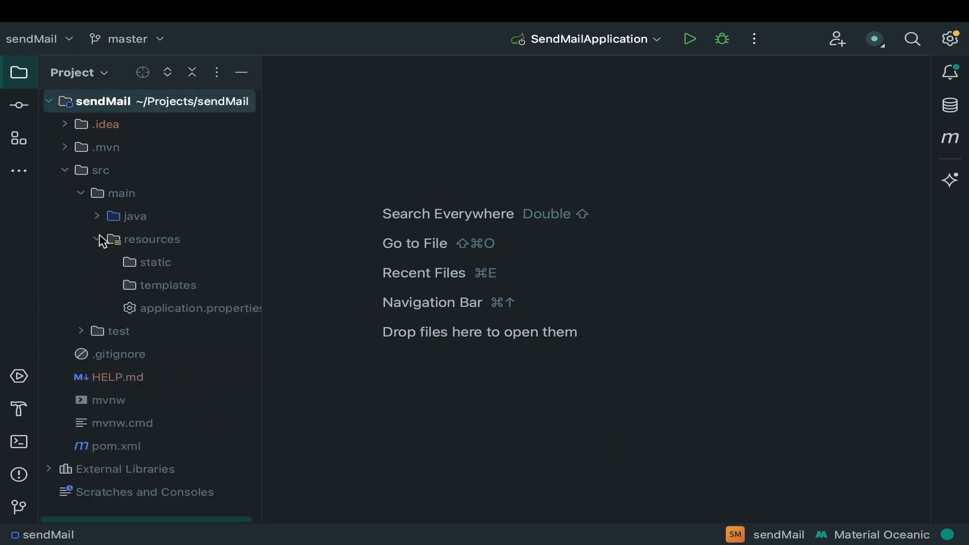
Rename application.properties to application.yml and open the empty file.
{"action": "left_click", "coordinate": [202, 308]}
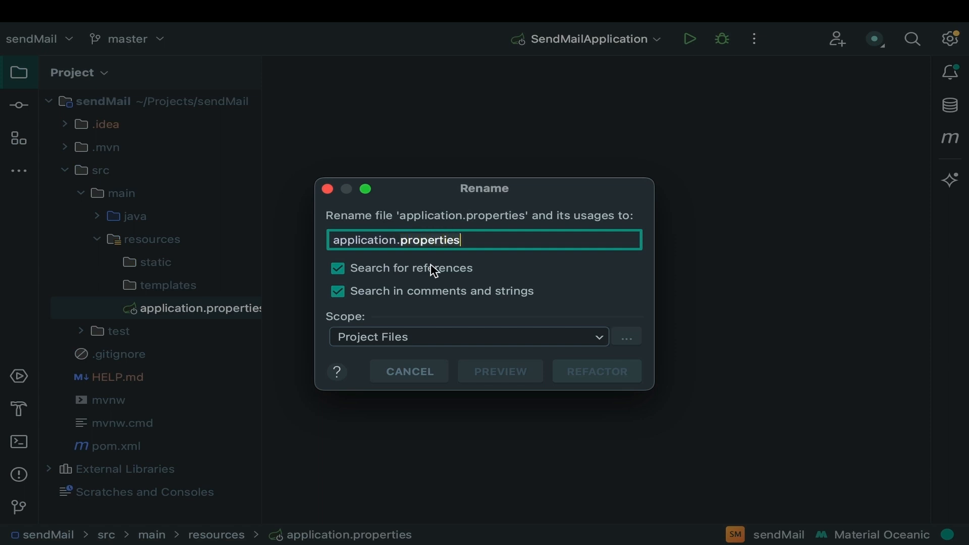
{"action": "left_click", "coordinate": [595, 371]}
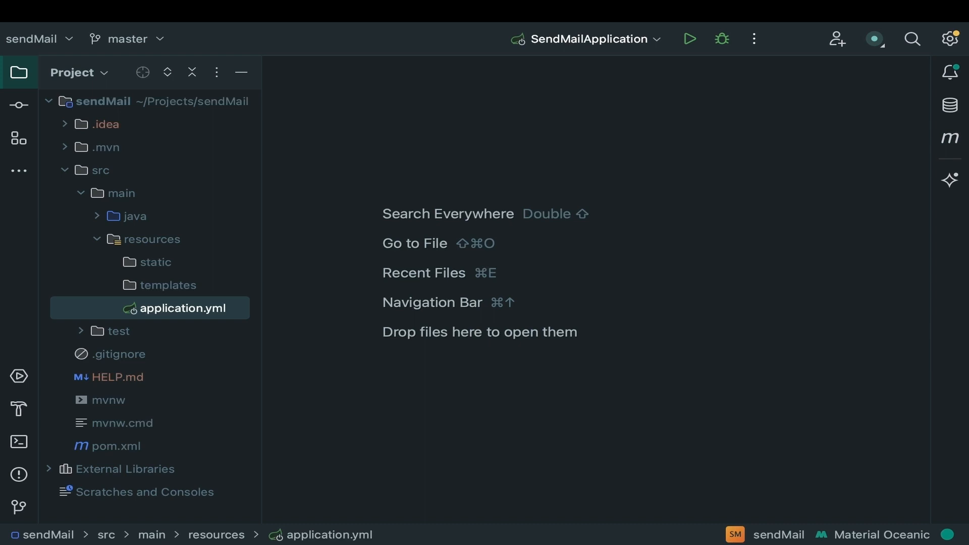
{"action": "double_click", "coordinate": [183, 308]}
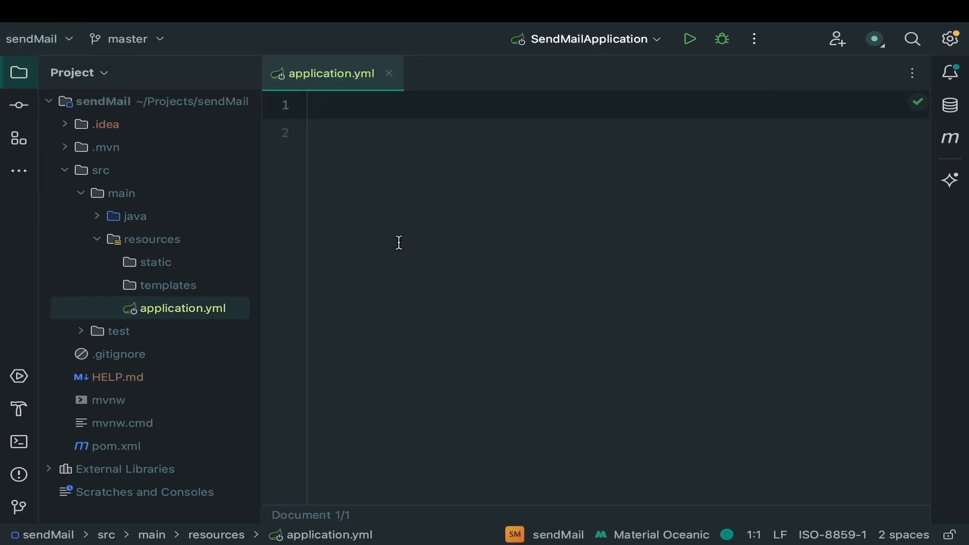
Add spring.mail host smtp.gmail.com, port 587 and the Gmail username to application.yml.
{"action": "left_click", "coordinate": [19, 72]}
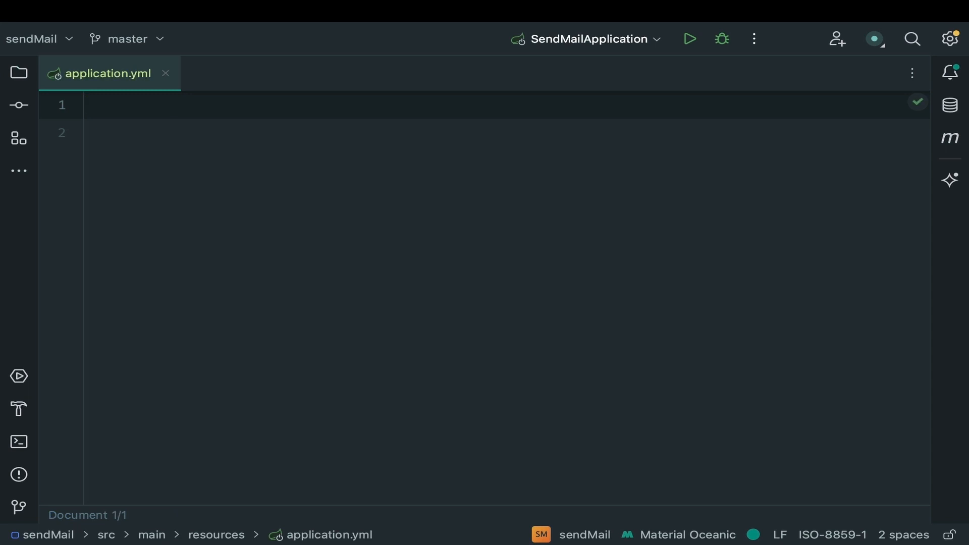
{"action": "type", "text": "spring:"}
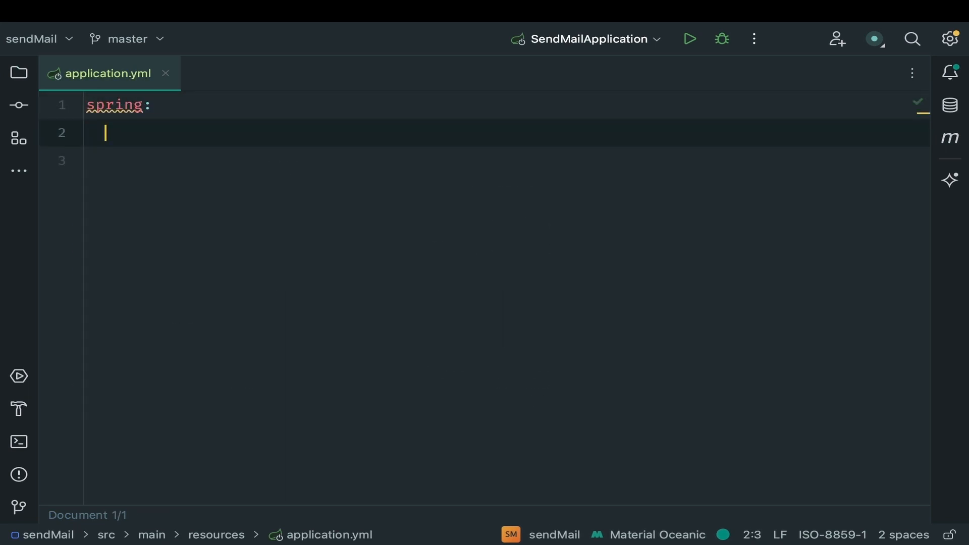
{"action": "type", "text": "mail:"}
{"action": "left_click", "coordinate": [506, 160]}
{"action": "type", "text": "host:"}
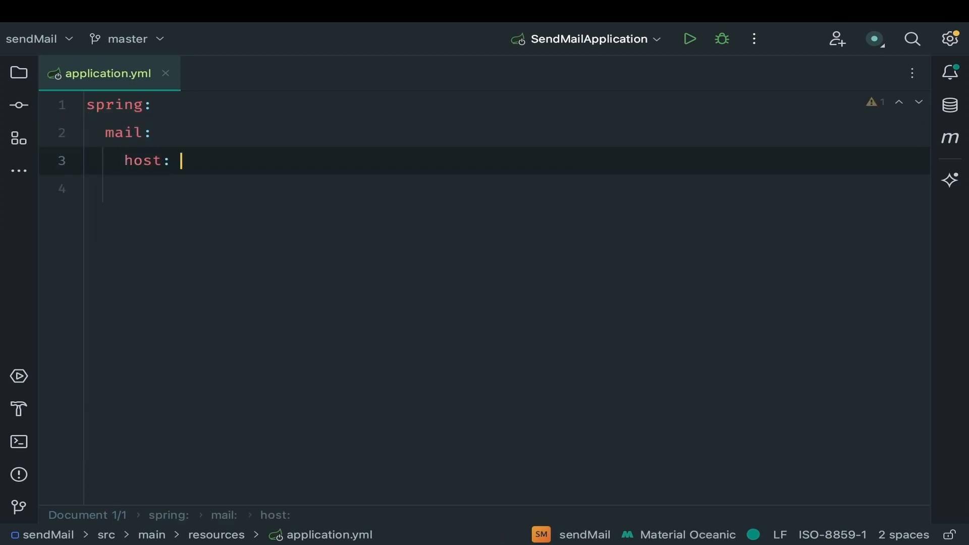
{"action": "type", "text": "smtp.gma"}
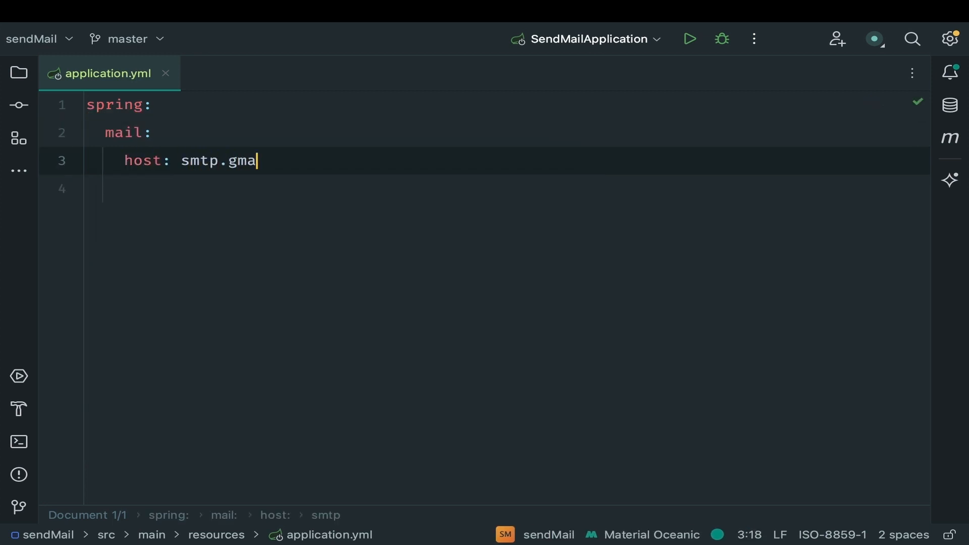
{"action": "type", "text": "il.com"}
{"action": "left_click", "coordinate": [507, 188]}
{"action": "type", "text": "port:"}
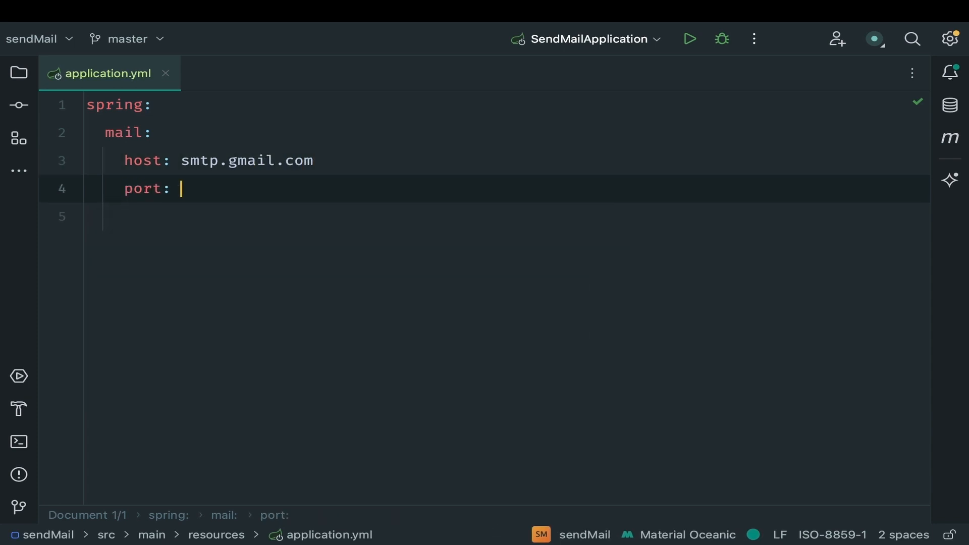
{"action": "type", "text": "587"}
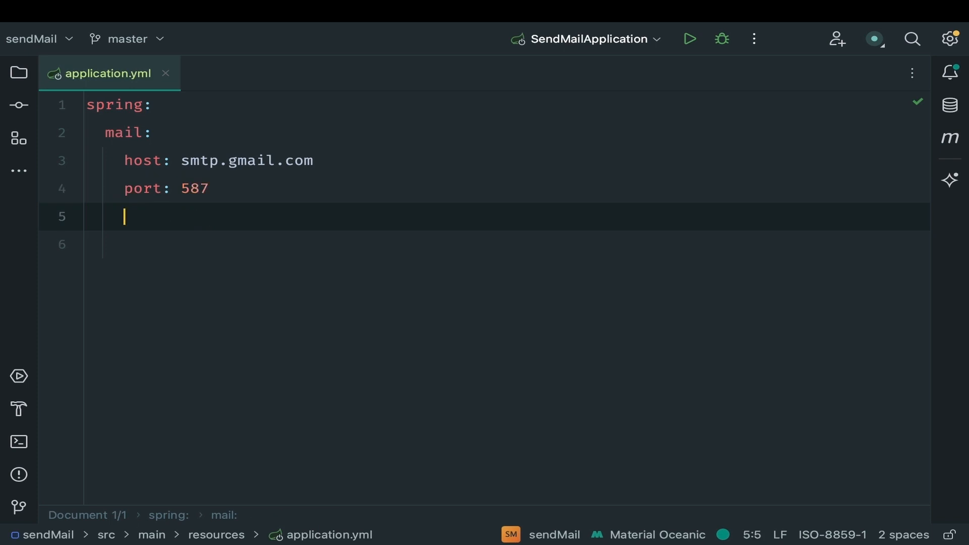
{"action": "type", "text": "username:"}
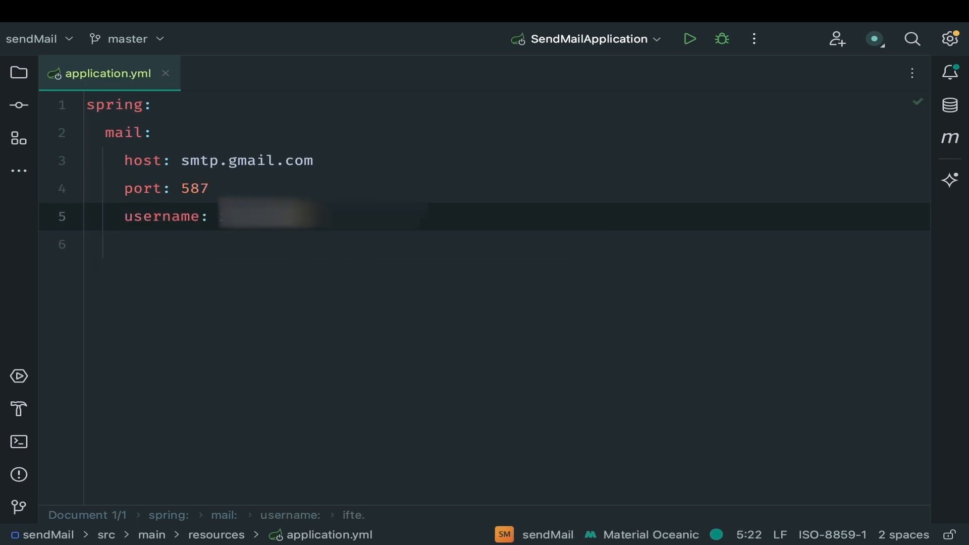
{"action": "type", "text": "p"}
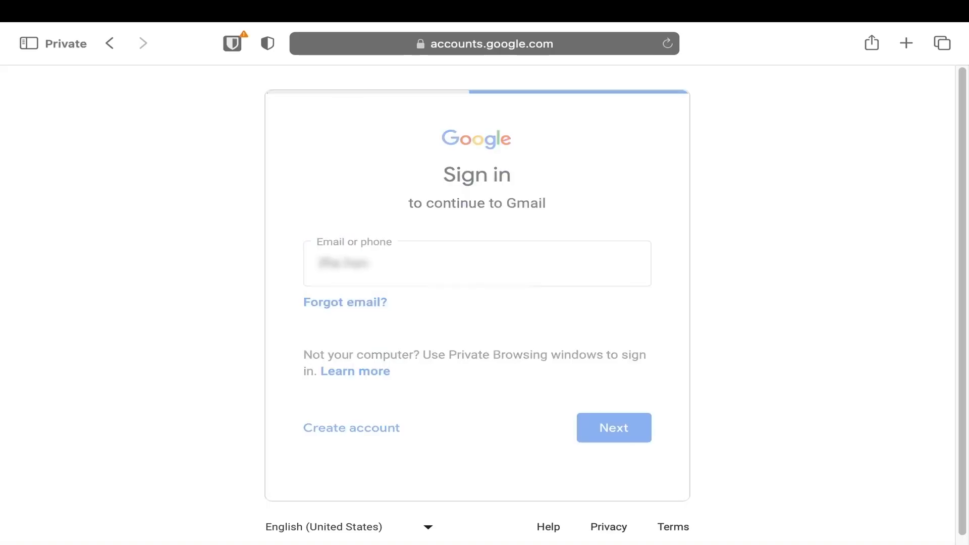
Sign in to the Google account with its email and password.
{"action": "left_click", "coordinate": [613, 426]}
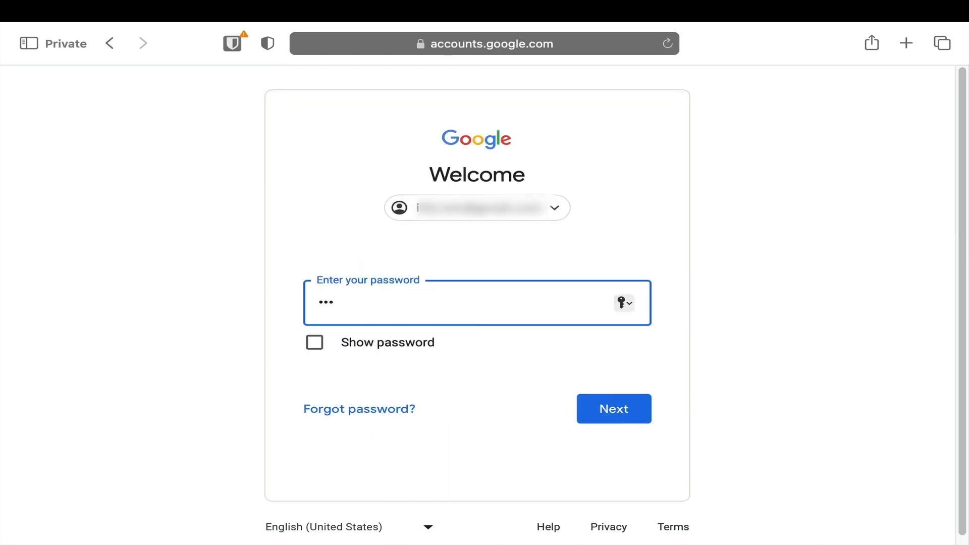
{"action": "type", "text": "password"}
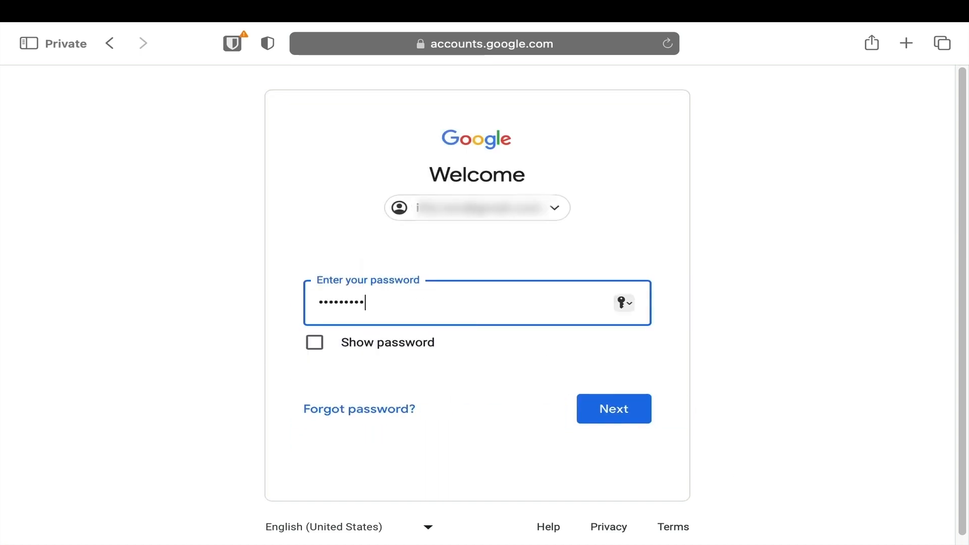
{"action": "left_click", "coordinate": [613, 409]}
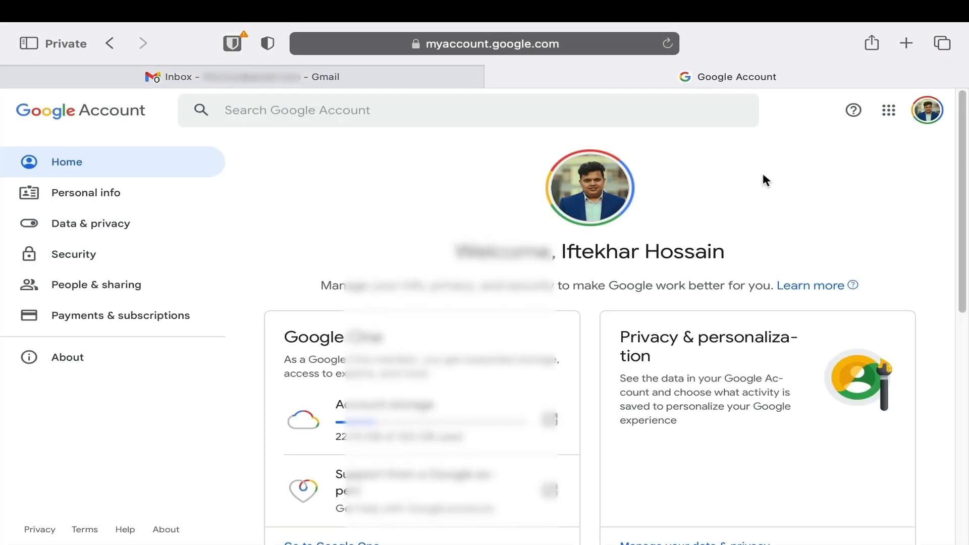
Generate a custom app password named 'java mail' from the Security settings.
{"action": "left_click", "coordinate": [73, 253]}
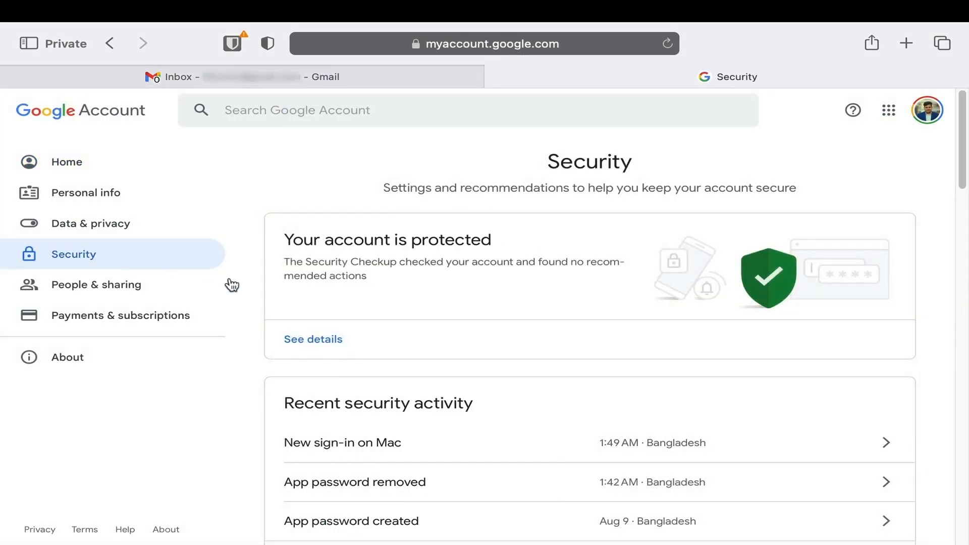
{"action": "scroll", "scroll_direction": "down", "scroll_amount": 3}
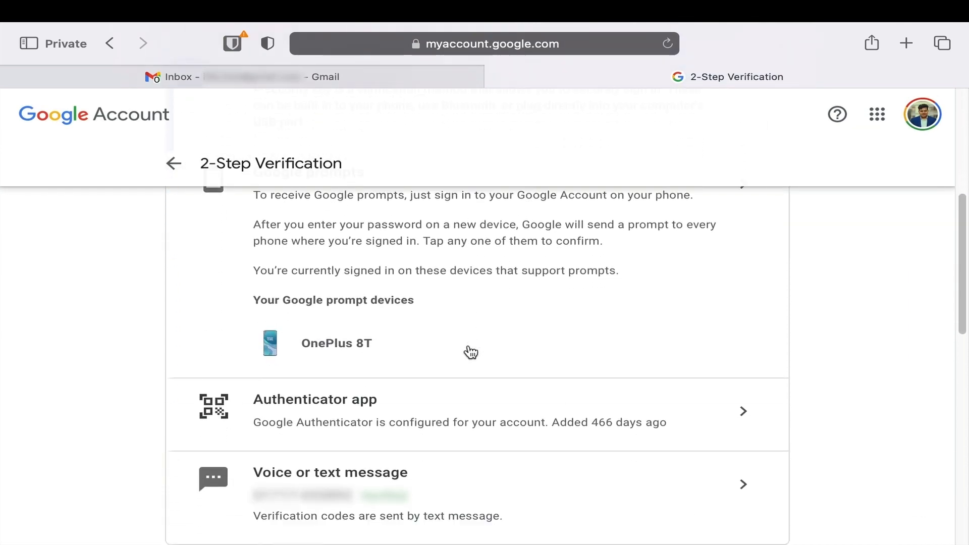
{"action": "scroll", "scroll_direction": "down", "scroll_amount": 3}
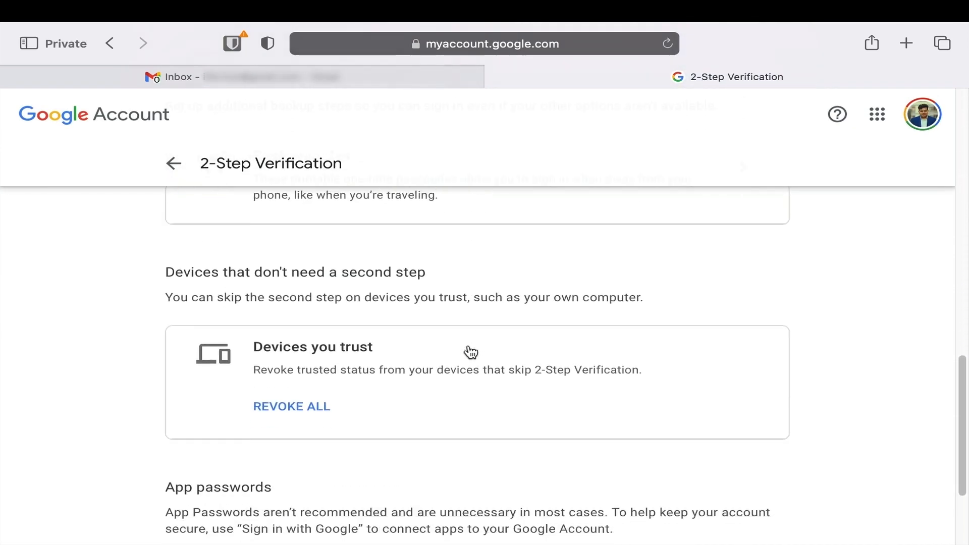
{"action": "scroll", "scroll_direction": "down", "scroll_amount": 3}
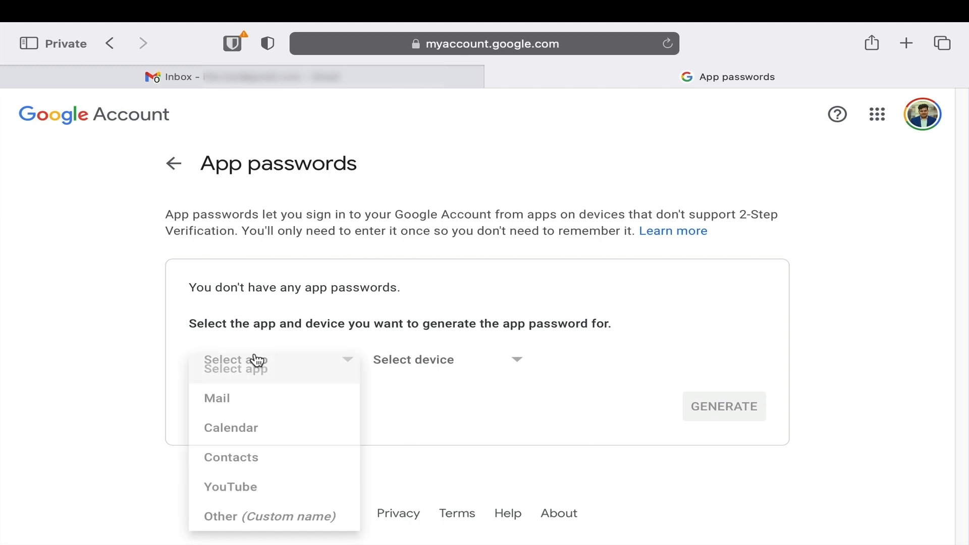
{"action": "left_click", "coordinate": [269, 517]}
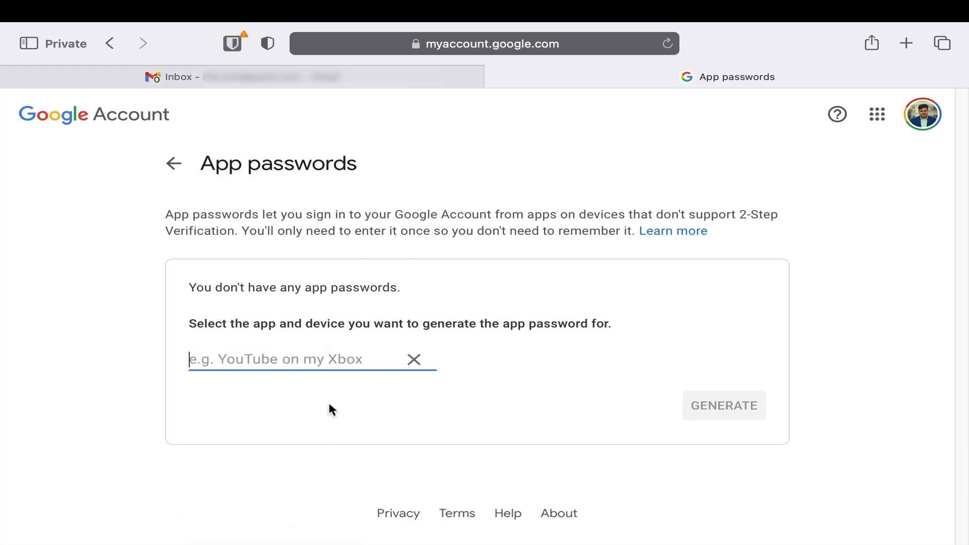
{"action": "mouse_move", "coordinate": [354, 358]}
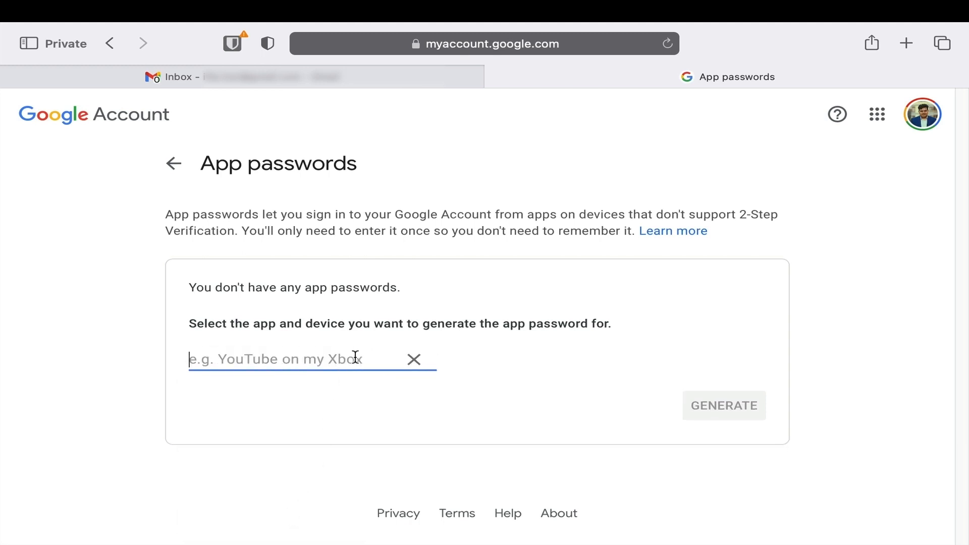
{"action": "type", "text": "java"}
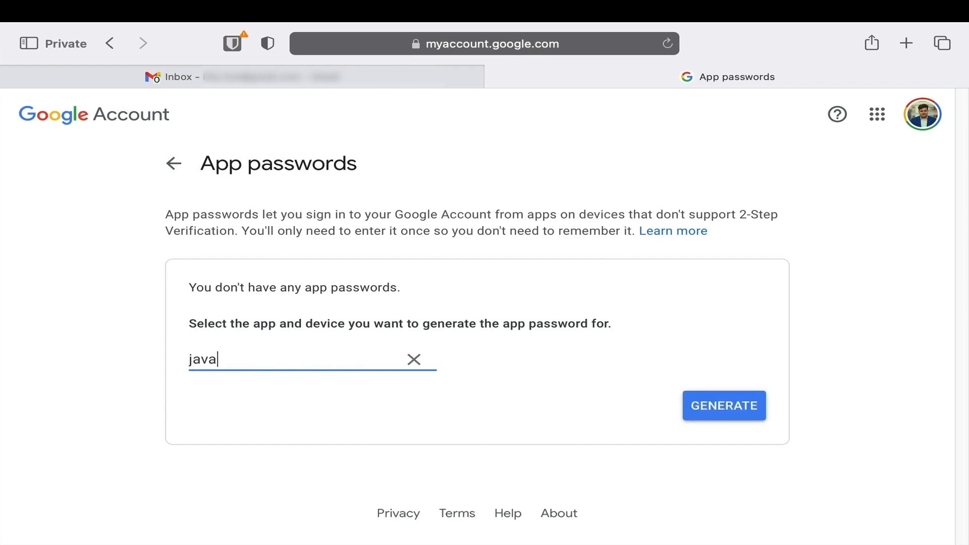
{"action": "type", "text": "mail"}
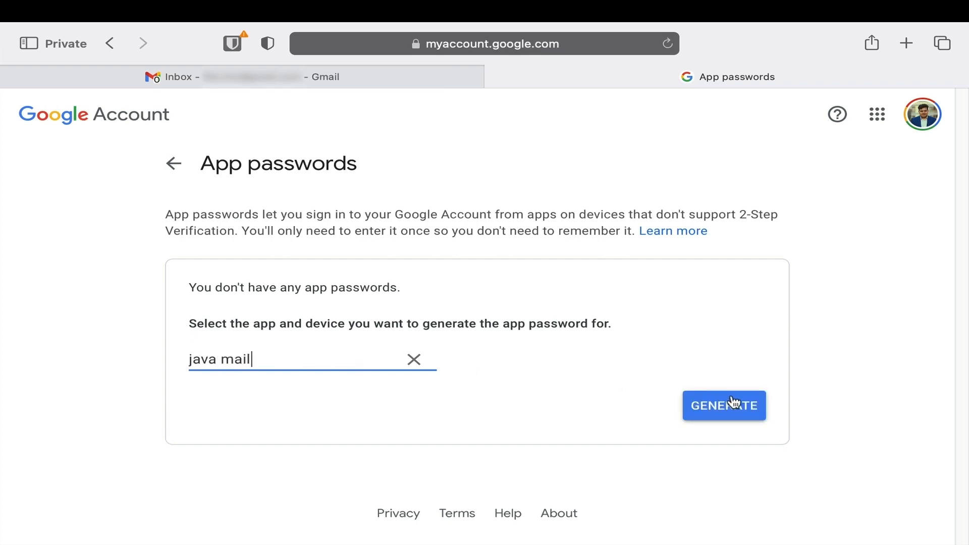
{"action": "left_click", "coordinate": [723, 405]}
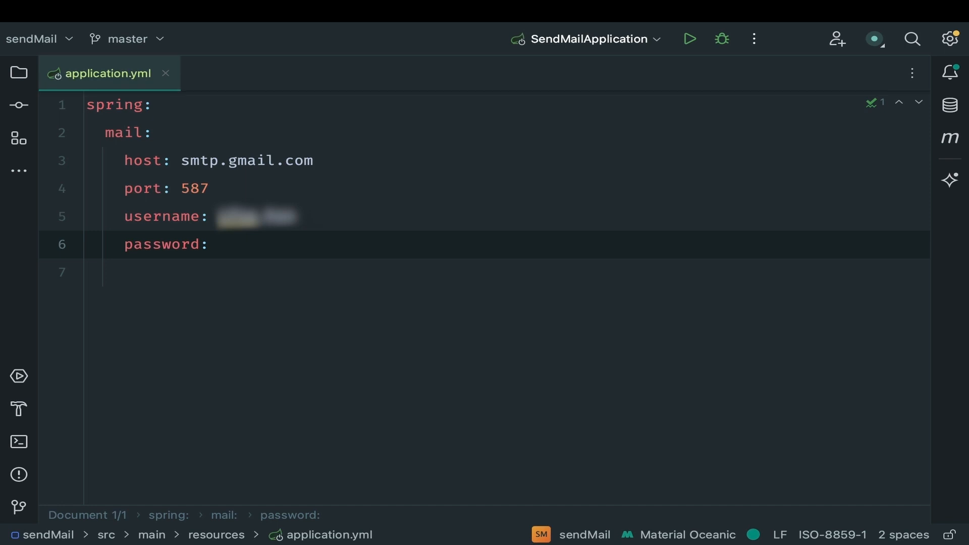
Paste the app password and set mail.smtp auth and starttls.enable to true, then close the file.
{"action": "left_click", "coordinate": [220, 244]}
{"action": "type", "text": "properties:"}
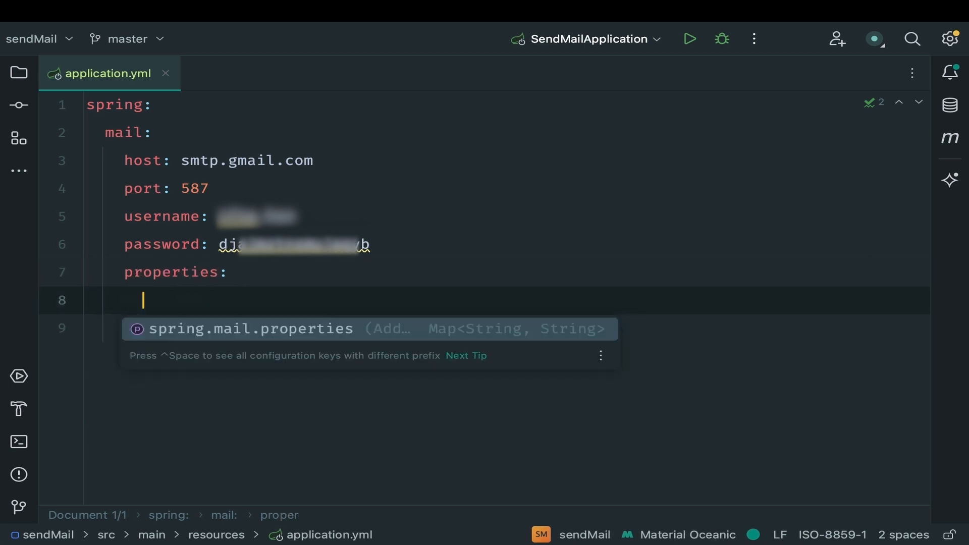
{"action": "type", "text": "mail:"}
{"action": "left_click", "coordinate": [506, 327]}
{"action": "type", "text": "smtp:"}
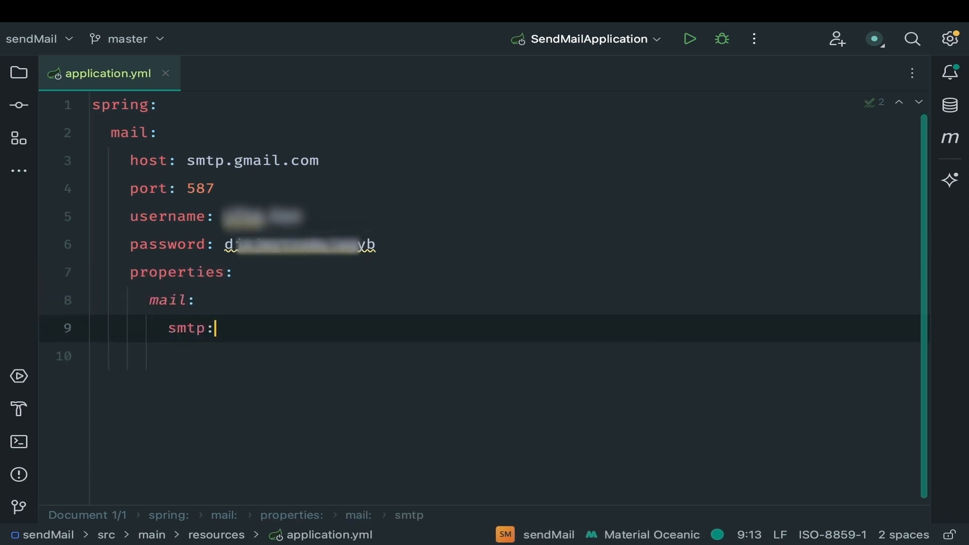
{"action": "type", "text": "auth: true"}
{"action": "type", "text": "star"}
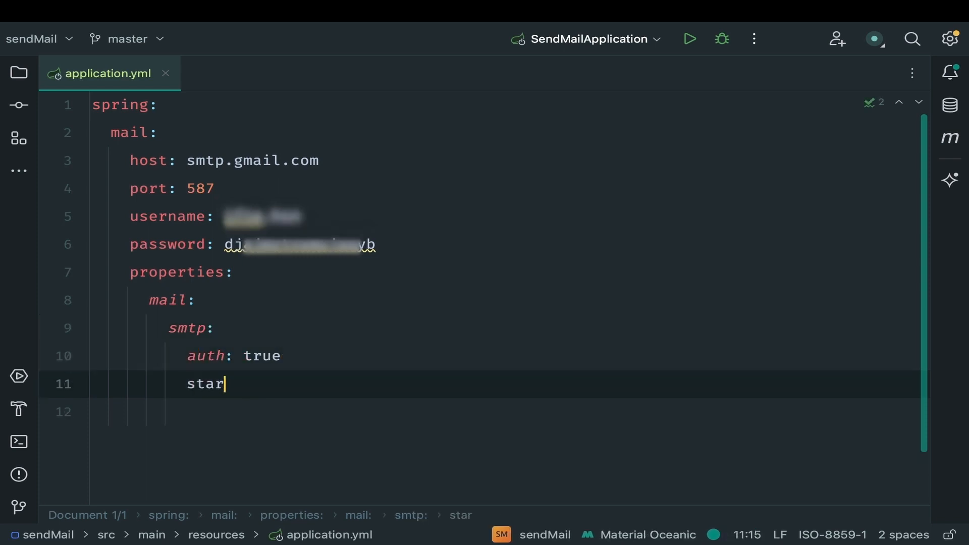
{"action": "type", "text": "ttls:"}
{"action": "left_click", "coordinate": [505, 412]}
{"action": "type", "text": "enable: true"}
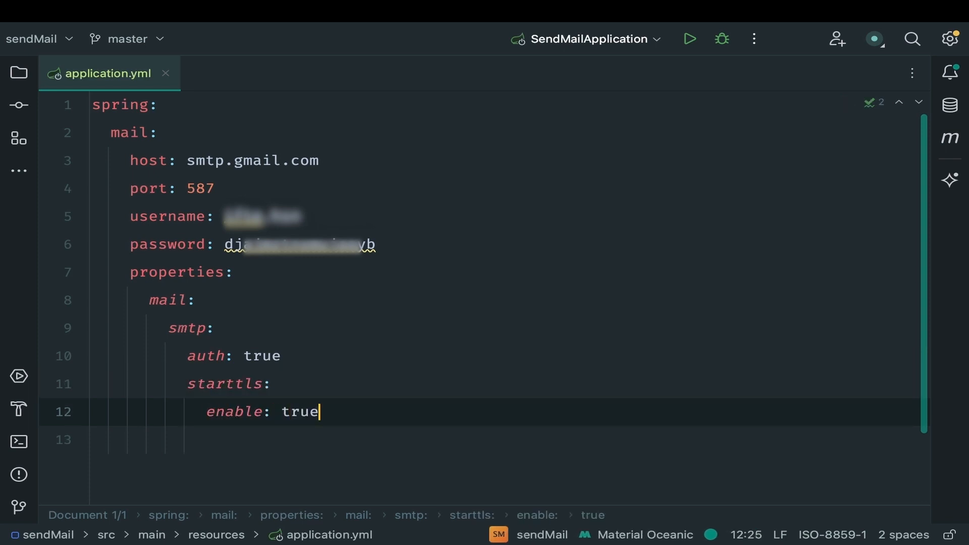
{"action": "left_click", "coordinate": [19, 72]}
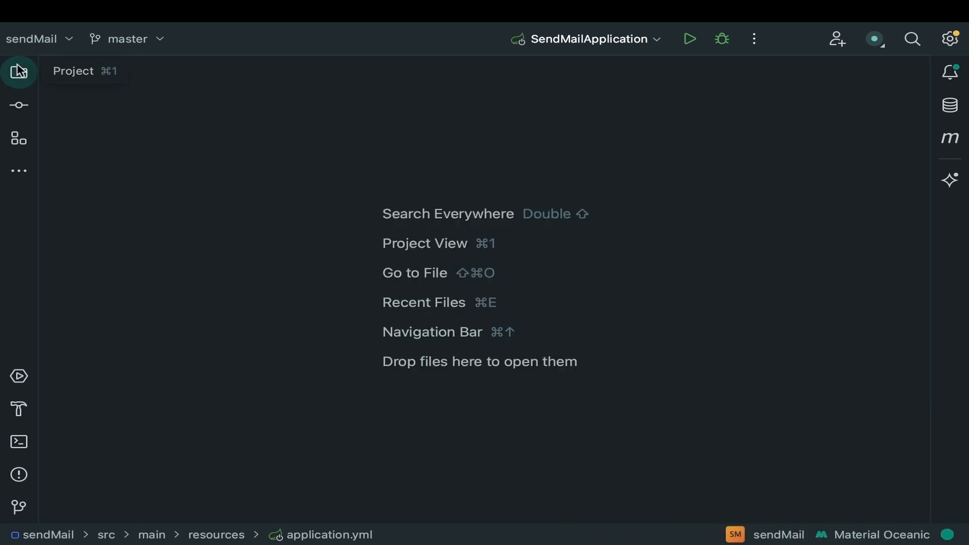
Create a new Java class named Email in the com.helloshishir.sendmail package.
{"action": "left_click", "coordinate": [18, 71]}
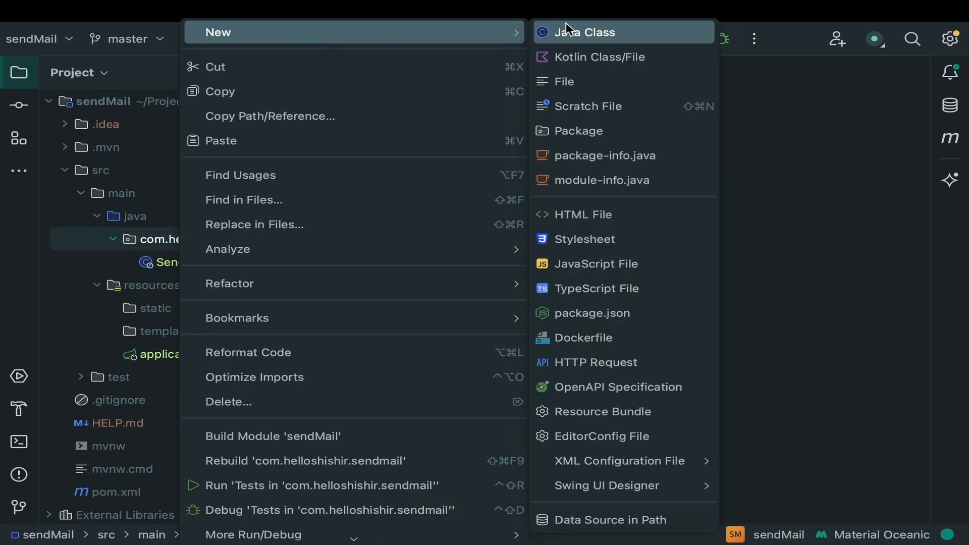
{"action": "left_click", "coordinate": [584, 33]}
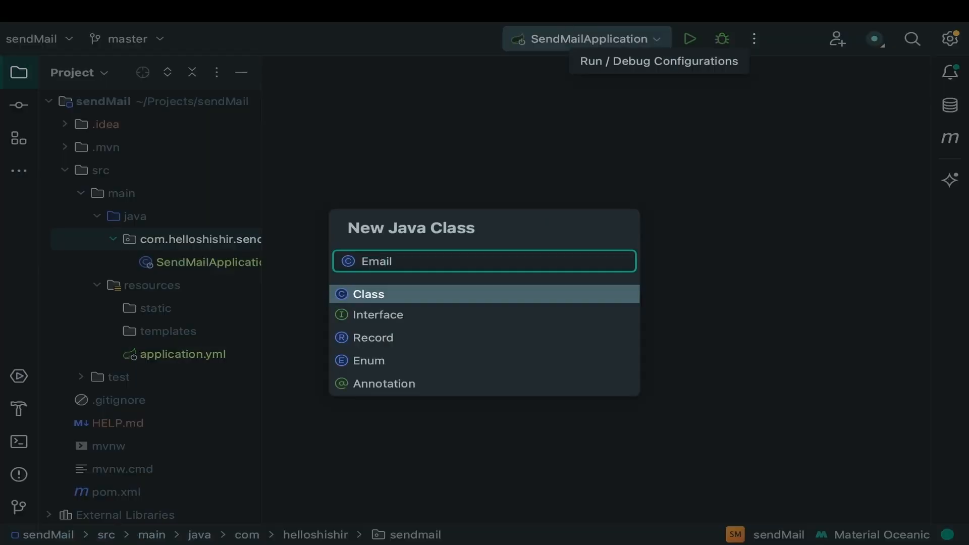
{"action": "left_click", "coordinate": [368, 294]}
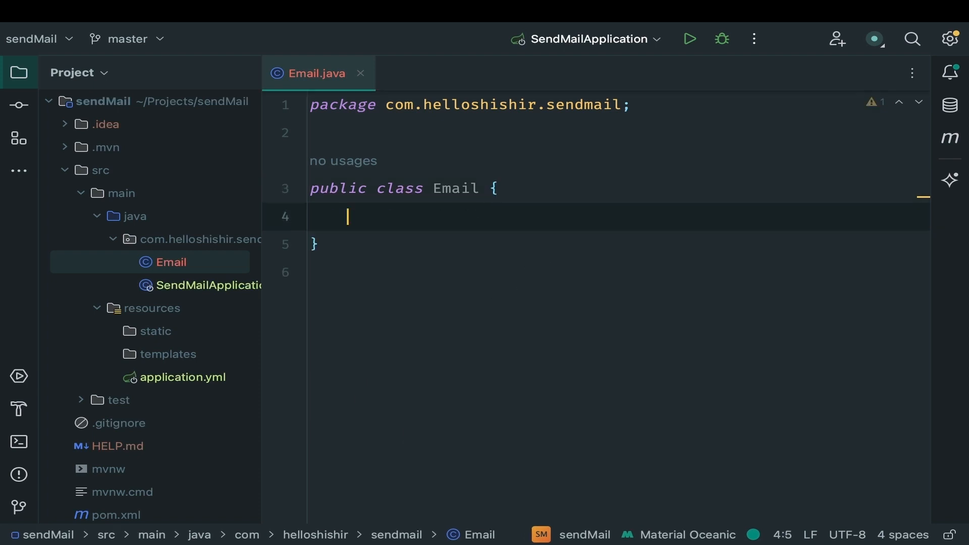
Declare private String fields recipient, subject and message in the Email class.
{"action": "type", "text": "private S"}
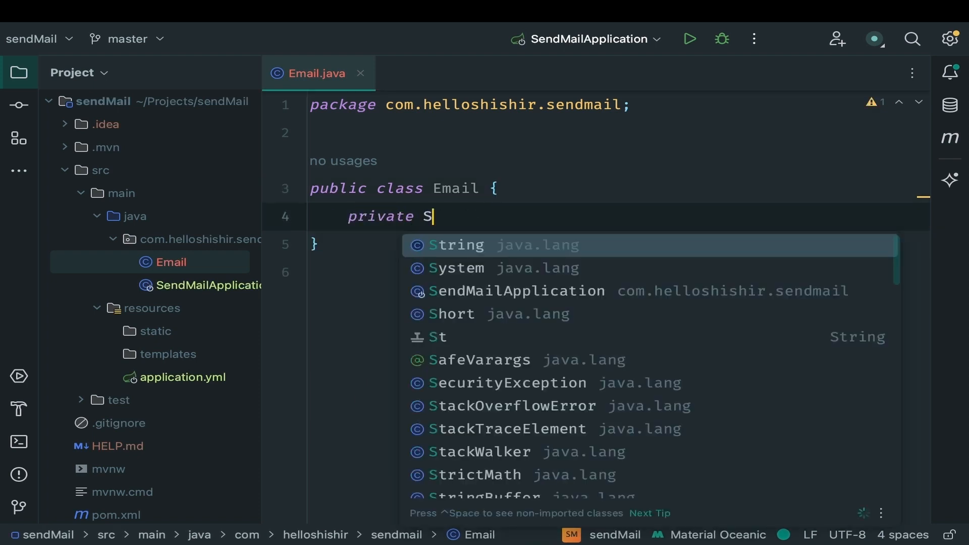
{"action": "type", "text": "tring recipient;"}
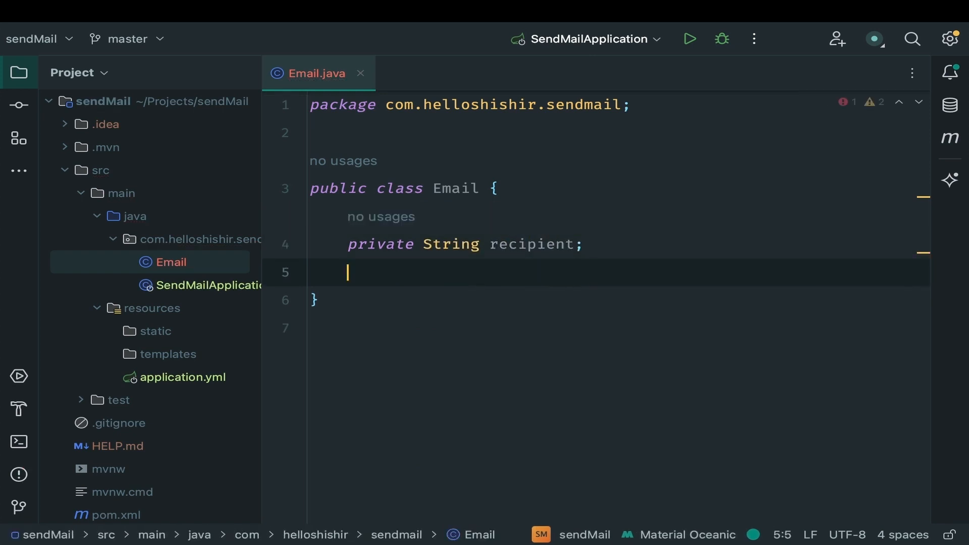
{"action": "type", "text": "private String"}
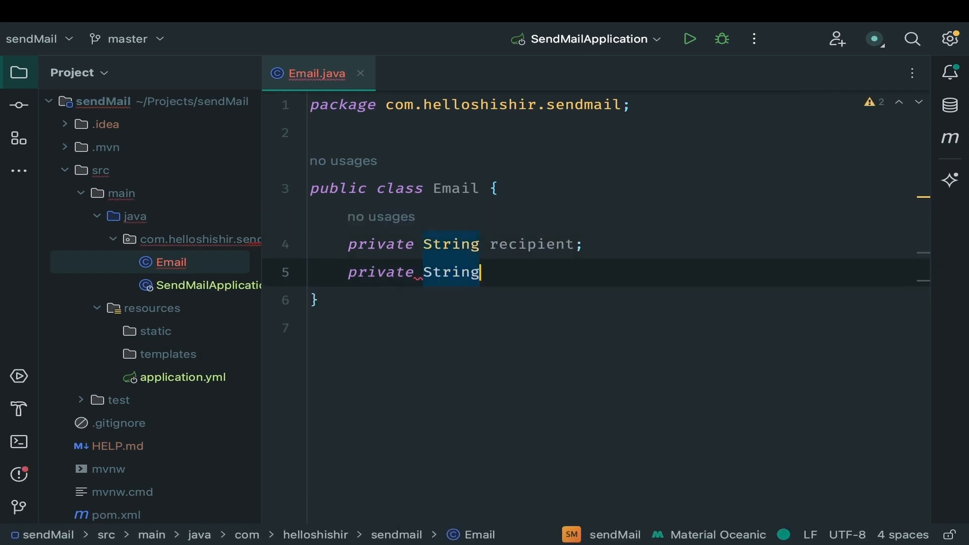
{"action": "type", "text": "subject;"}
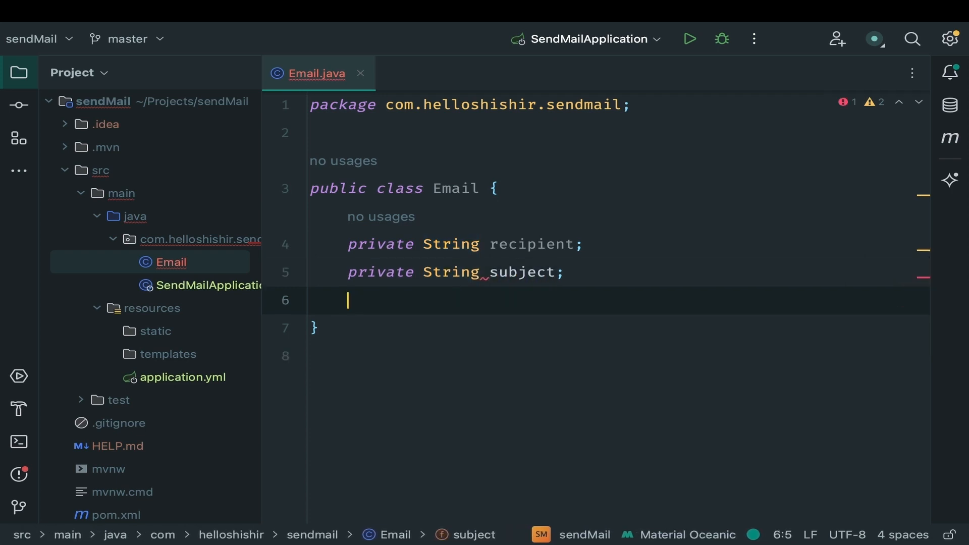
{"action": "type", "text": "private String message;"}
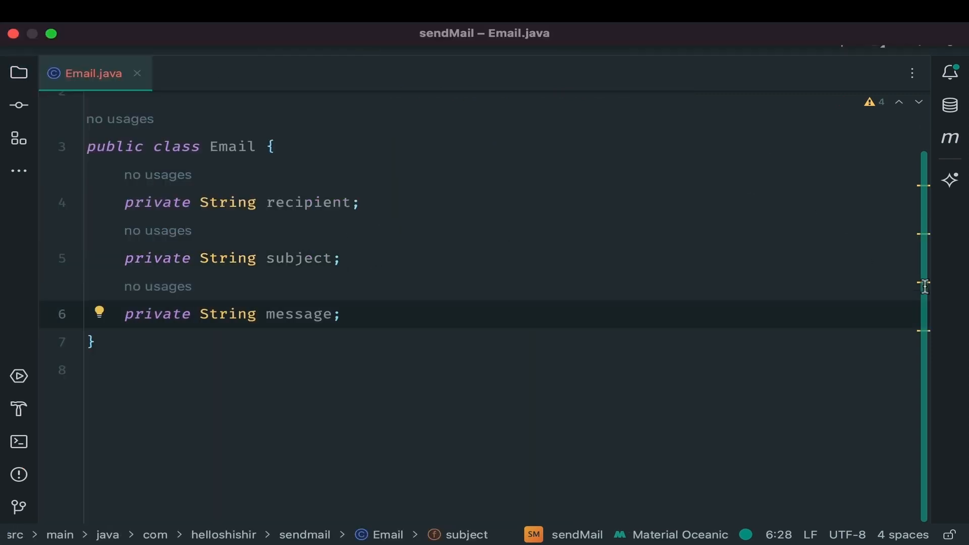
{"action": "key", "text": "enter"}
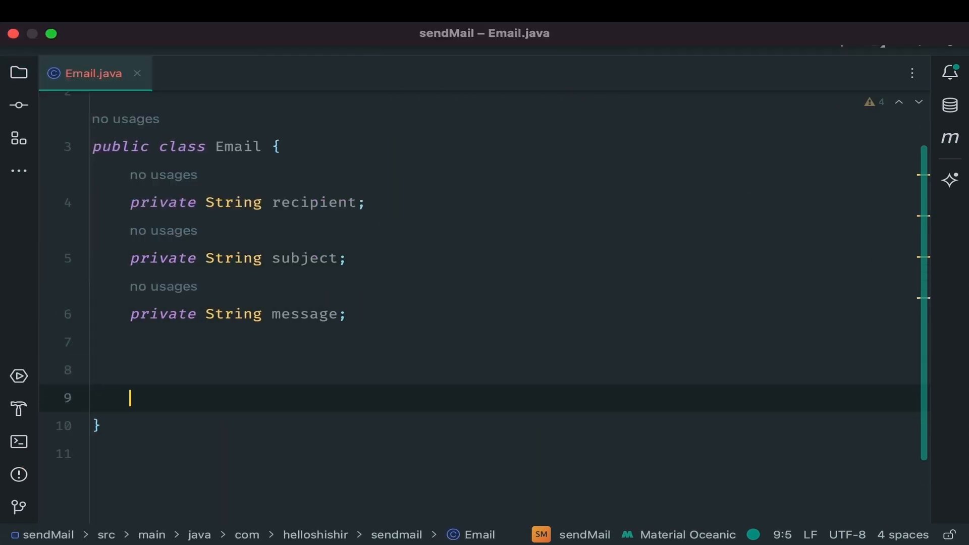
Generate getters and setters for the recipient, subject and message fields.
{"action": "right_click", "coordinate": [129, 397]}
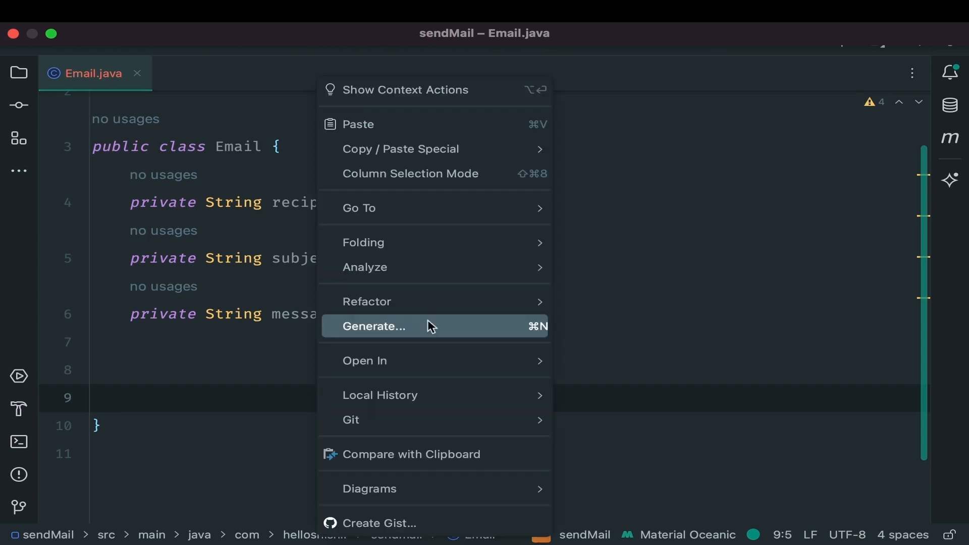
{"action": "left_click", "coordinate": [374, 325]}
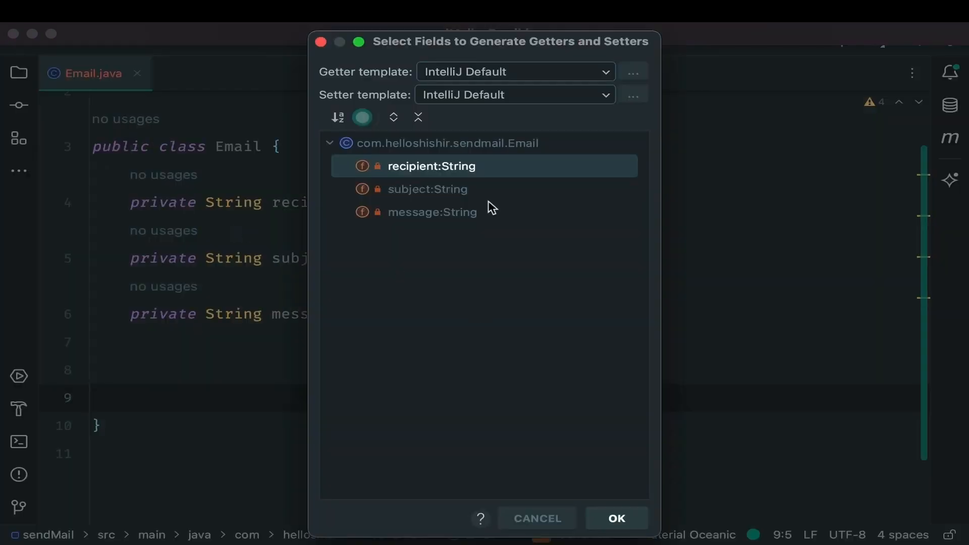
{"action": "left_click", "coordinate": [616, 517]}
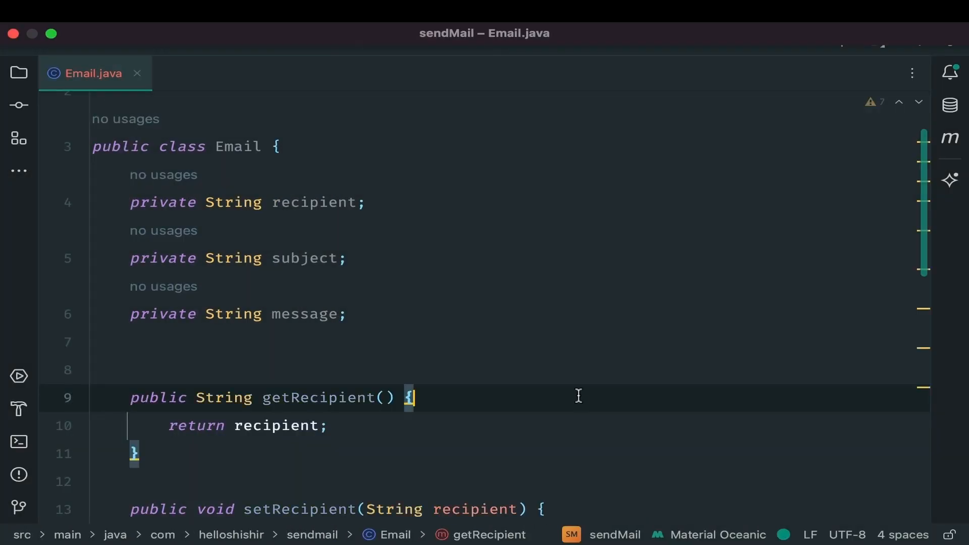
{"action": "scroll", "scroll_direction": "down", "scroll_amount": 3}
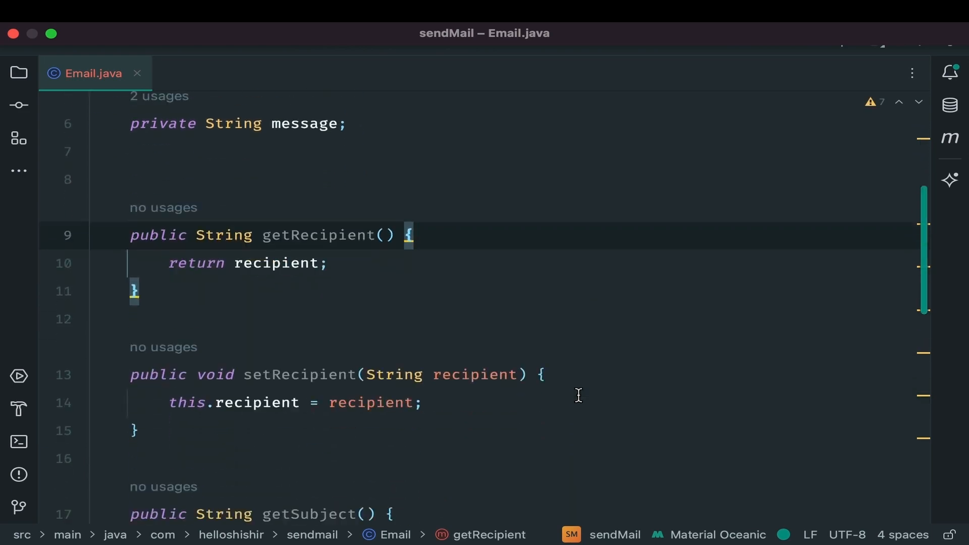
{"action": "scroll", "scroll_direction": "up", "scroll_amount": 3}
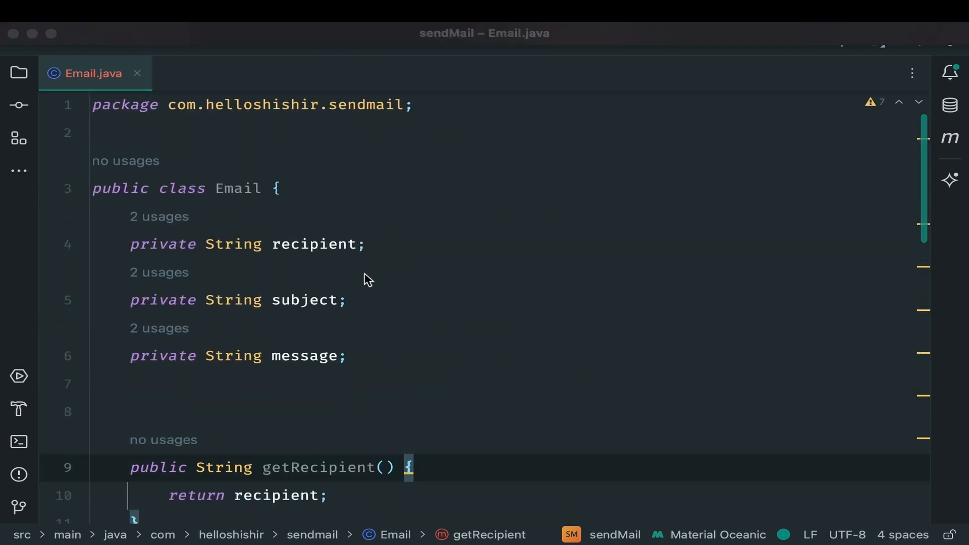
{"action": "left_click", "coordinate": [19, 72]}
{"action": "type", "text": "Emai"}
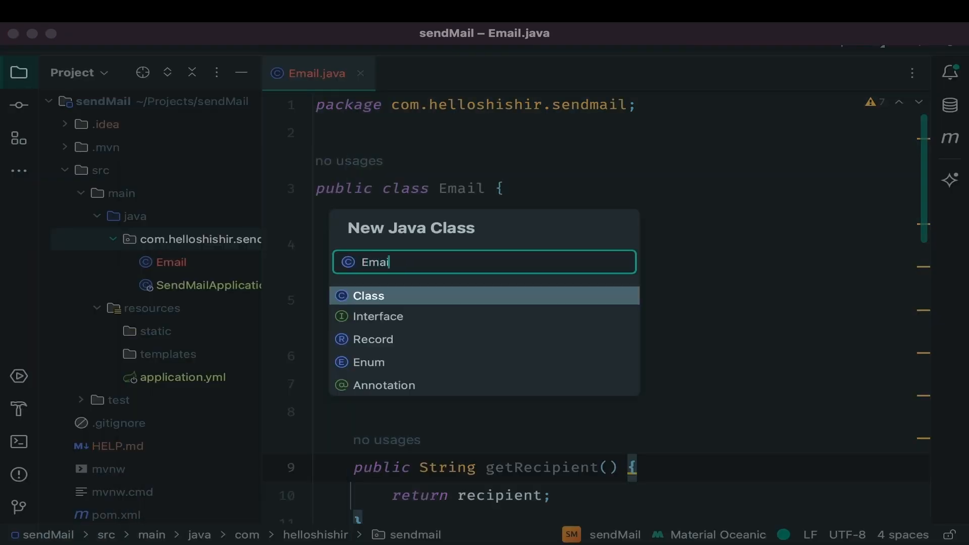
{"action": "type", "text": "Service"}
{"action": "type", "text": "private final"}
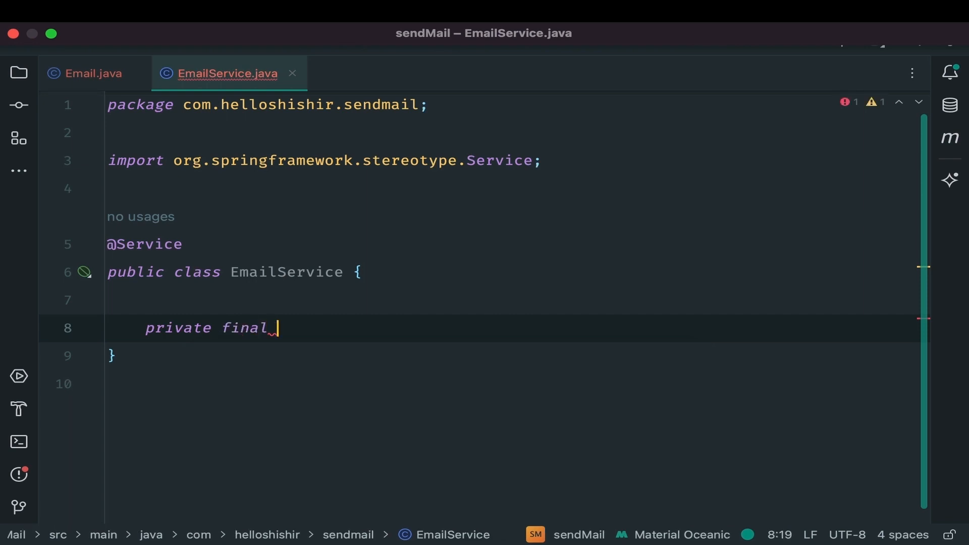
{"action": "type", "text": "JavaMailSender javaMailSender;"}
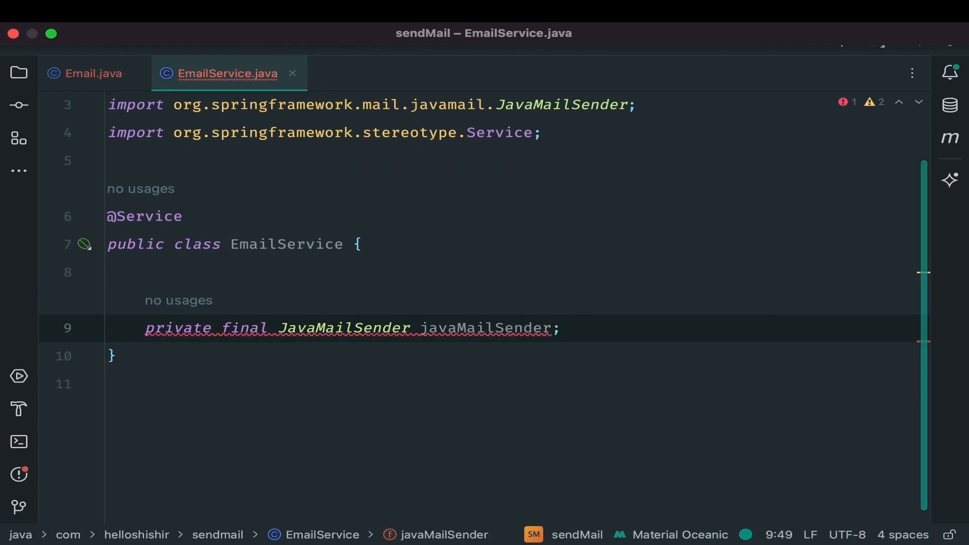
{"action": "type", "text": "private String"}
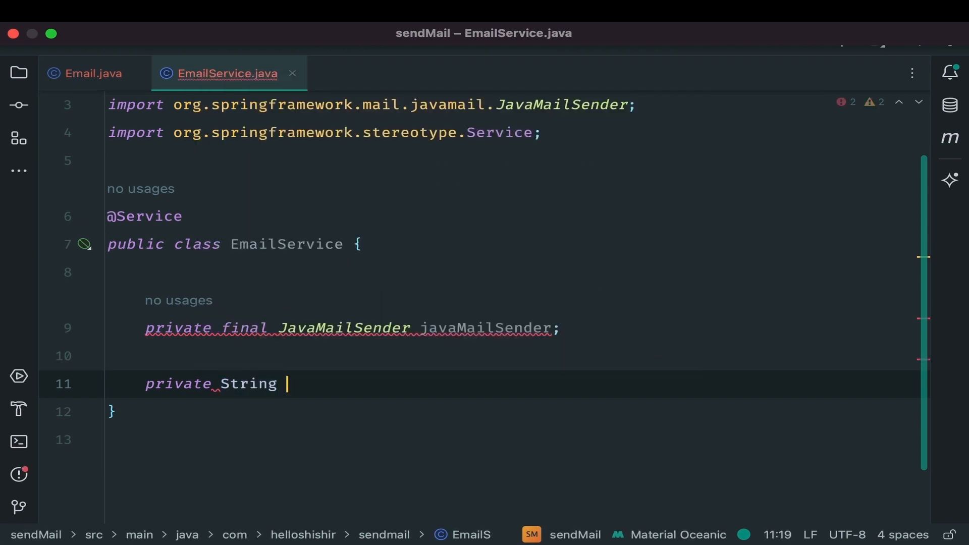
{"action": "type", "text": "sender;"}
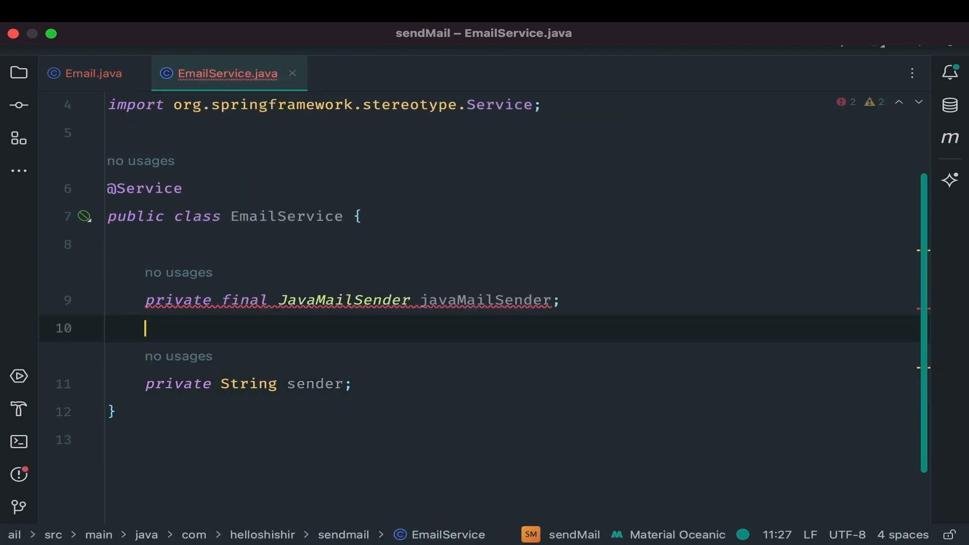
{"action": "type", "text": "@Va"}
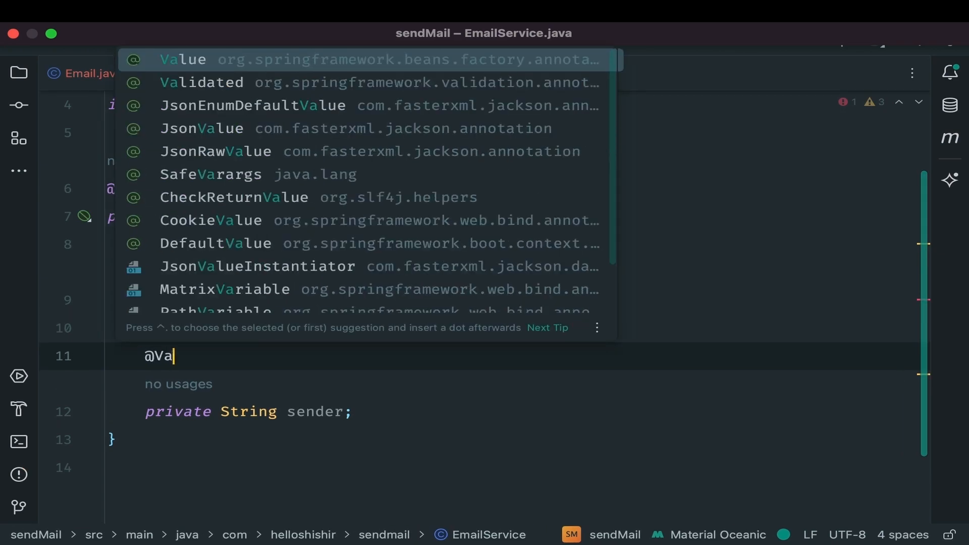
{"action": "type", "text": "lue("}
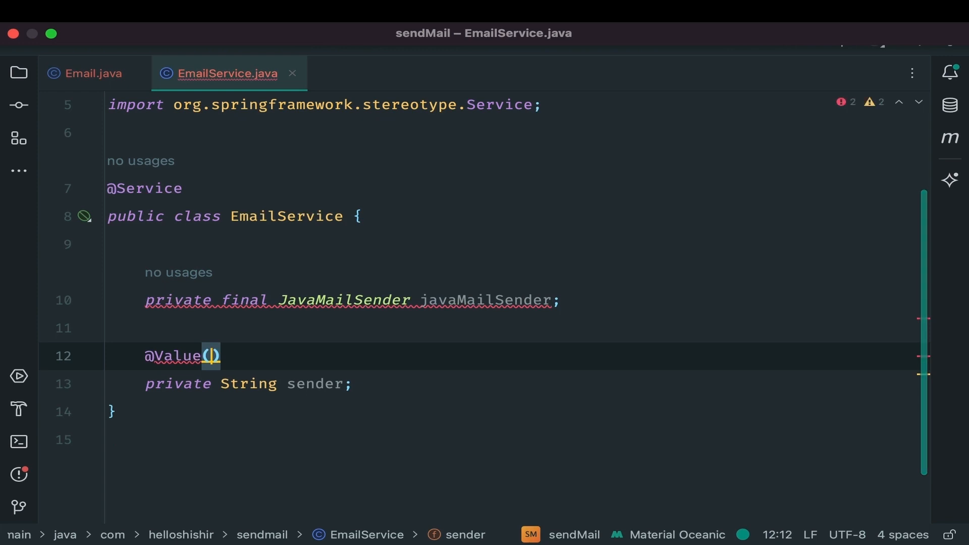
{"action": "type", "text": "\"\""}
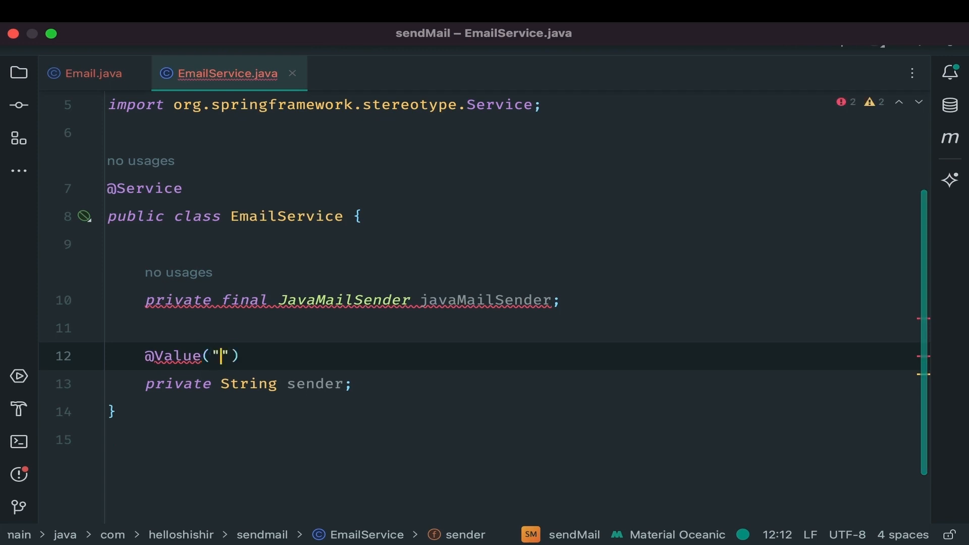
{"action": "type", "text": "${sp}"}
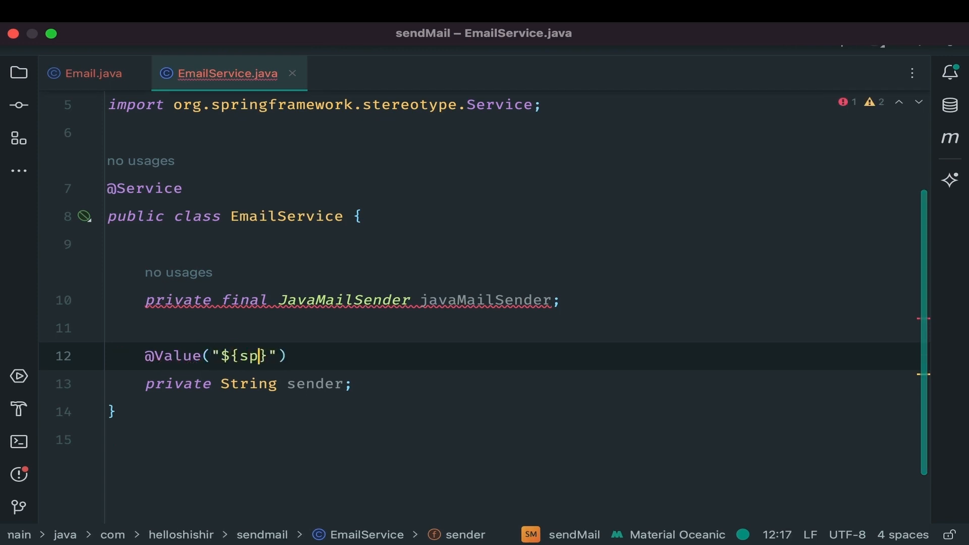
{"action": "type", "text": "ring."}
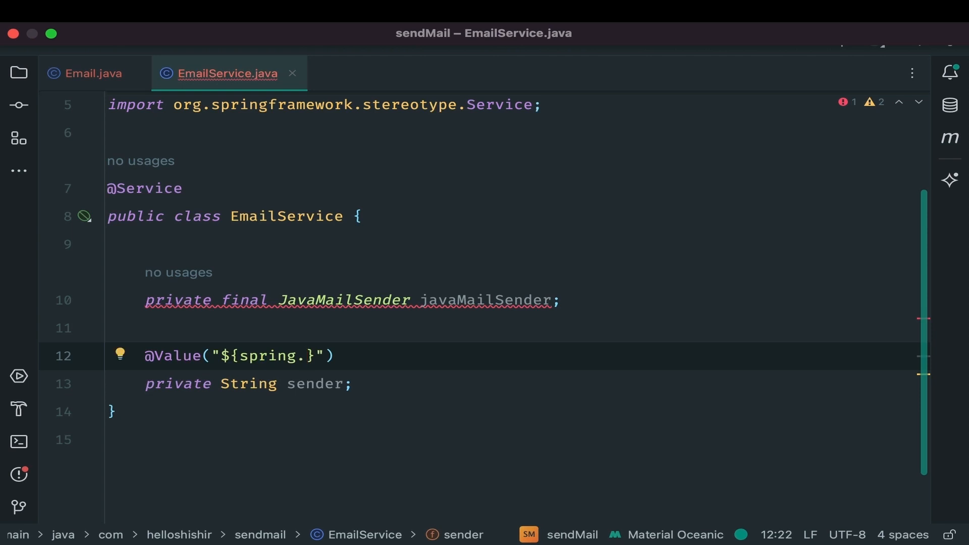
{"action": "type", "text": "mail.username"}
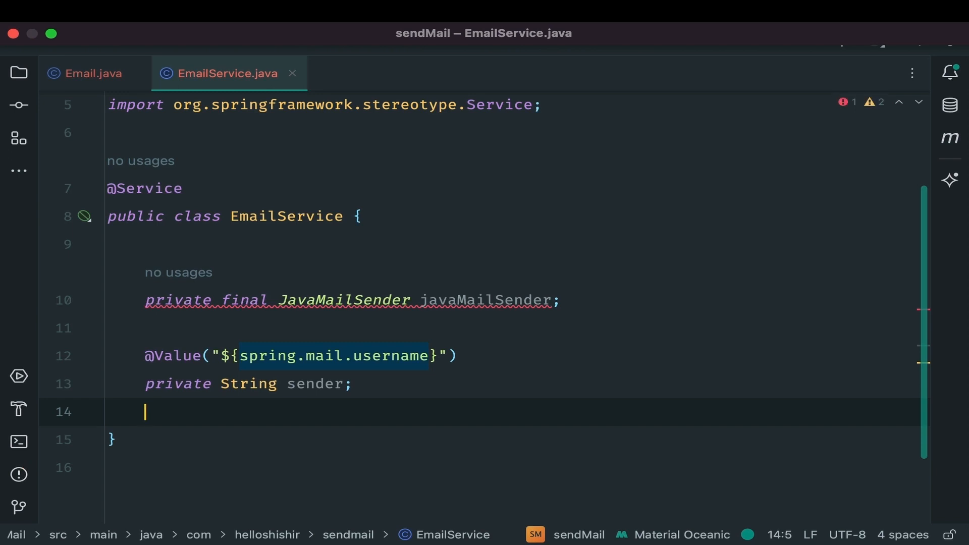
{"action": "key", "text": "Return"}
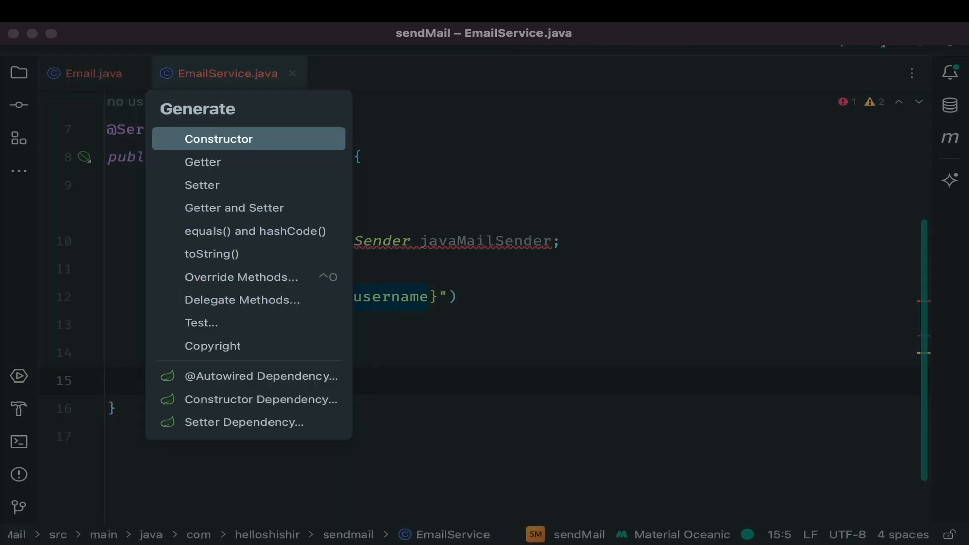
Generate an EmailService constructor that initializes only javaMailSender.
{"action": "left_click", "coordinate": [218, 138]}
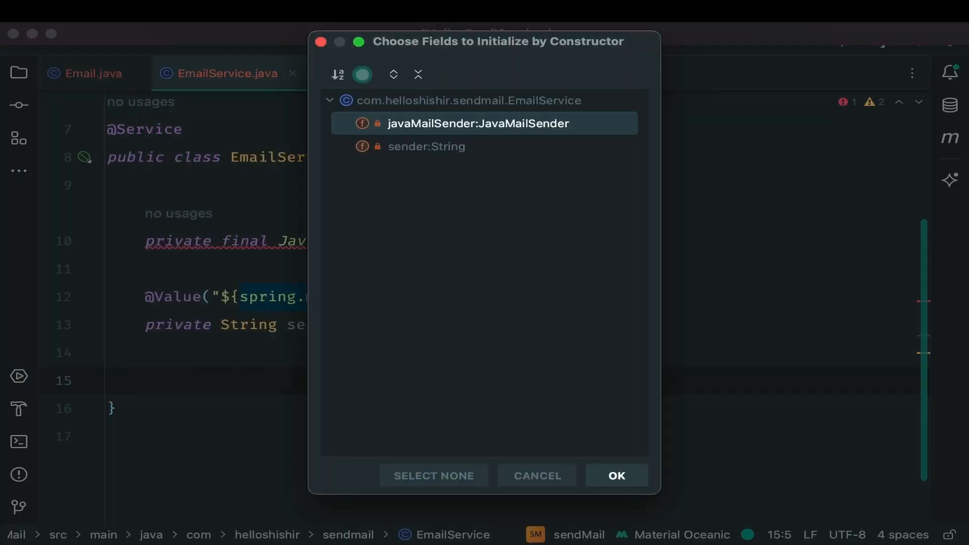
{"action": "mouse_move", "coordinate": [430, 124]}
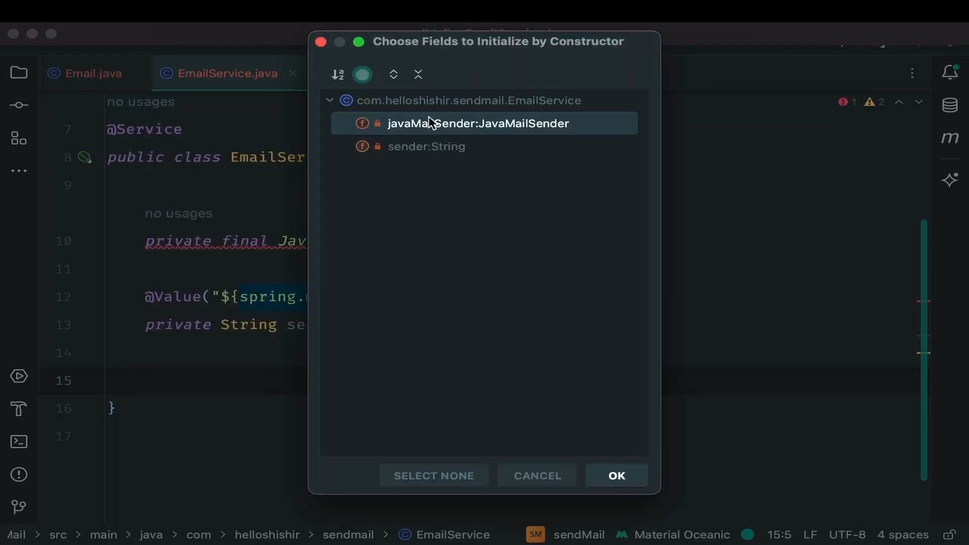
{"action": "left_click", "coordinate": [615, 475]}
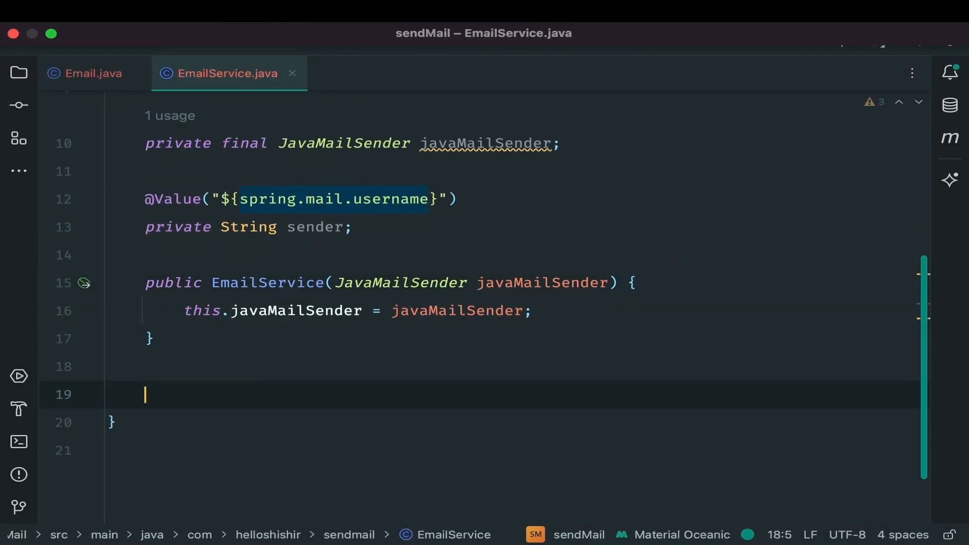
{"action": "type", "text": "public String"}
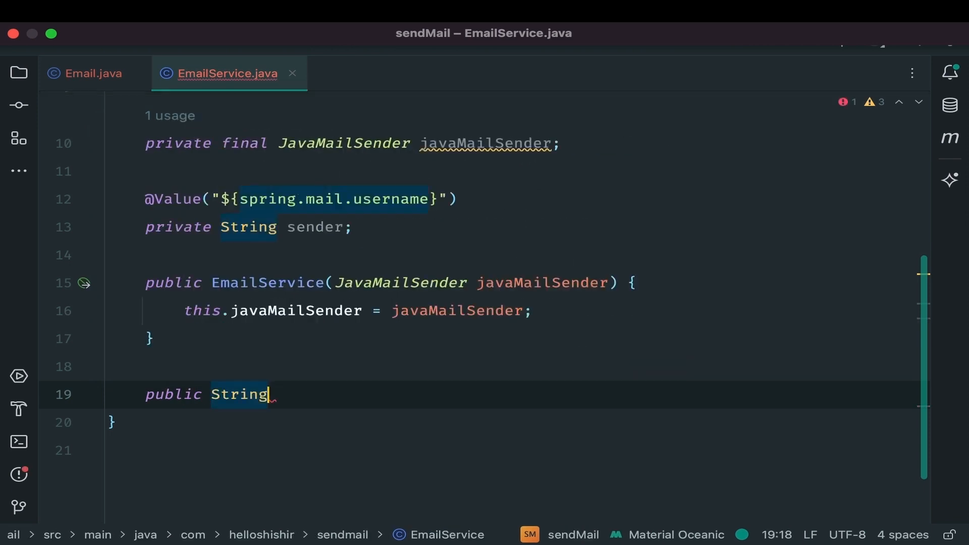
Write public String sendEmail(Email email) containing an empty try/catch (Exception e) block.
{"action": "type", "text": "sendEmail("}
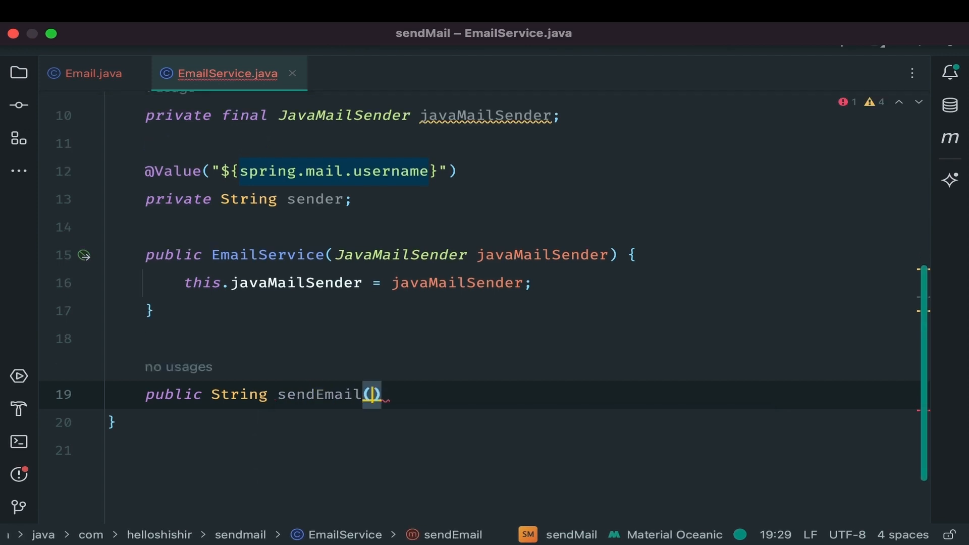
{"action": "type", "text": "Email email"}
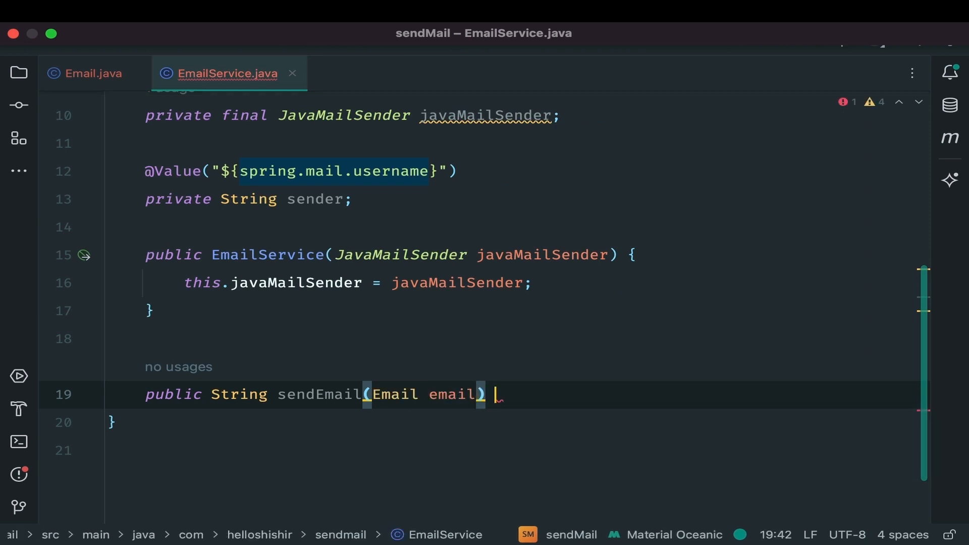
{"action": "type", "text": "{"}
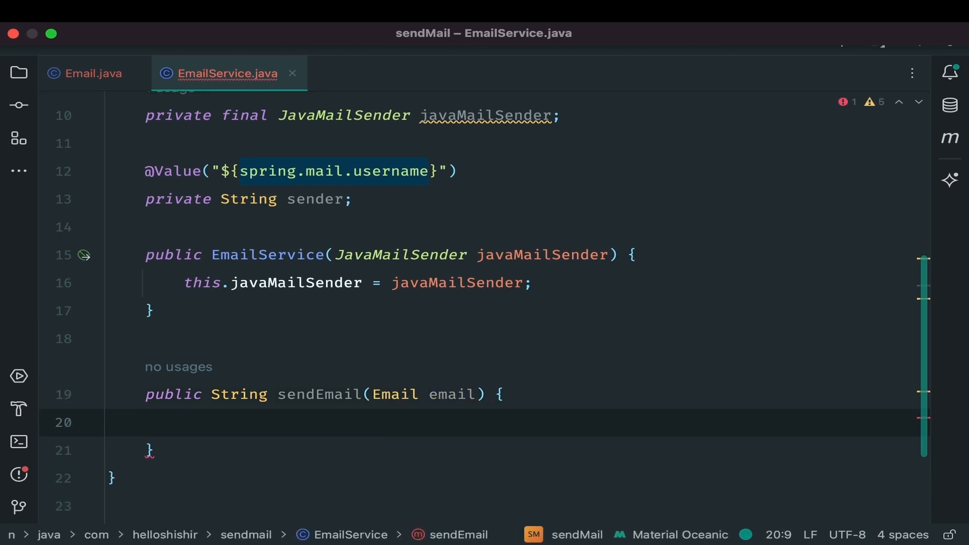
{"action": "type", "text": "try {"}
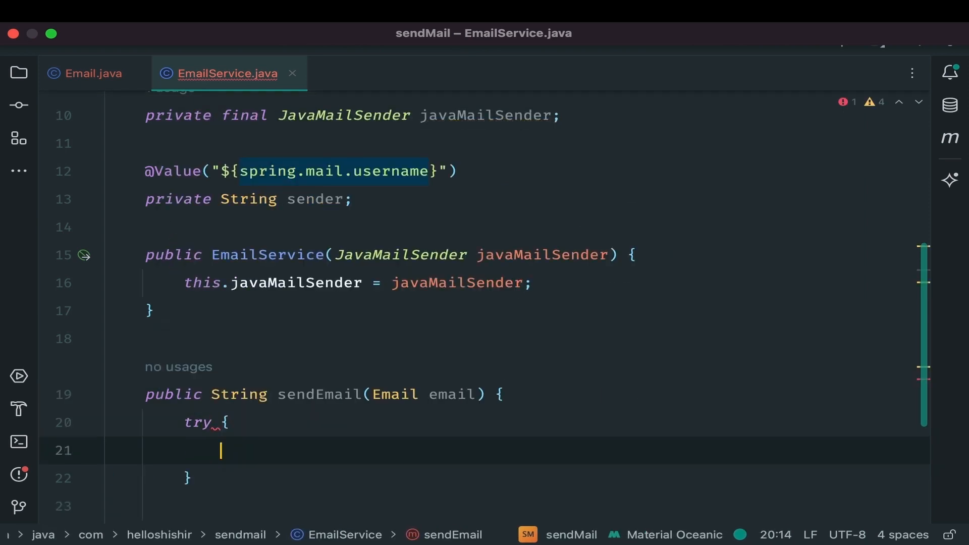
{"action": "type", "text": "} catch (Exception e) {"}
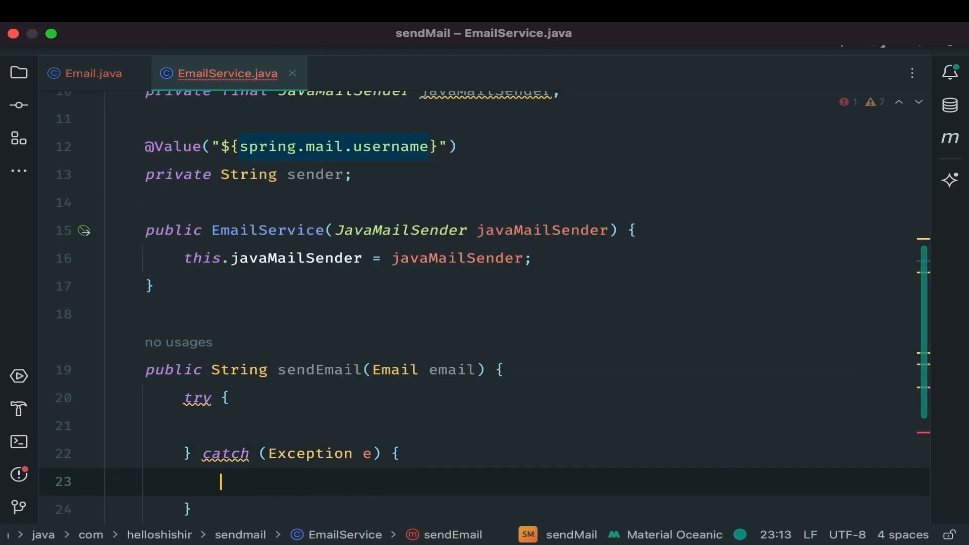
Create a new SimpleMailMessage mailMessage inside the try block.
{"action": "type", "text": "SimpleMai"}
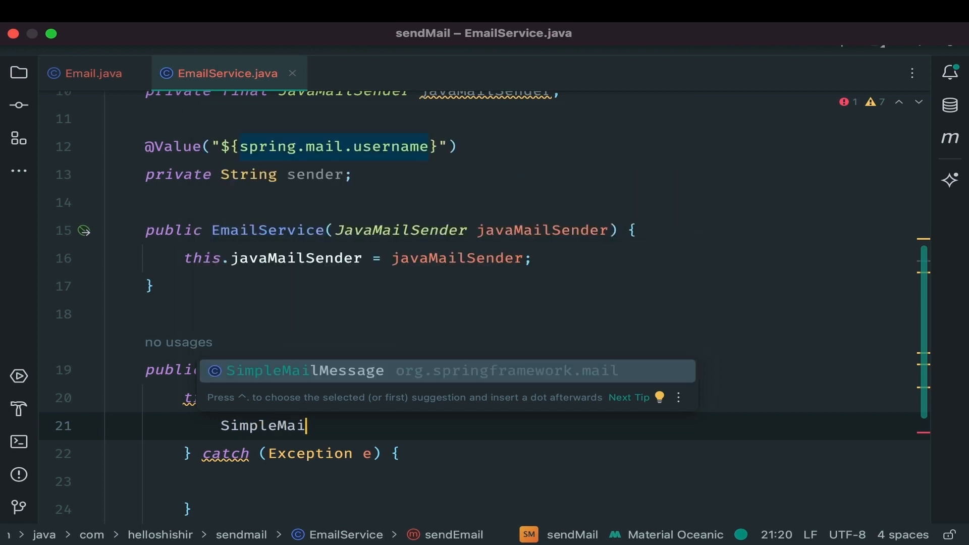
{"action": "type", "text": "mailMessage ="}
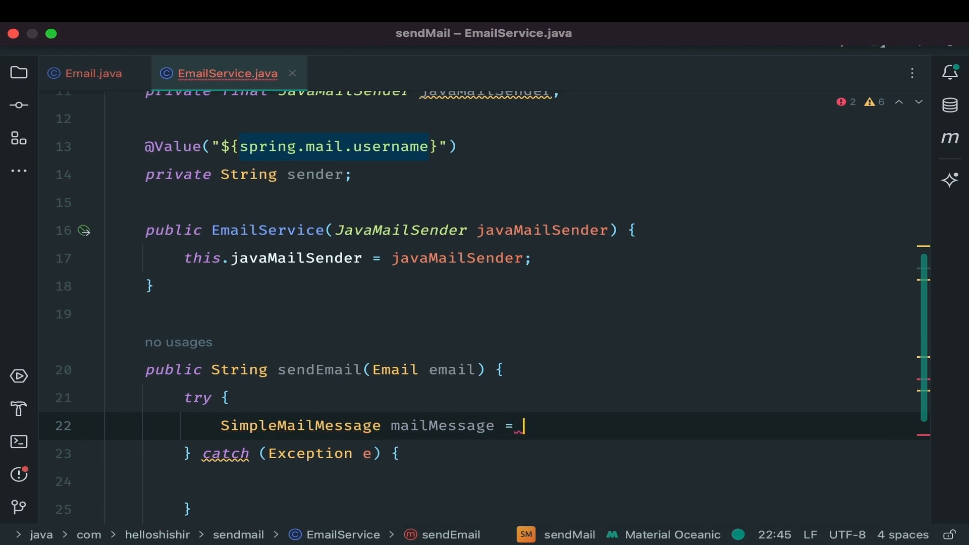
{"action": "type", "text": "new SimpleMailMessage("}
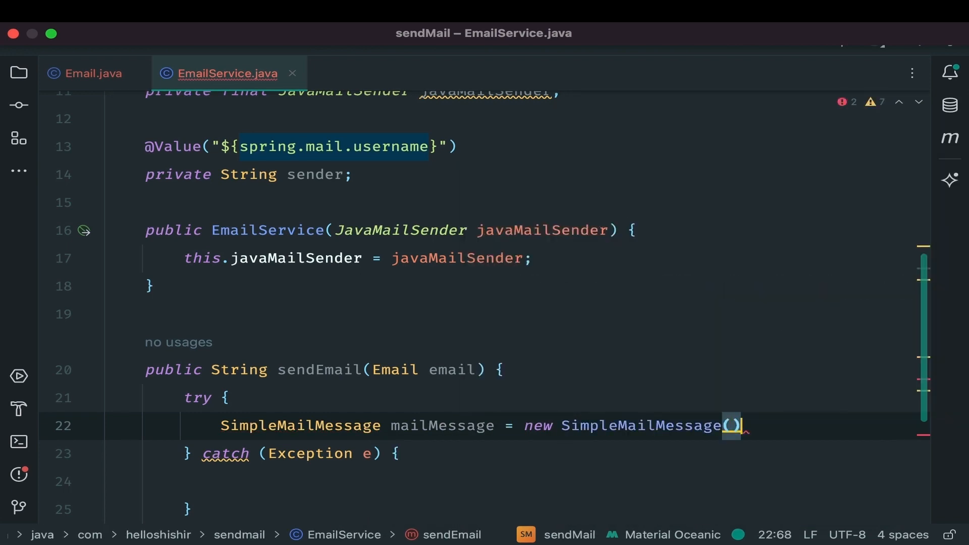
{"action": "type", "text": ";"}
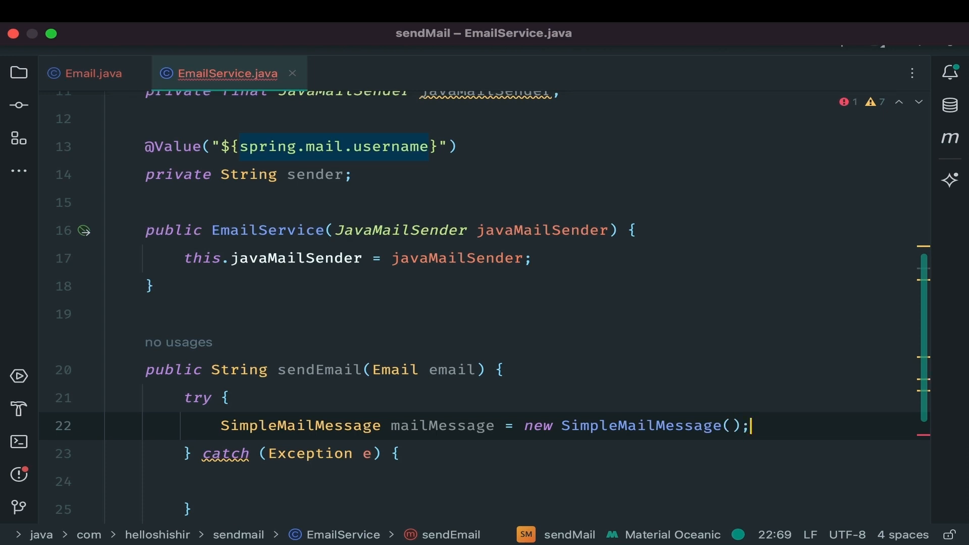
{"action": "key", "text": "Enter"}
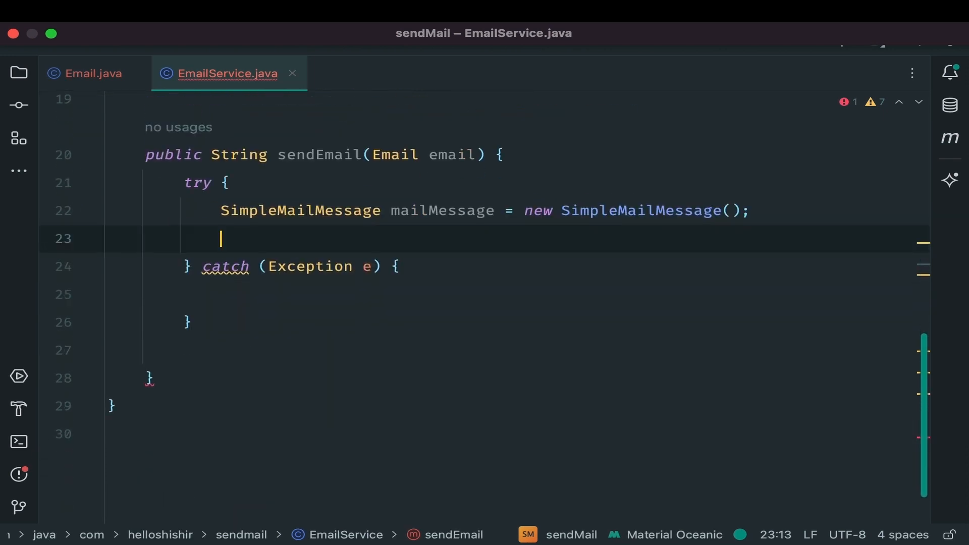
{"action": "type", "text": "mailMessage.setFrom();"}
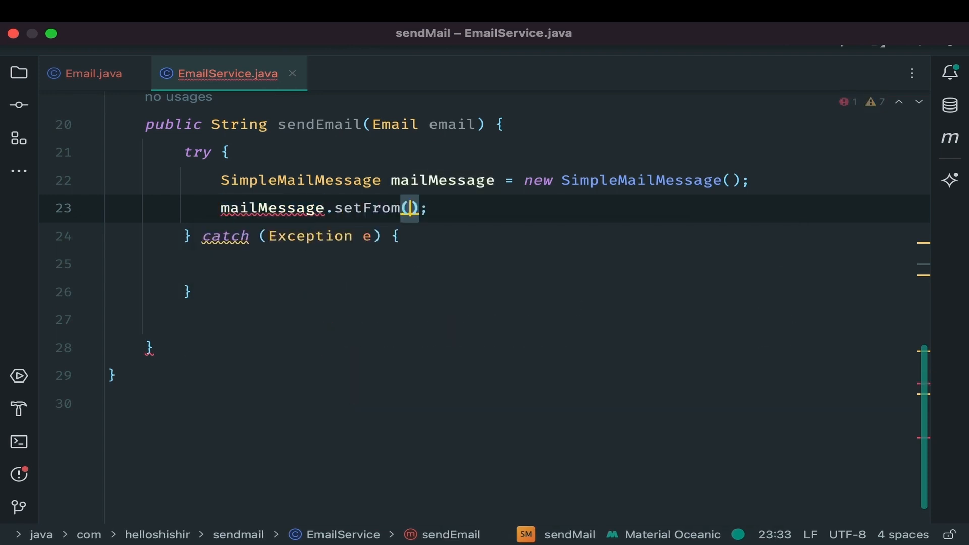
{"action": "type", "text": "sender"}
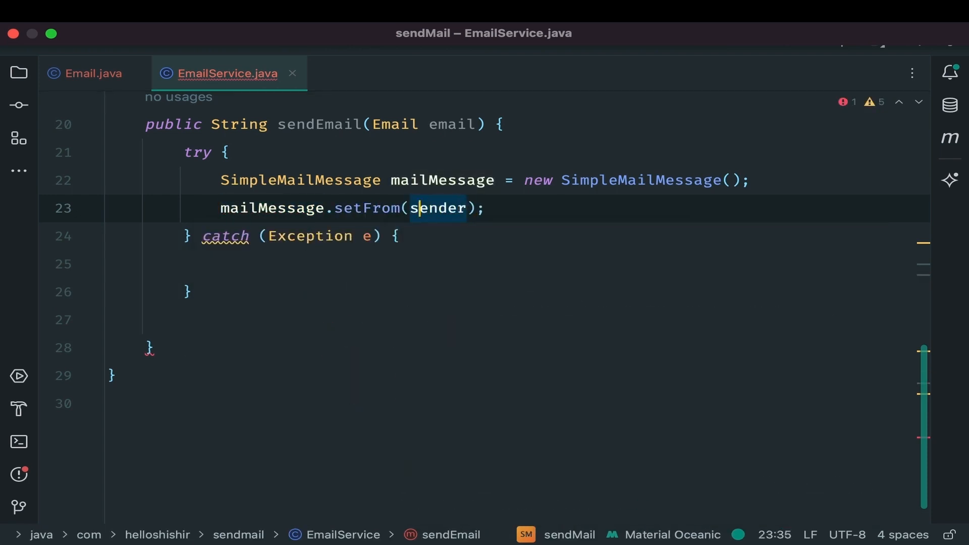
{"action": "type", "text": "\"I\""}
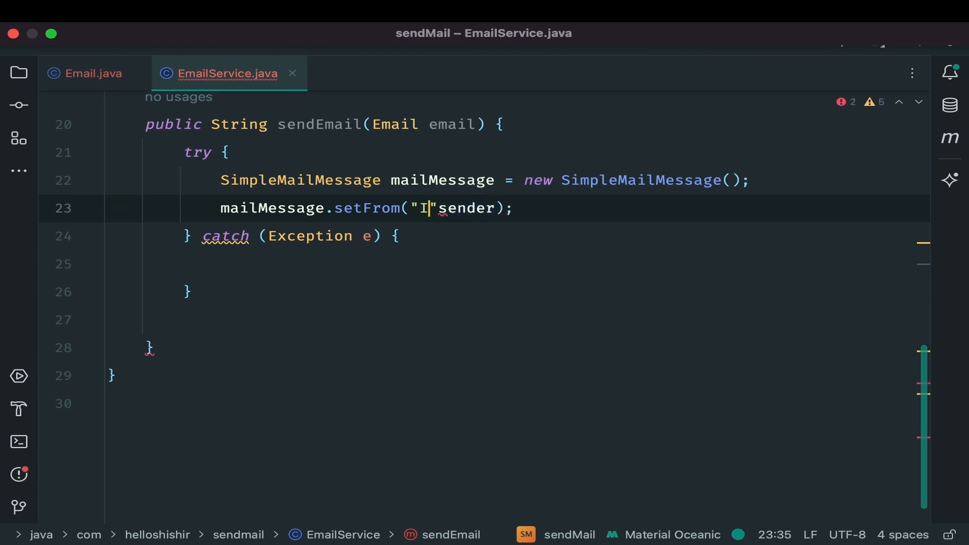
{"action": "type", "text": "ftekhar Hossain<"}
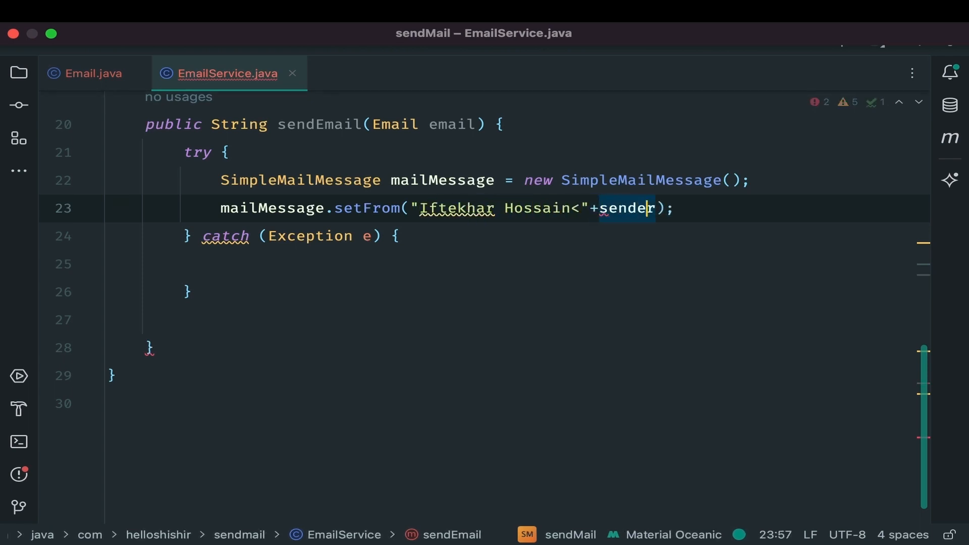
{"action": "type", "text": "+\">\""}
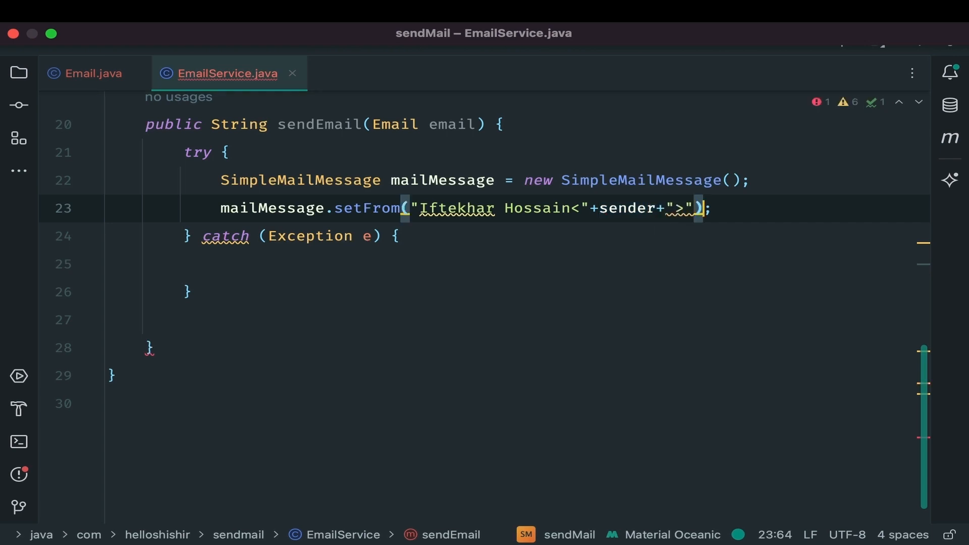
{"action": "type", "text": "mailMessage.setTo();"}
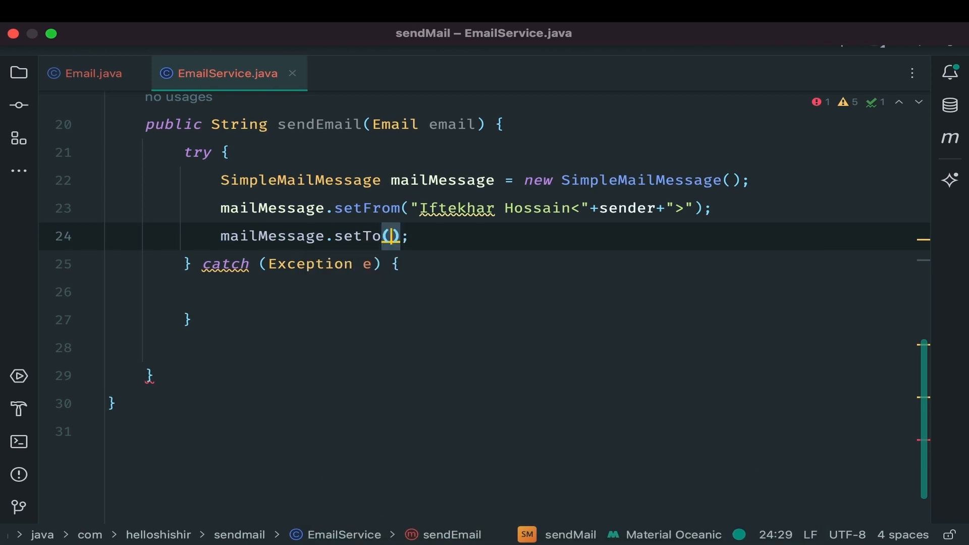
{"action": "type", "text": "email"}
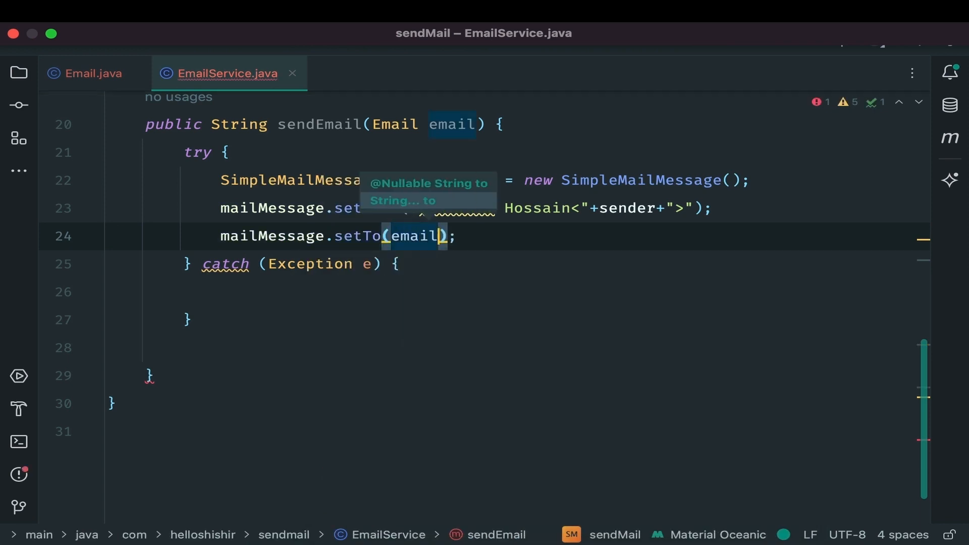
{"action": "type", "text": ".getRecipient()"}
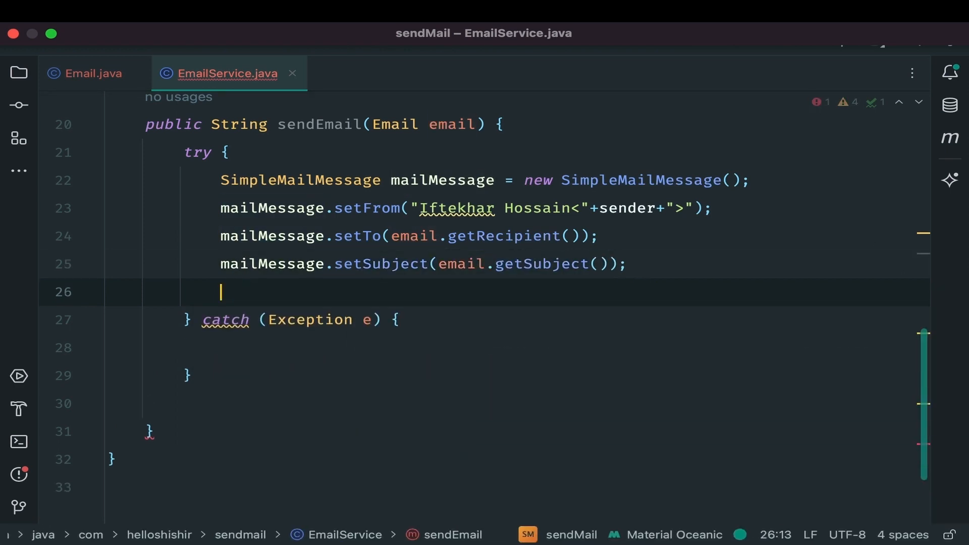
{"action": "type", "text": "mailMessage.setText(email);"}
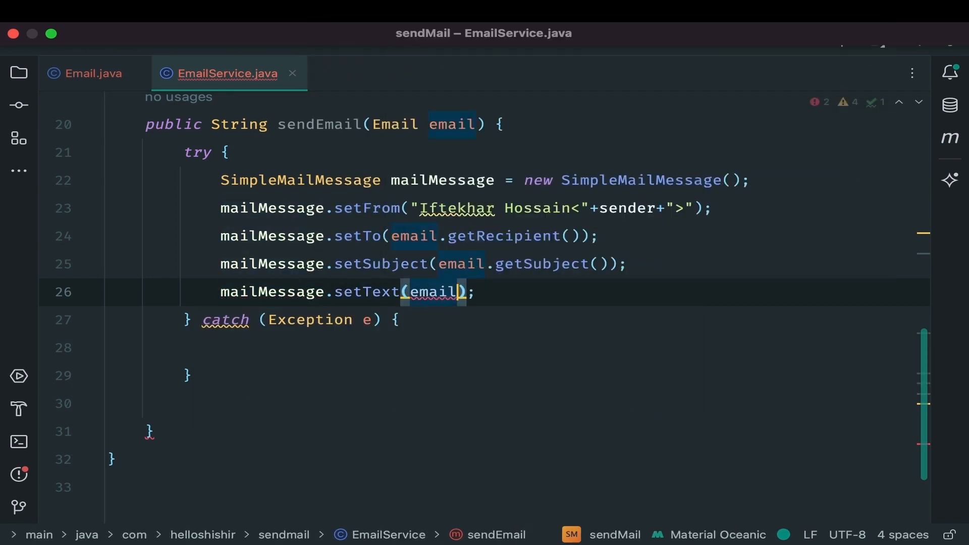
{"action": "type", "text": ".getMessage()"}
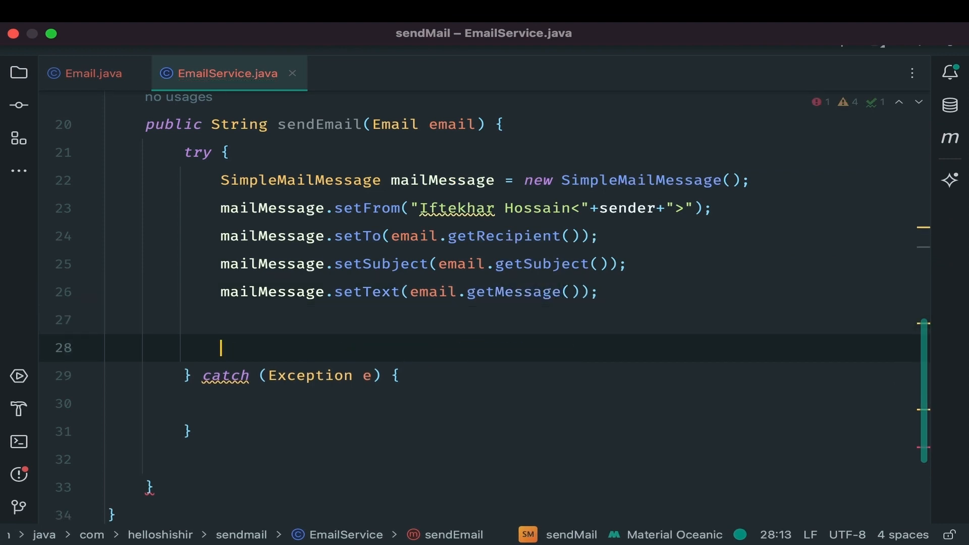
Send via javaMailSender, returning "Email sent successfully!" or "Email sending error!".
{"action": "type", "text": "javaMailSender"}
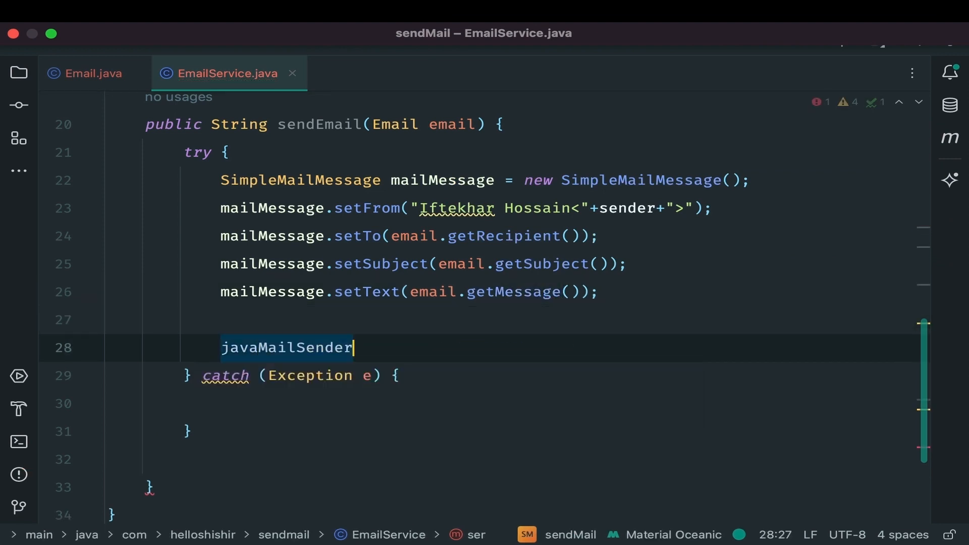
{"action": "type", "text": ".send();"}
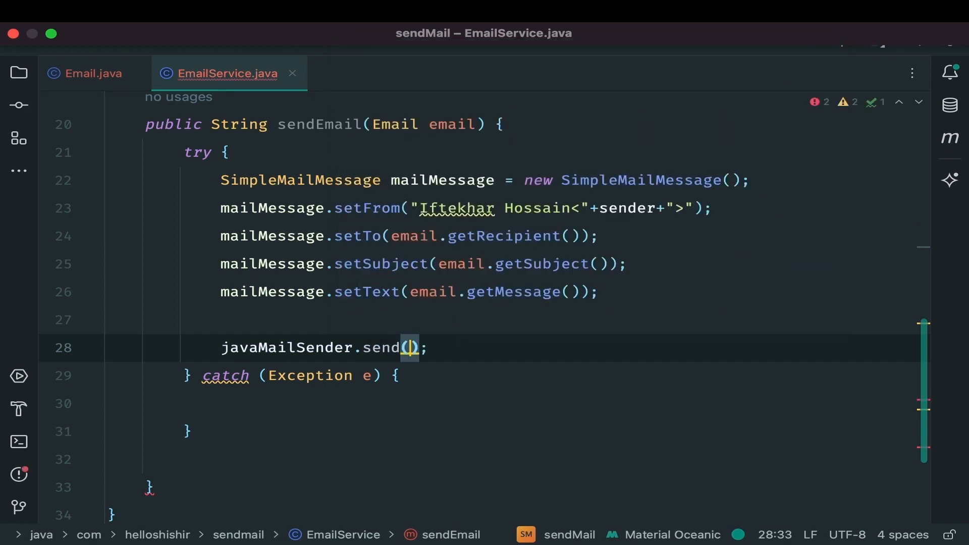
{"action": "type", "text": "mailMessage"}
{"action": "type", "text": "return \""}
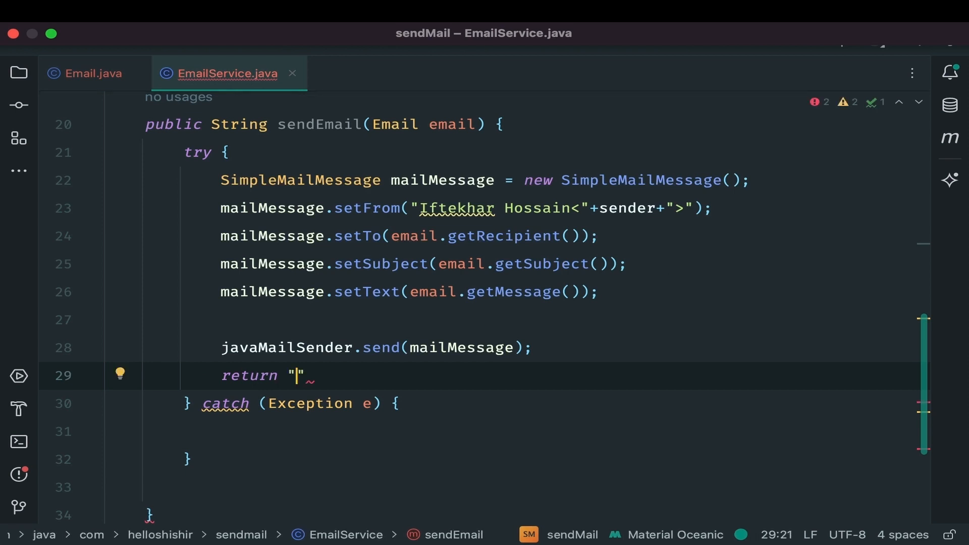
{"action": "type", "text": "Email sent"}
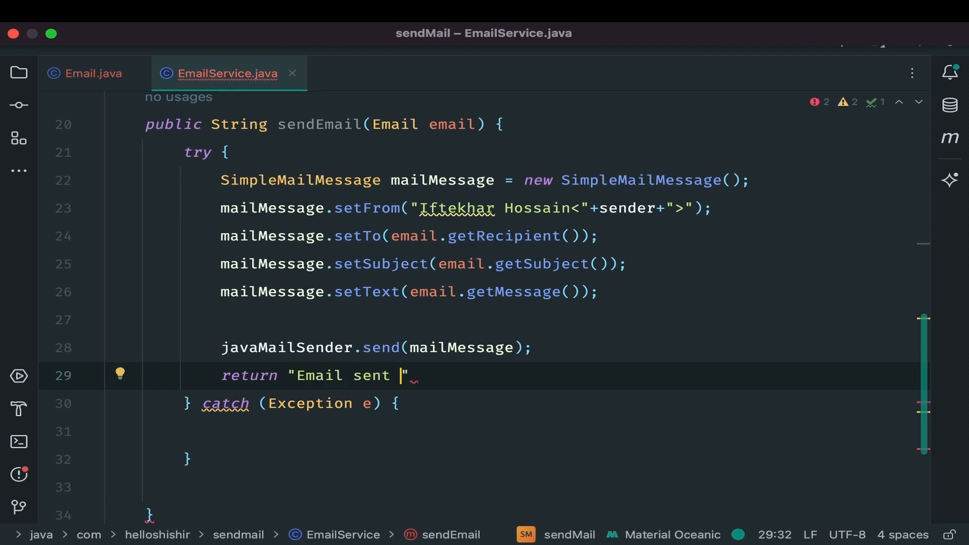
{"action": "type", "text": "successfully!"}
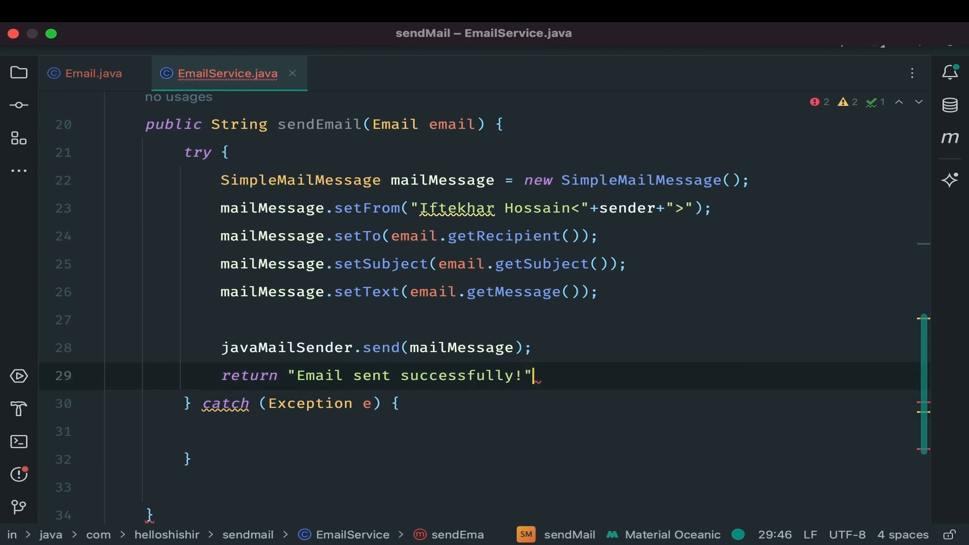
{"action": "type", "text": "return \"Email\""}
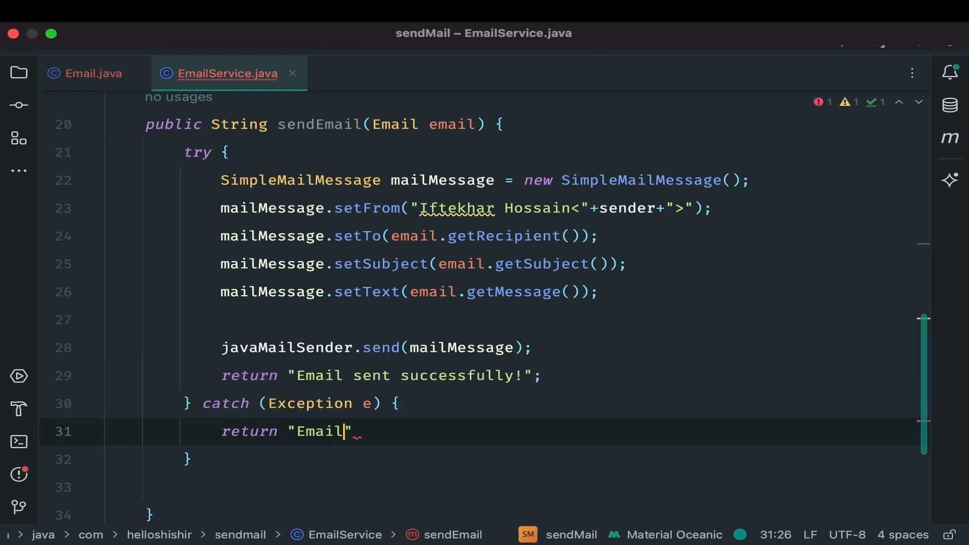
{"action": "type", "text": "sending error!"}
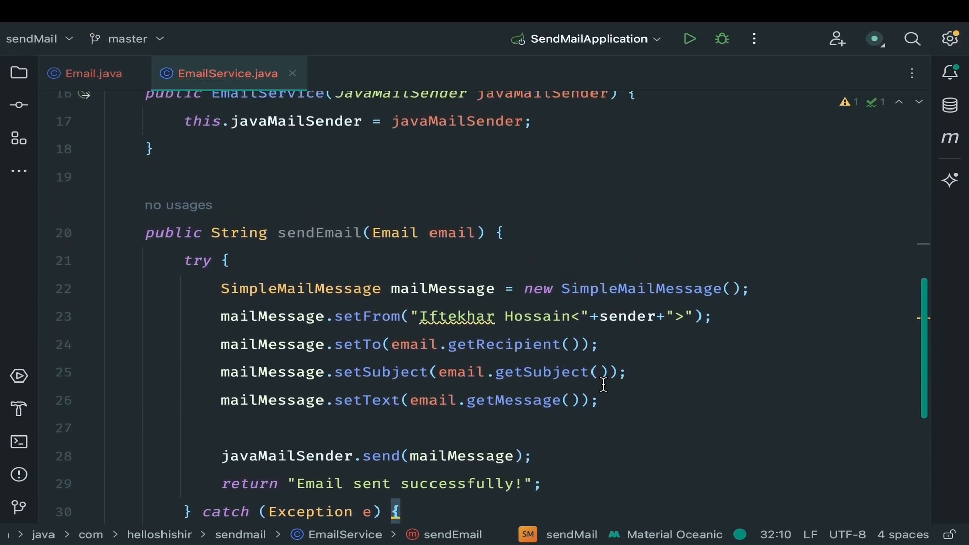
Create a new Java class named EmailSendController in the sendmail package.
{"action": "left_click", "coordinate": [19, 72]}
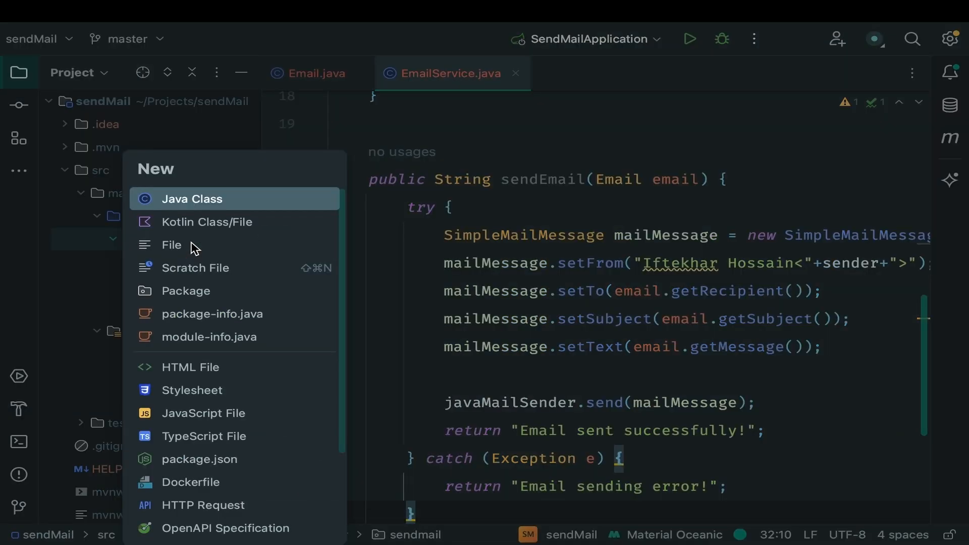
{"action": "left_click", "coordinate": [192, 198]}
{"action": "type", "text": "EmailSendController"}
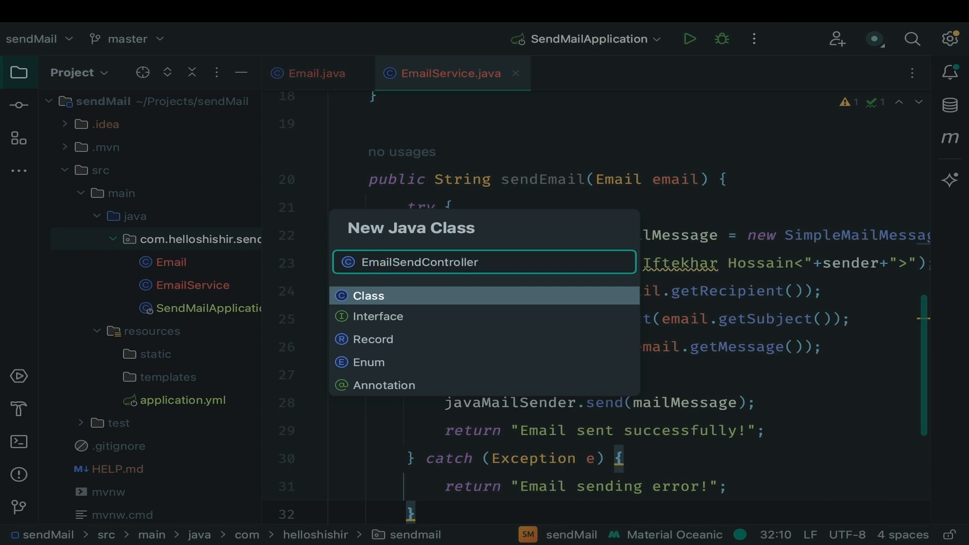
{"action": "left_click", "coordinate": [367, 295]}
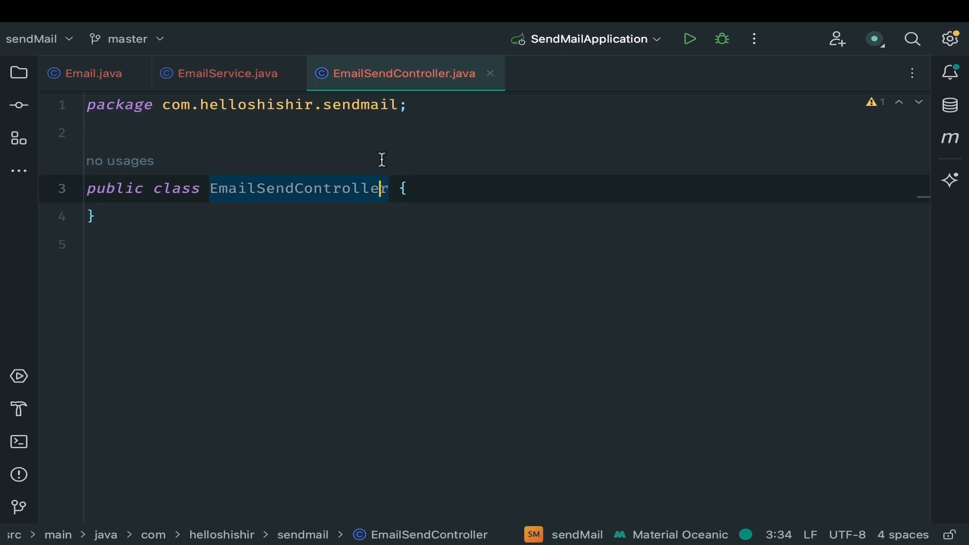
Declare a private final EmailService emailService field in the controller.
{"action": "key", "text": "Enter"}
{"action": "type", "text": "@RestController"}
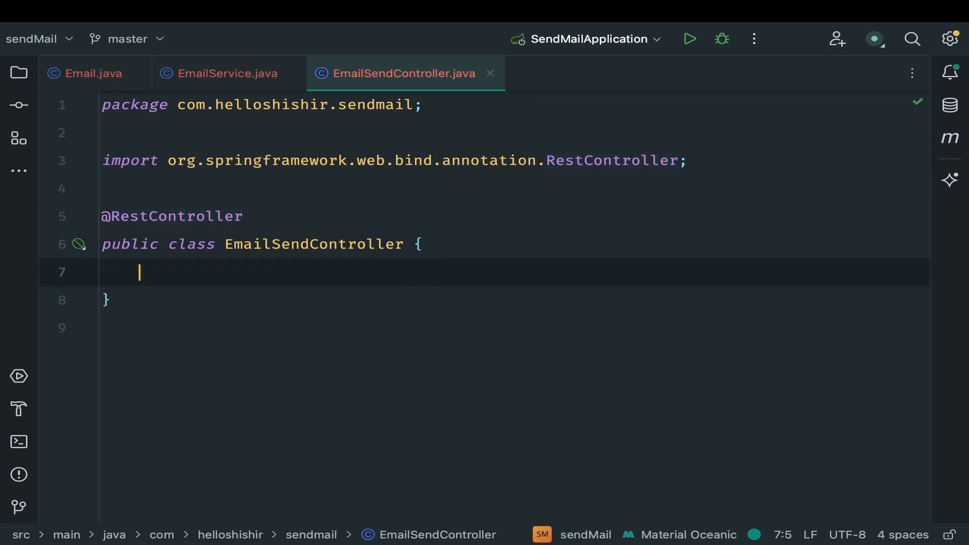
{"action": "type", "text": "private final EmailServic"}
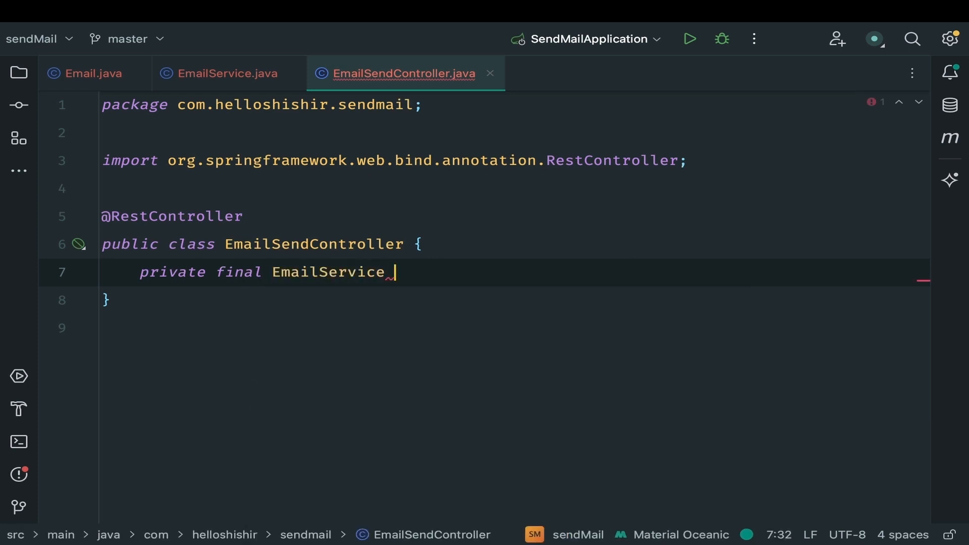
{"action": "type", "text": "emailService;"}
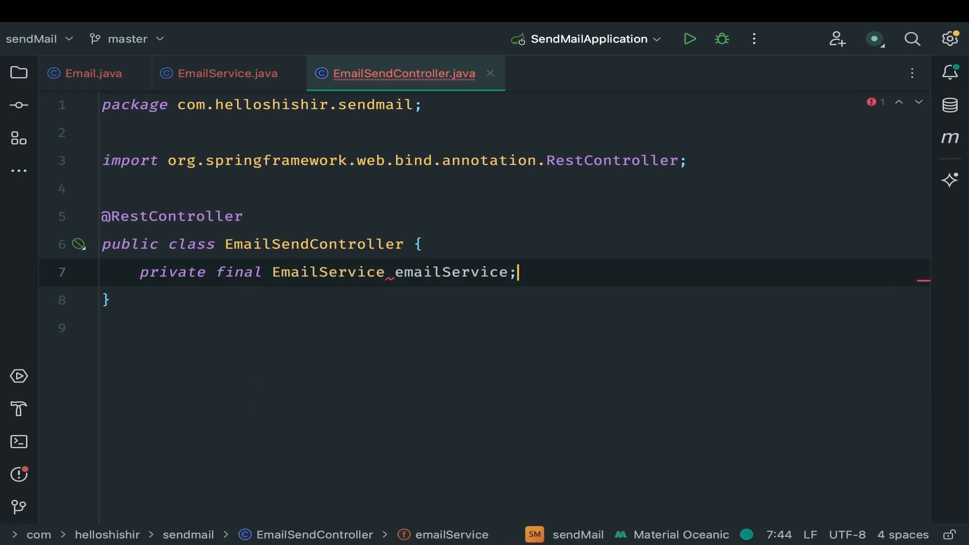
Generate a controller constructor that initializes emailService.
{"action": "key", "text": "enter"}
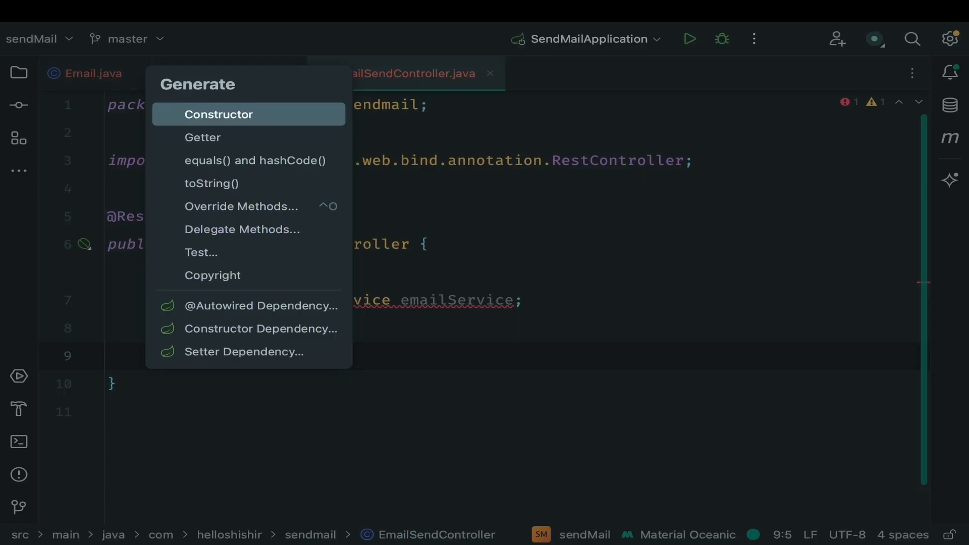
{"action": "mouse_move", "coordinate": [254, 160]}
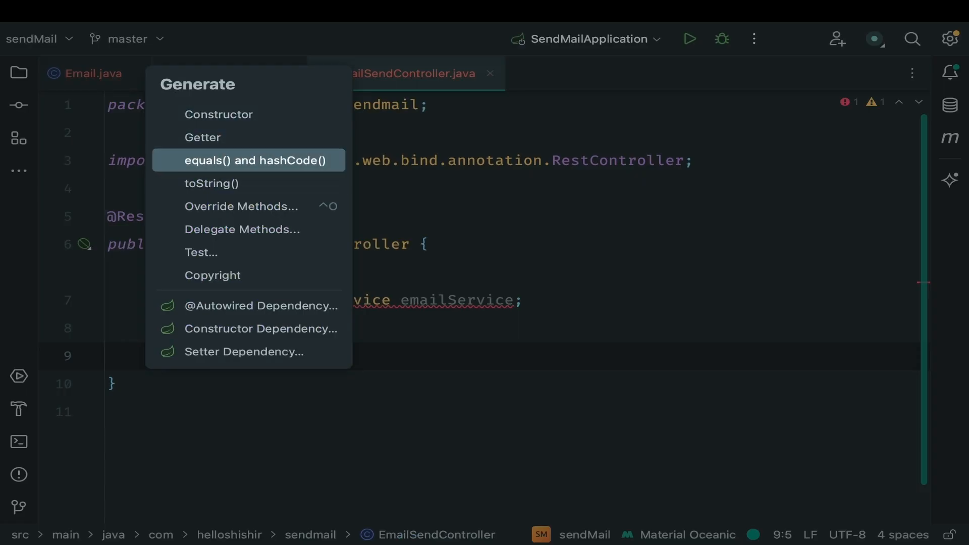
{"action": "left_click", "coordinate": [218, 114]}
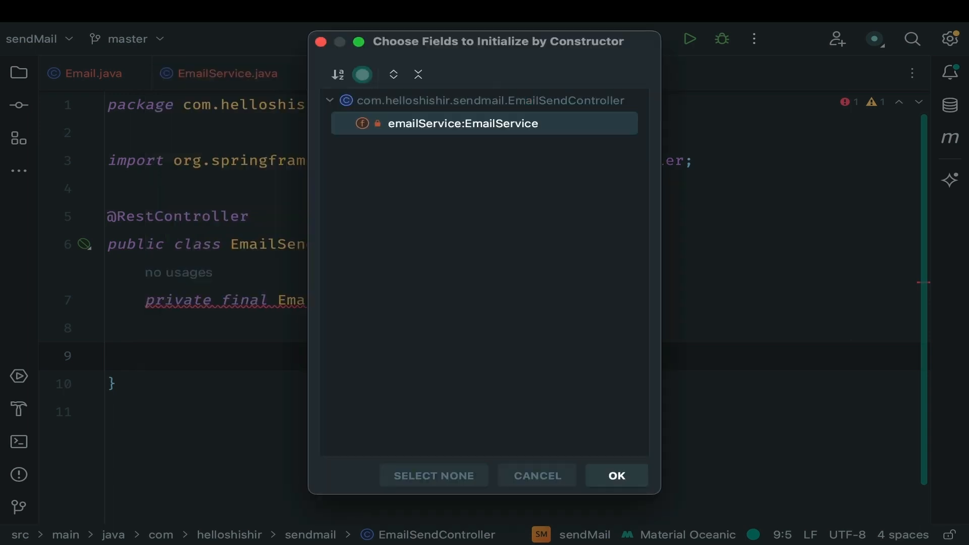
{"action": "left_click", "coordinate": [614, 475]}
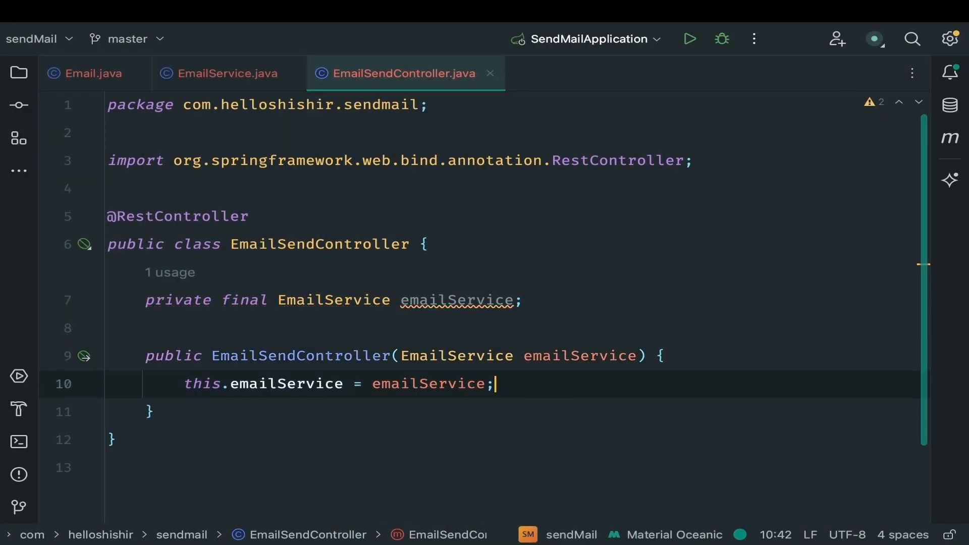
{"action": "type", "text": "apping("}
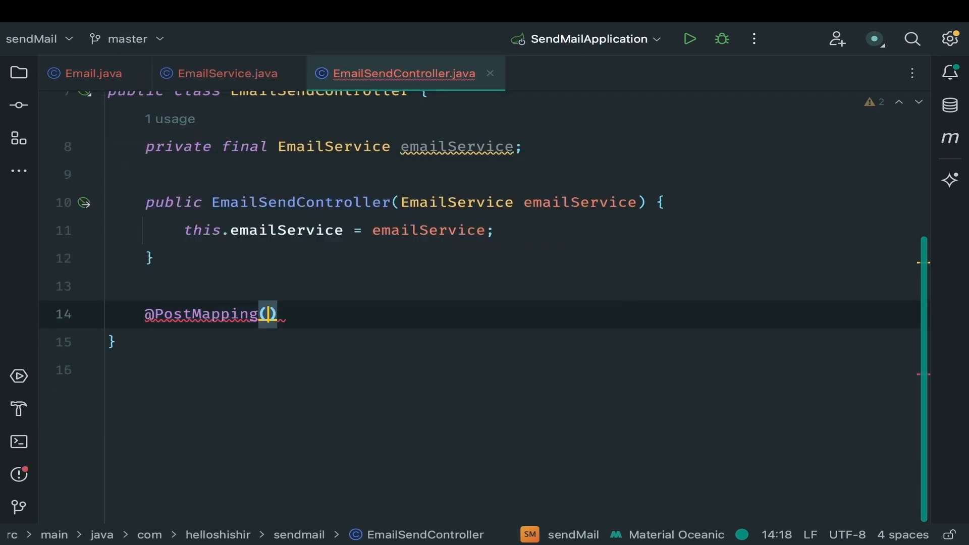
{"action": "type", "text": "\"/s"}
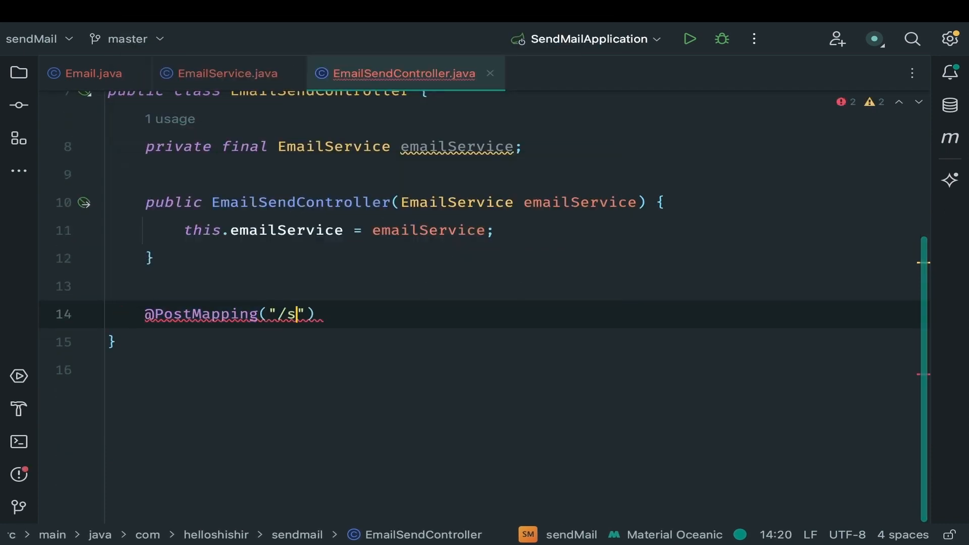
{"action": "type", "text": "endEmail"}
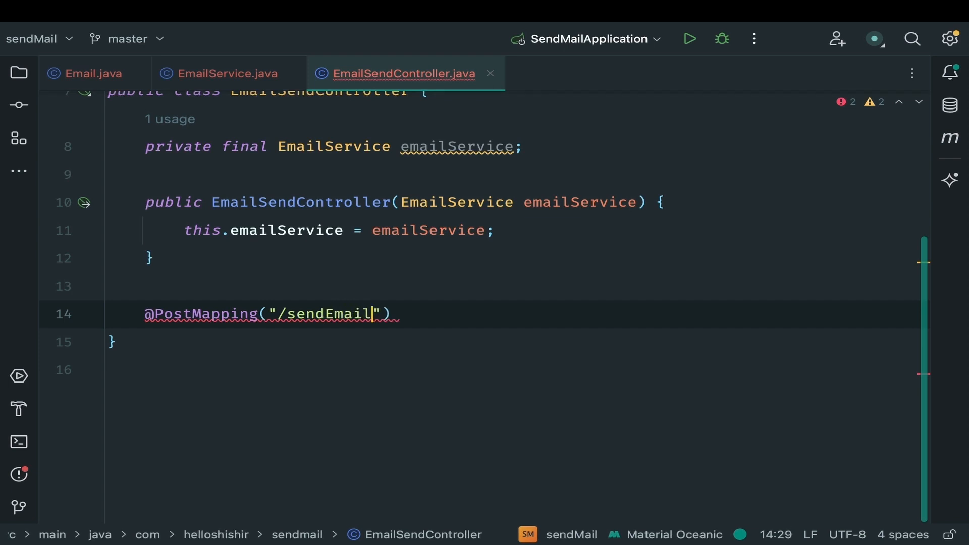
{"action": "key", "text": "Enter"}
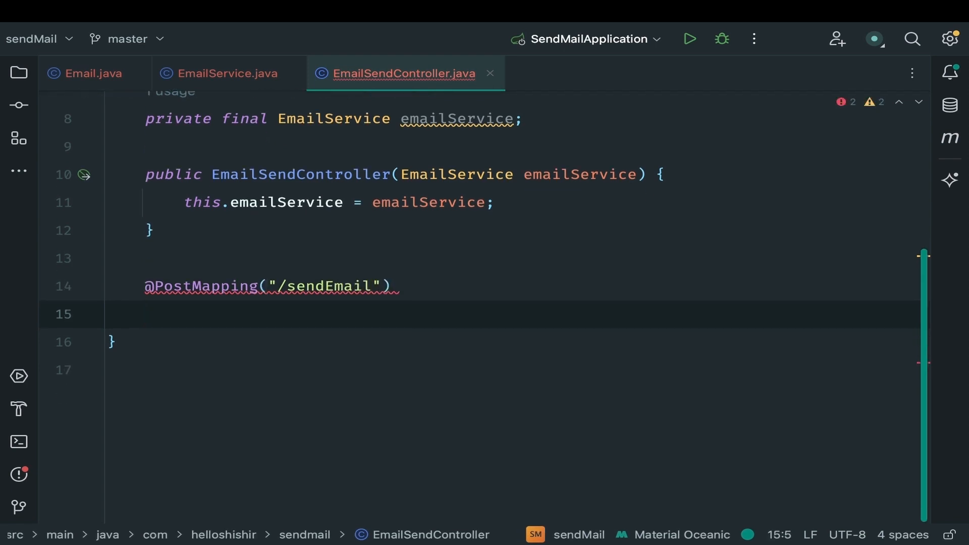
{"action": "type", "text": "public"}
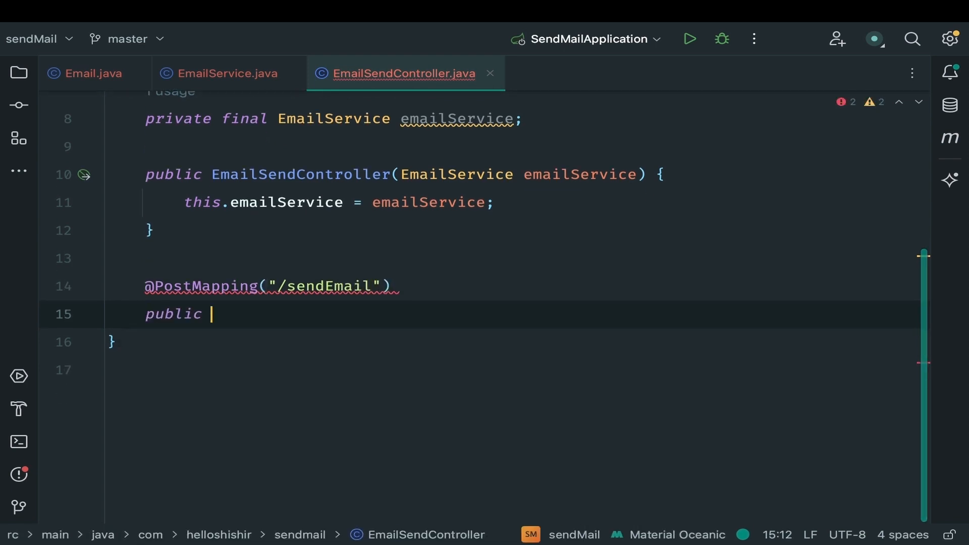
{"action": "type", "text": "String"}
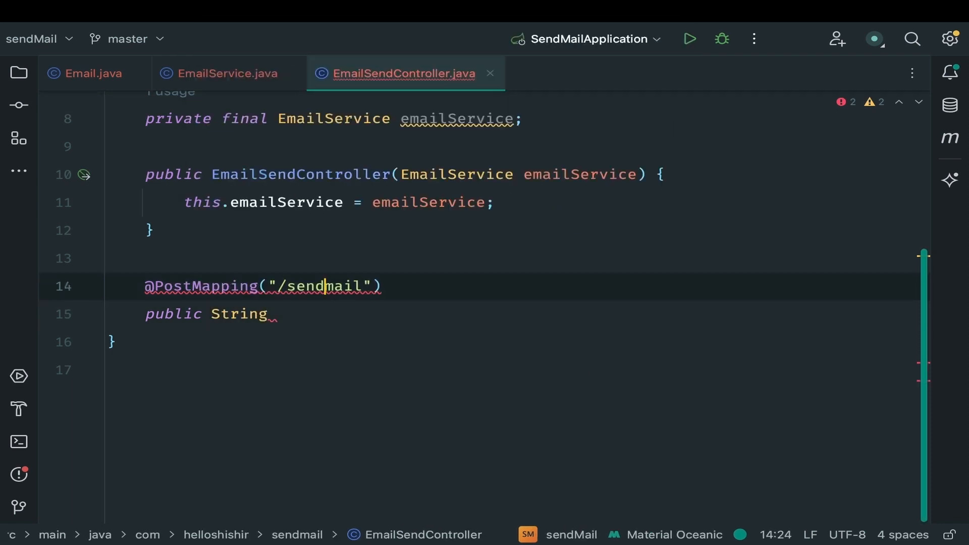
{"action": "type", "text": "send"}
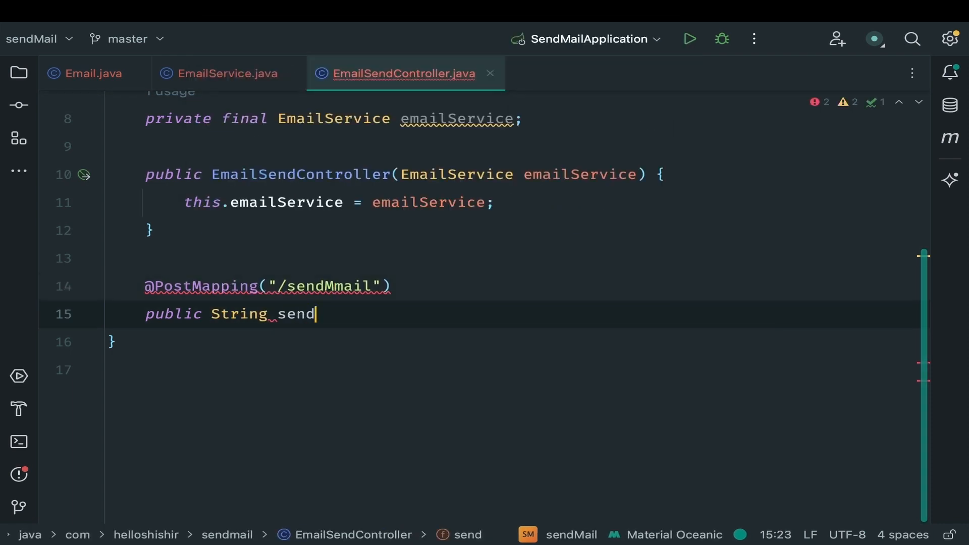
{"action": "type", "text": "Mail()"}
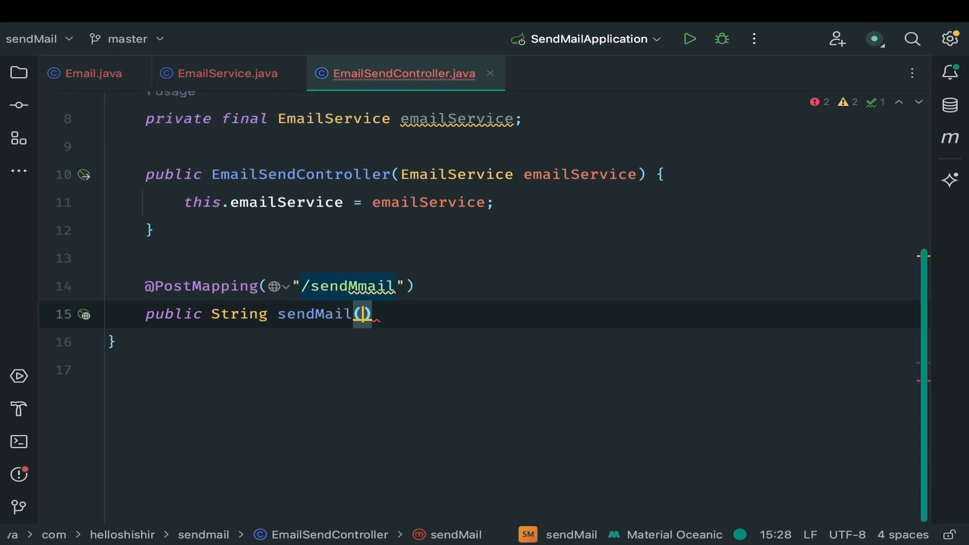
{"action": "type", "text": "@RequestBody"}
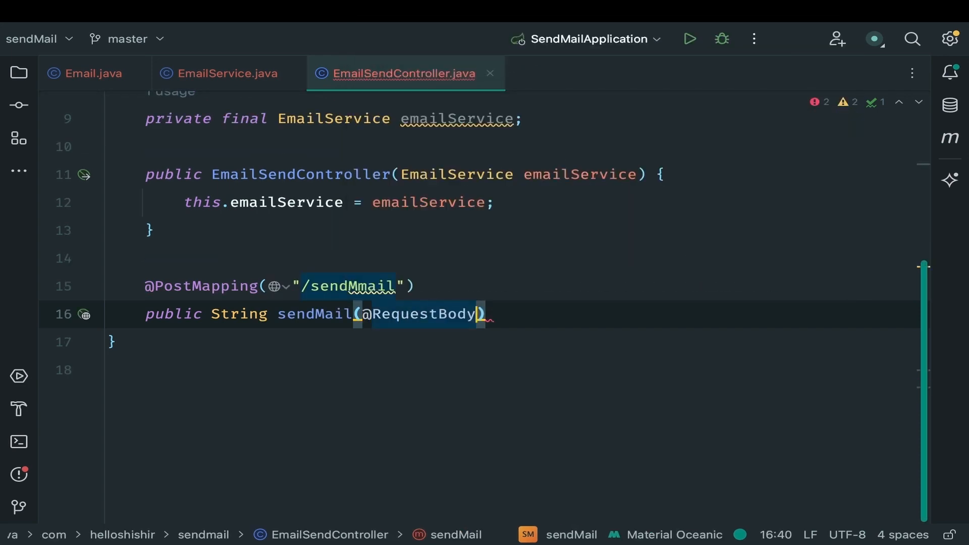
{"action": "type", "text": "Emal"}
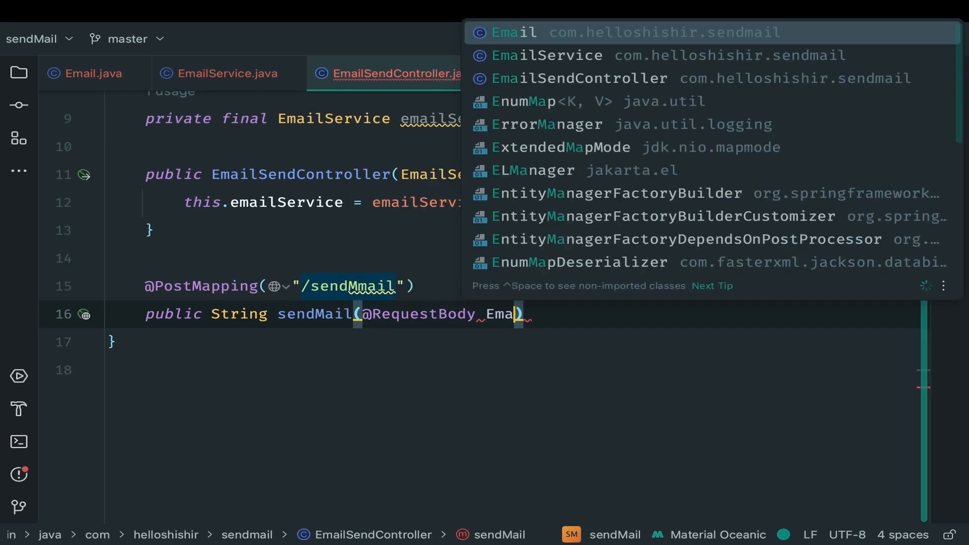
{"action": "left_click", "coordinate": [518, 32]}
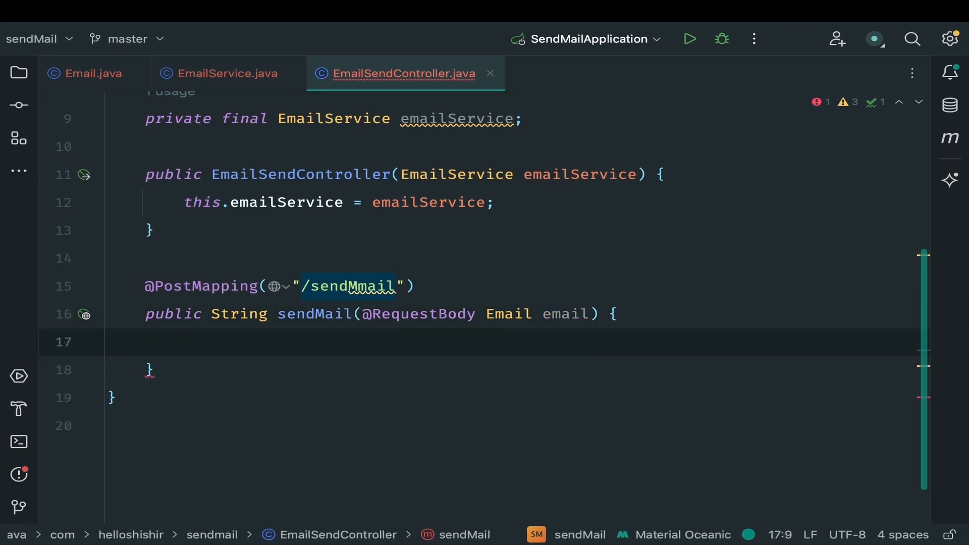
{"action": "type", "text": "return emailService.sendEmail(email);"}
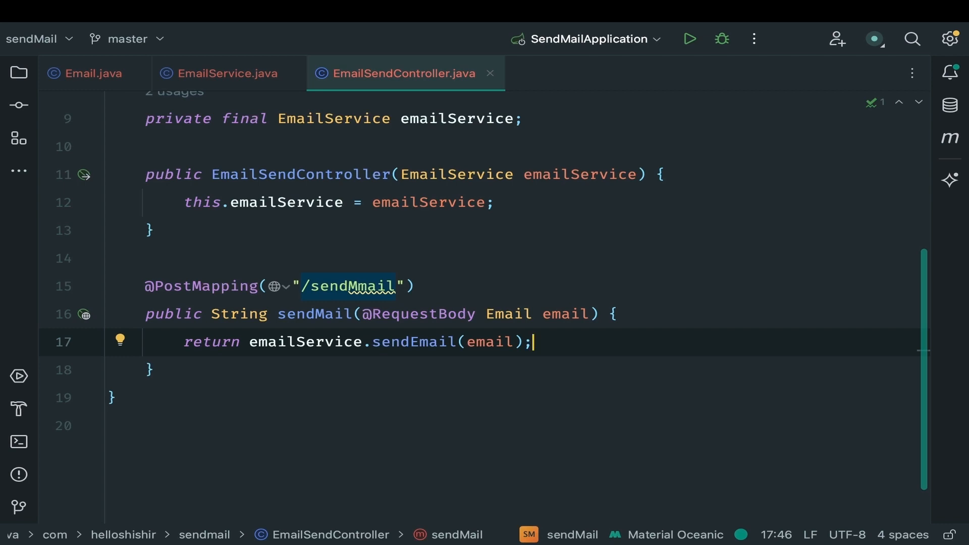
{"action": "mouse_move", "coordinate": [690, 39]}
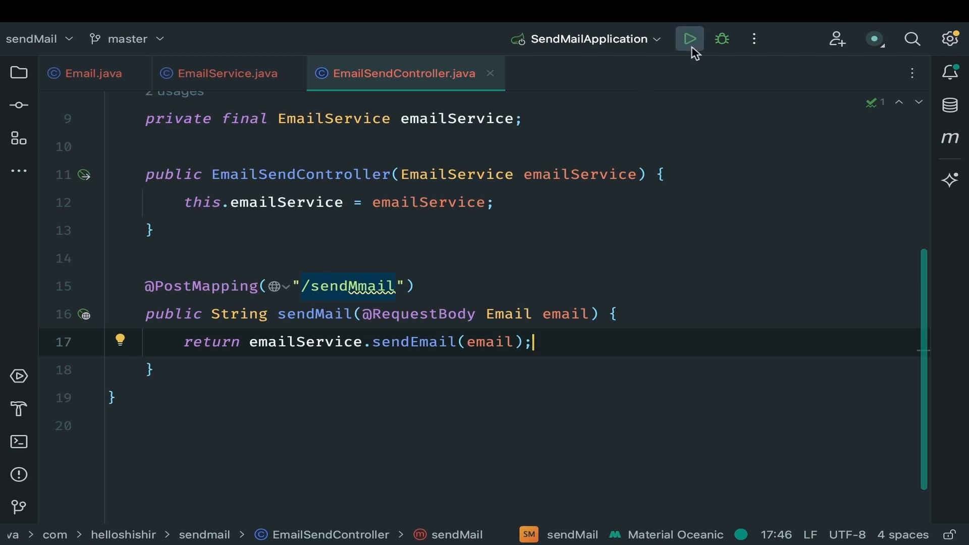
Run SendMailApplication and correct the mapping path to /sendMail.
{"action": "left_click", "coordinate": [689, 39]}
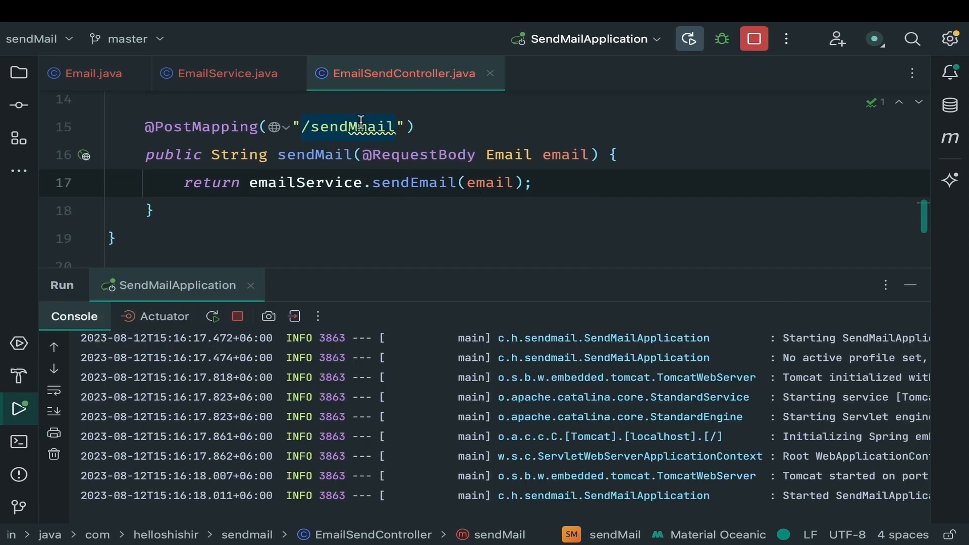
{"action": "type", "text": "m"}
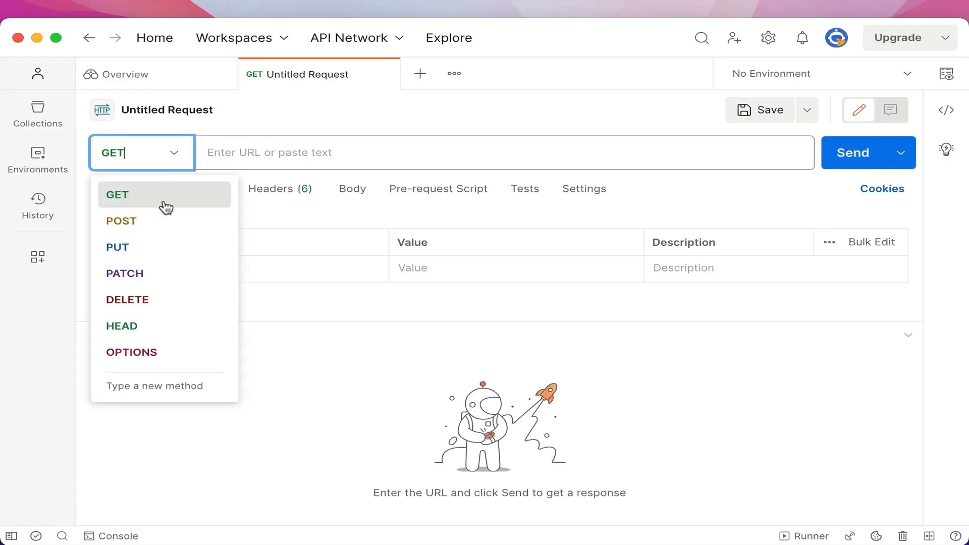
Set up a Postman POST request to localhost:8080/sendMail.
{"action": "left_click", "coordinate": [121, 221]}
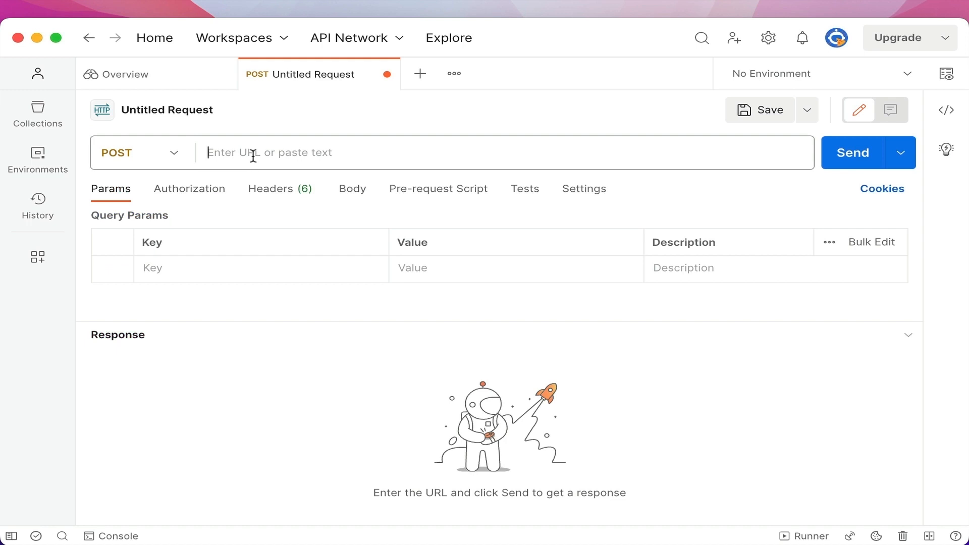
{"action": "type", "text": "localhost:"}
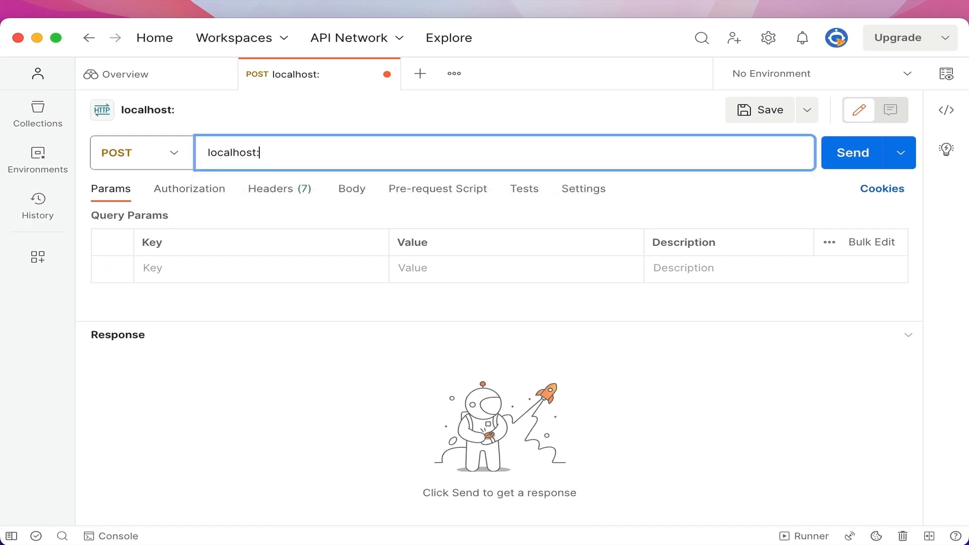
{"action": "type", "text": "8080"}
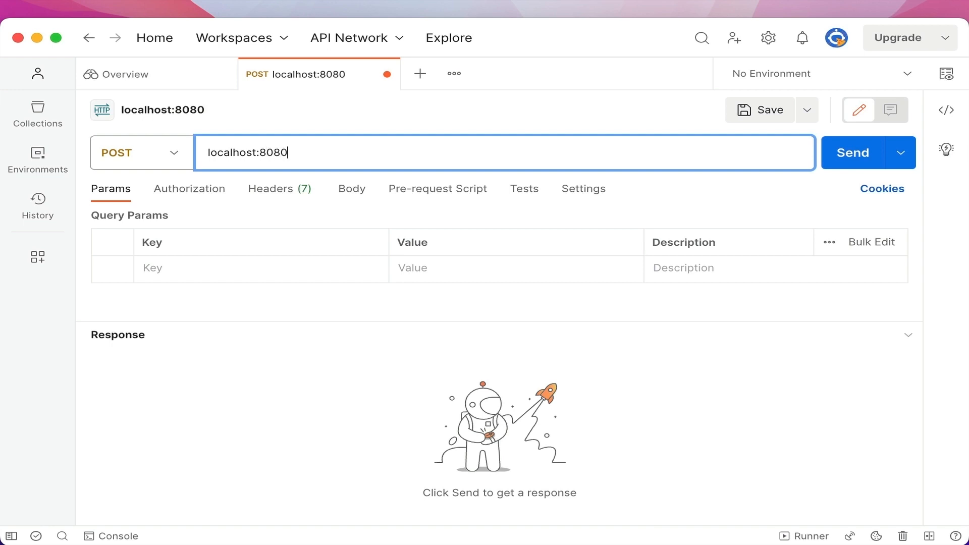
{"action": "type", "text": "/send"}
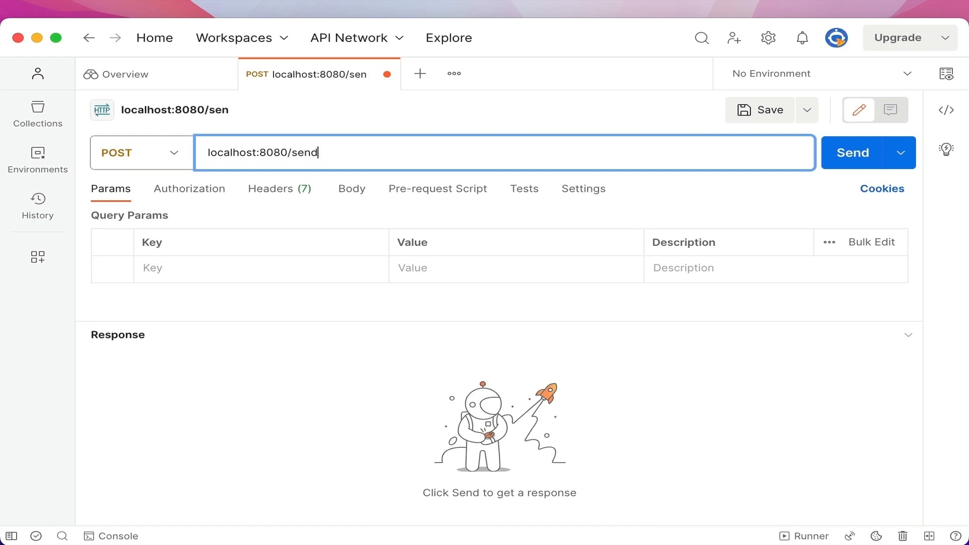
{"action": "type", "text": "Mail"}
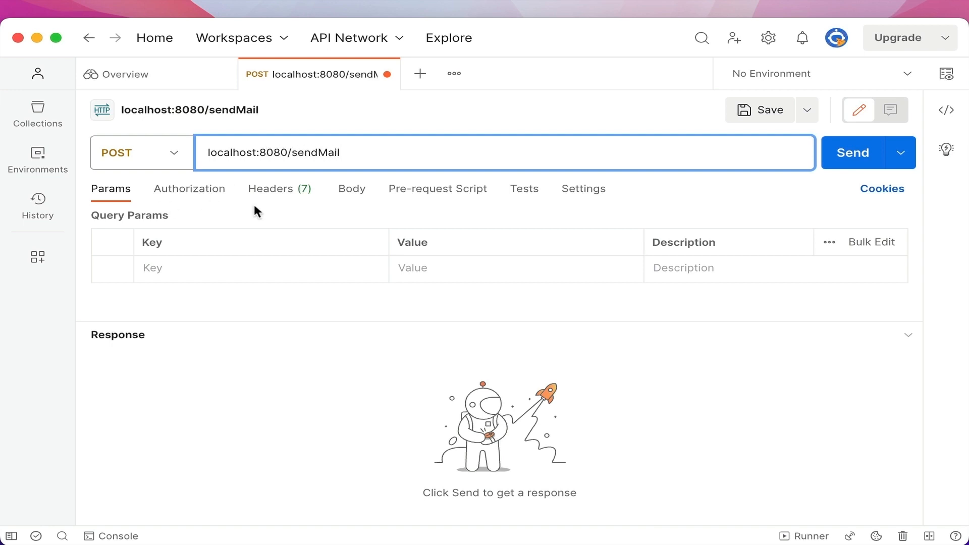
Give it a raw JSON body with recipient, subject 'Test Email' and message, then send it.
{"action": "left_click", "coordinate": [351, 188]}
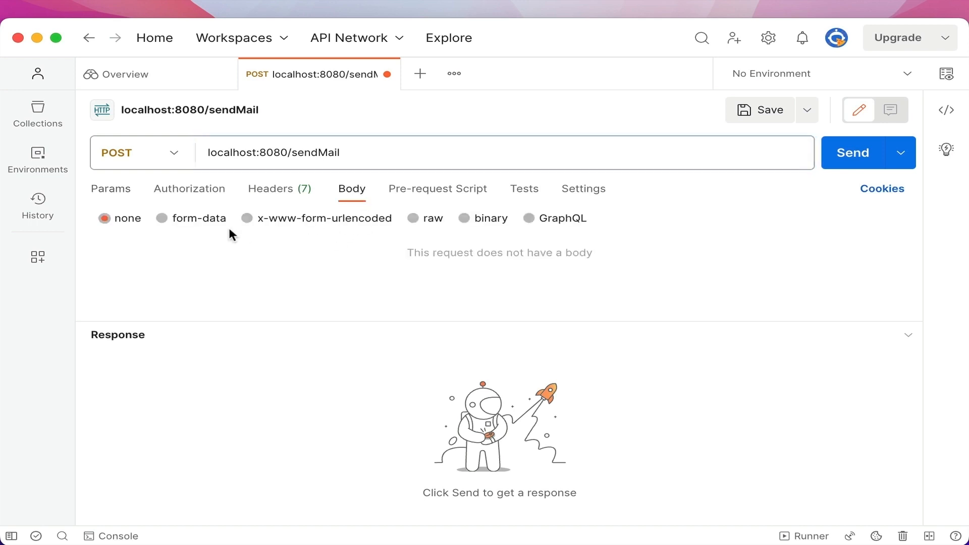
{"action": "left_click", "coordinate": [418, 218]}
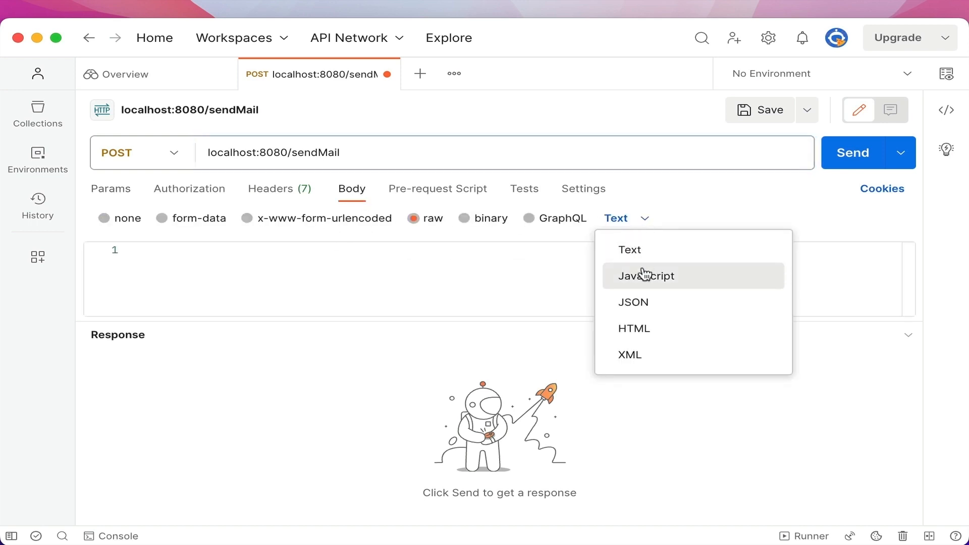
{"action": "left_click", "coordinate": [632, 302]}
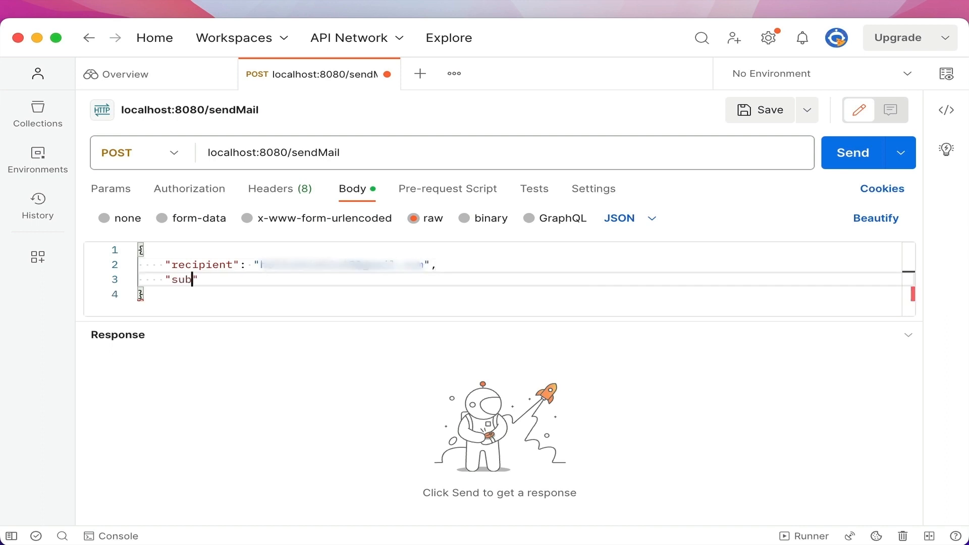
{"action": "type", "text": "ject\": \"Test Email\","}
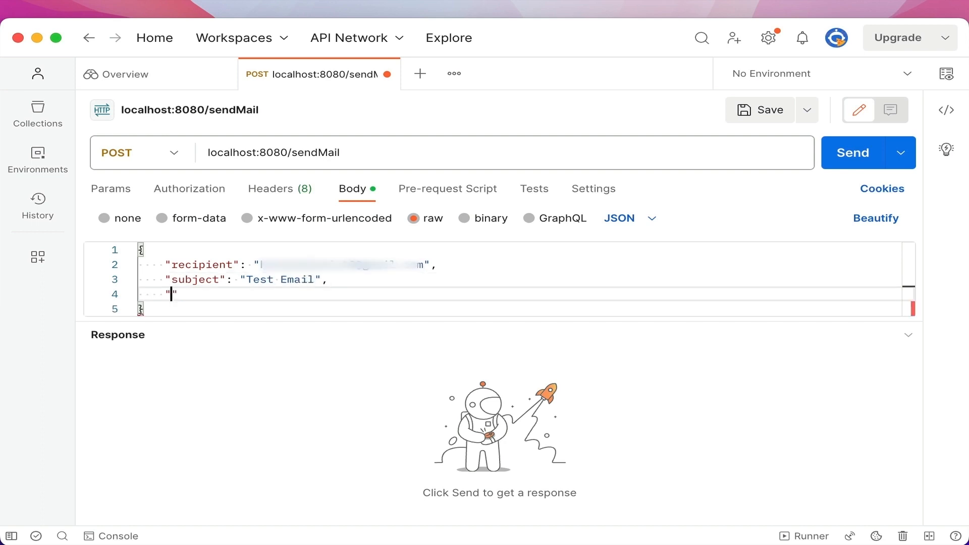
{"action": "type", "text": "message"}
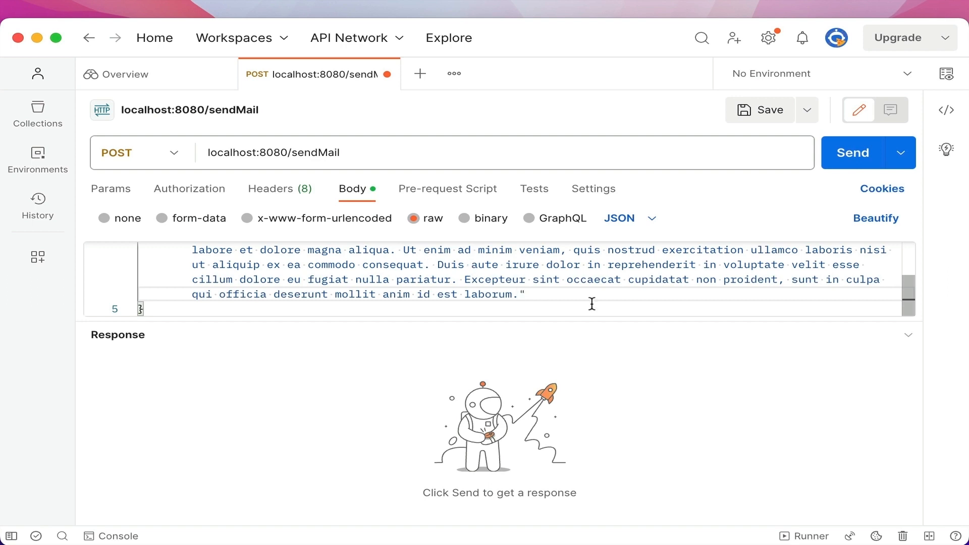
{"action": "left_click", "coordinate": [853, 153]}
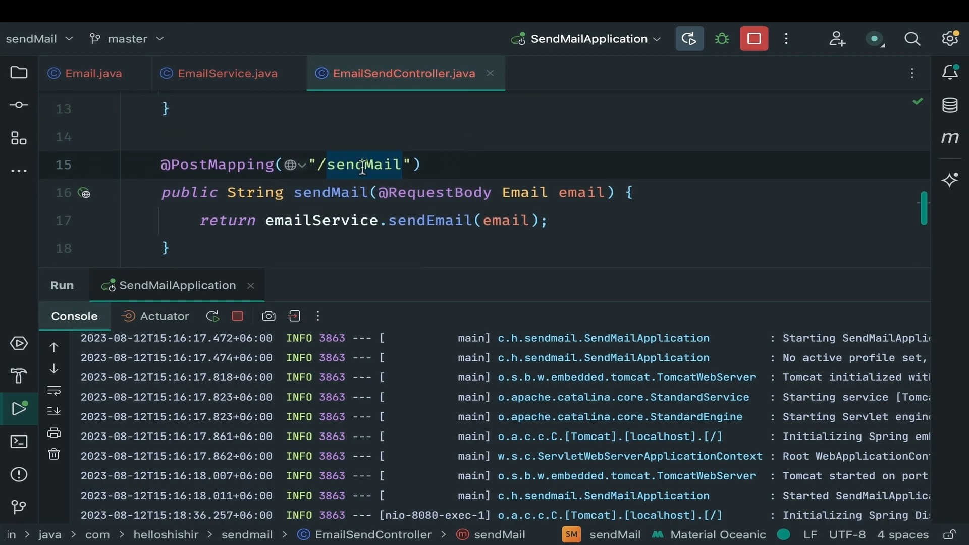
Stop SendMailApplication and start it again.
{"action": "left_click", "coordinate": [402, 165]}
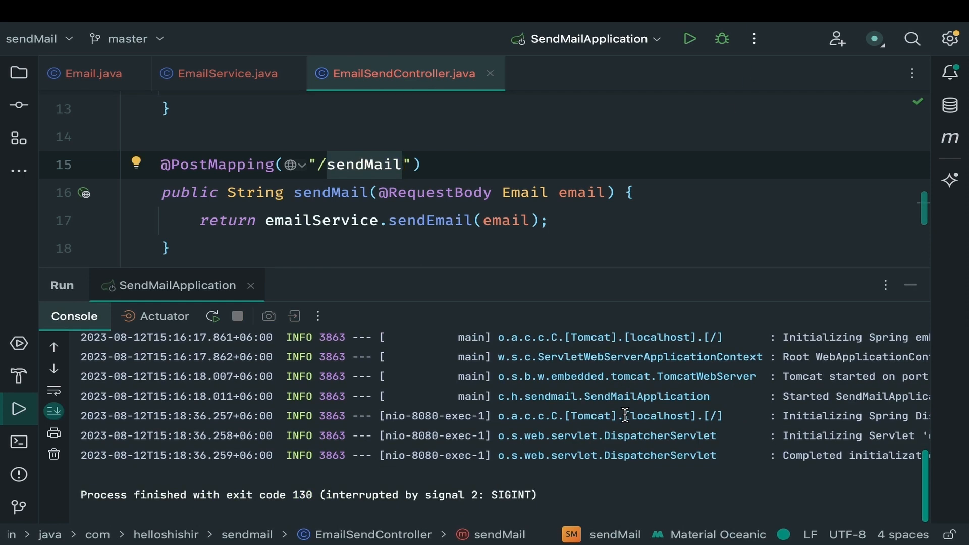
{"action": "left_click", "coordinate": [688, 39]}
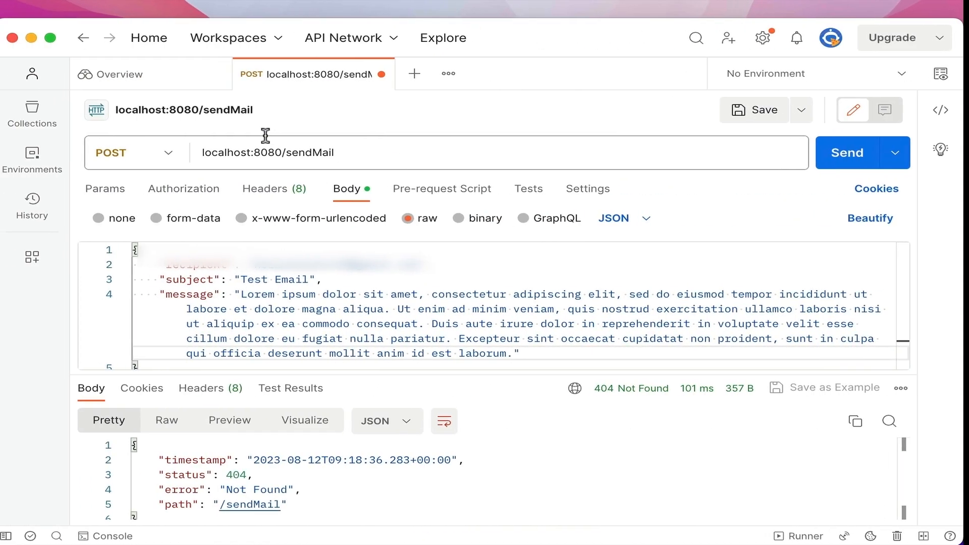
Resend the localhost:8080/sendMail request after the 404 Not Found response.
{"action": "left_click", "coordinate": [845, 152]}
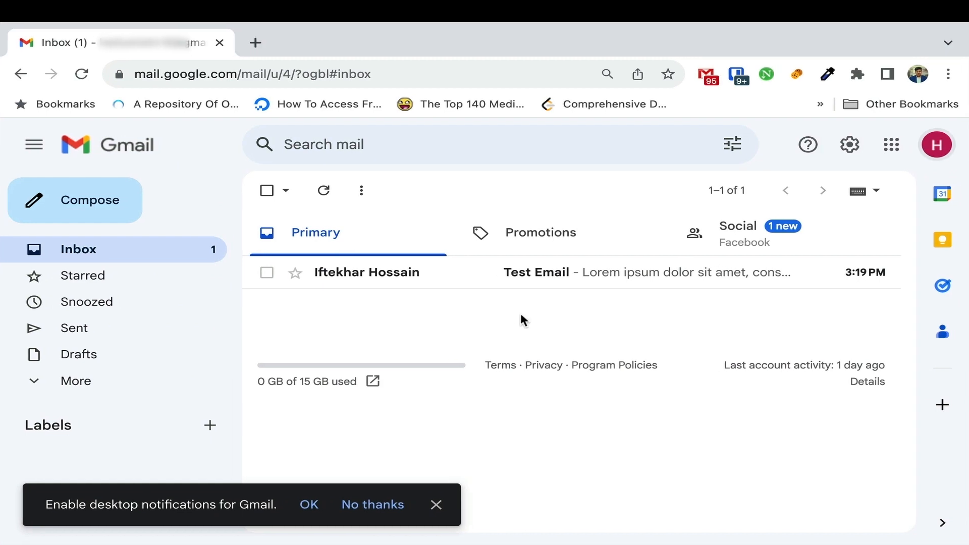
{"action": "mouse_move", "coordinate": [482, 272]}
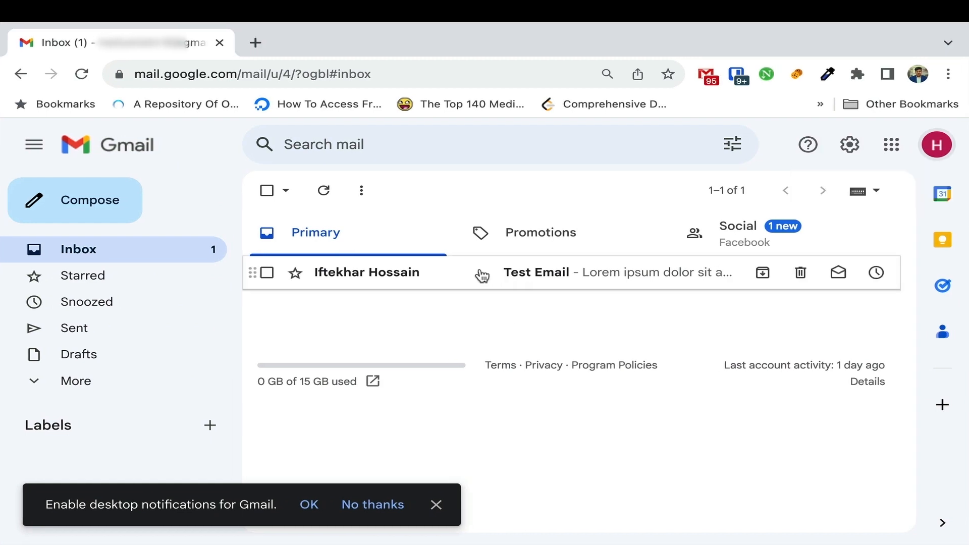
Open the 'Test Email' message in Gmail to view its lorem ipsum body.
{"action": "left_click", "coordinate": [535, 273]}
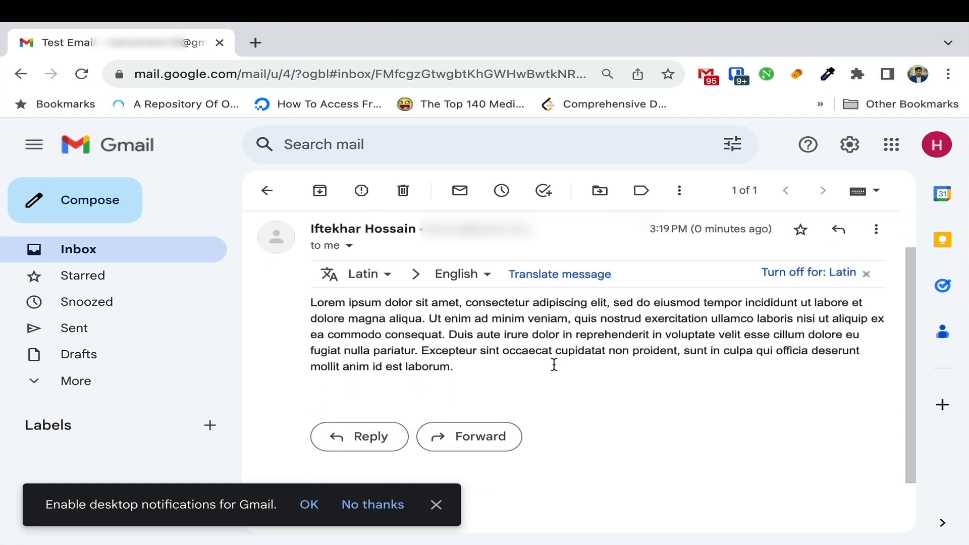
{"action": "mouse_move", "coordinate": [534, 375]}
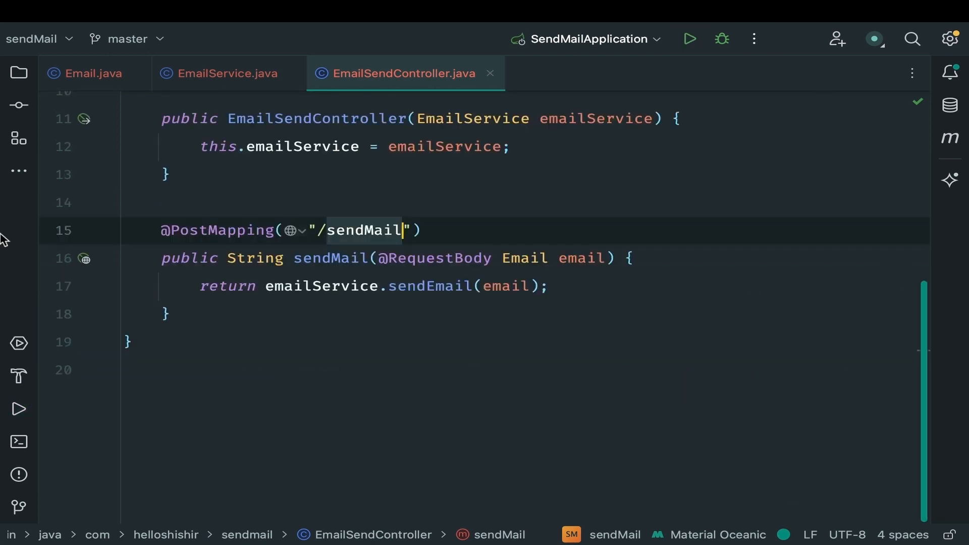
Add a private MultipartFile attachment field to the Email class.
{"action": "left_click", "coordinate": [19, 72]}
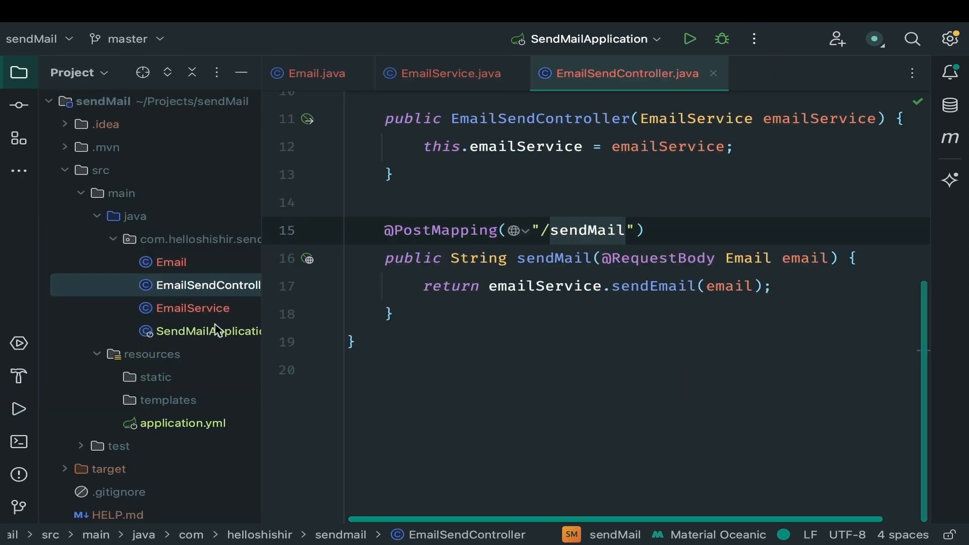
{"action": "mouse_move", "coordinate": [206, 273]}
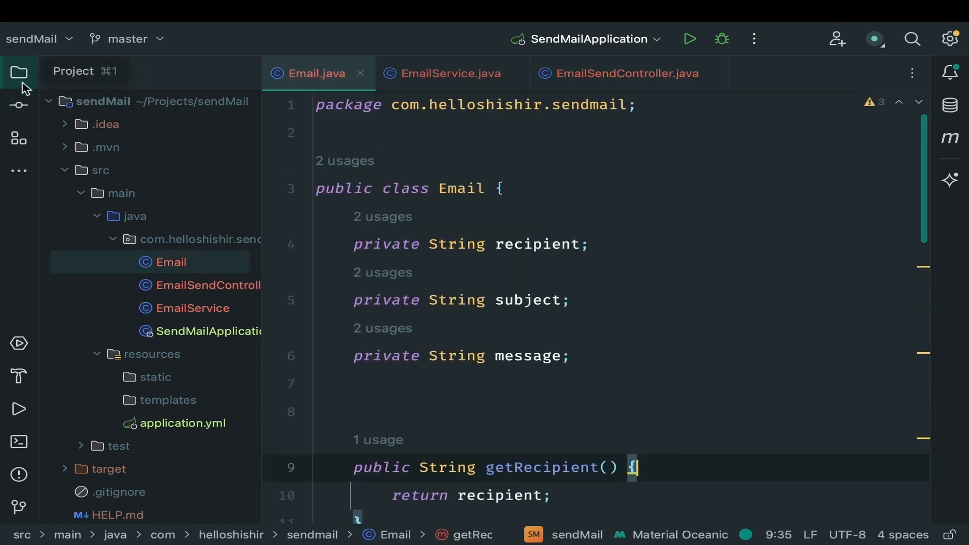
{"action": "left_click", "coordinate": [19, 72]}
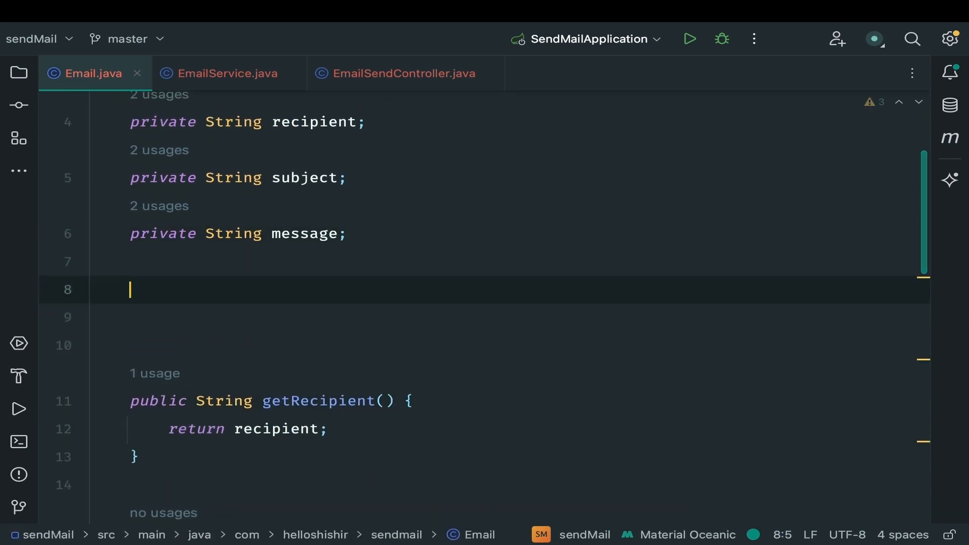
{"action": "type", "text": "private MultipartFile"}
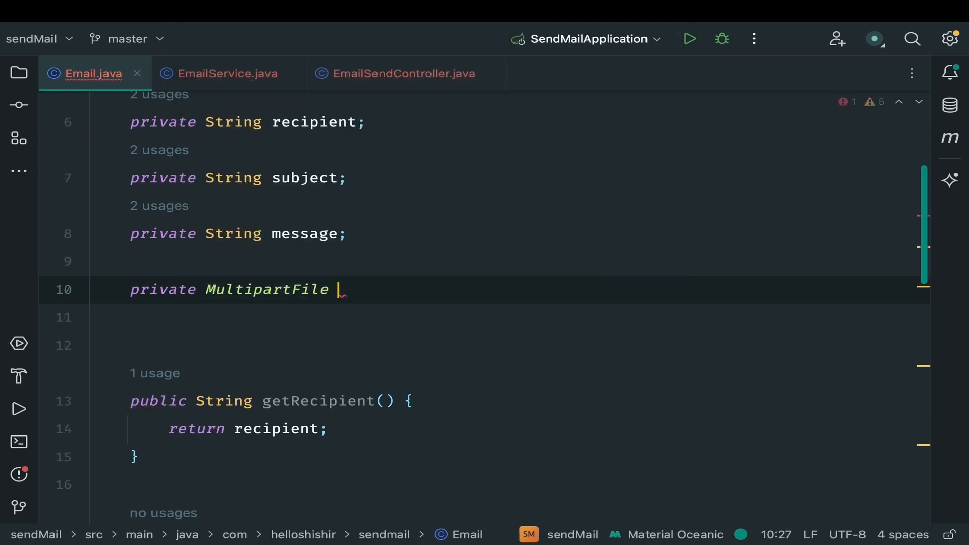
{"action": "type", "text": "attachme"}
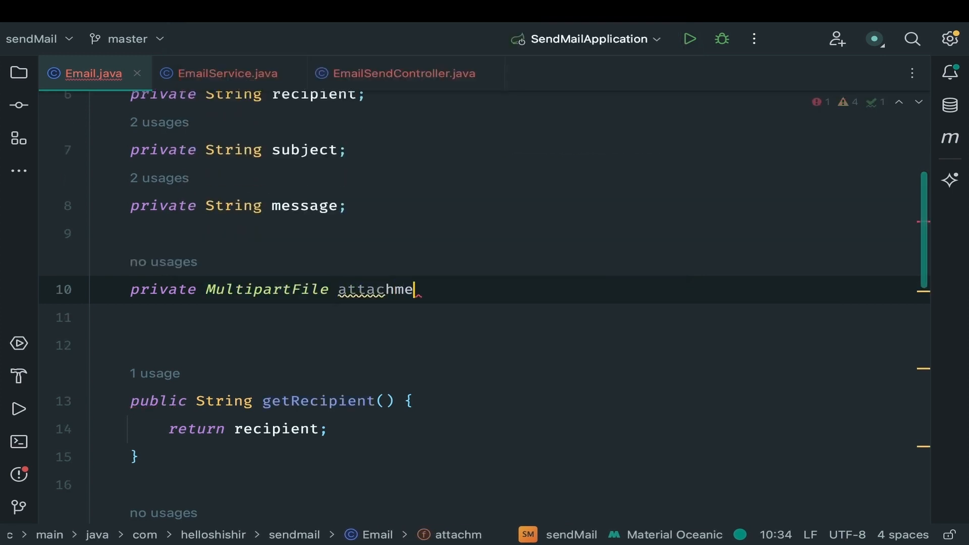
{"action": "type", "text": "nt;"}
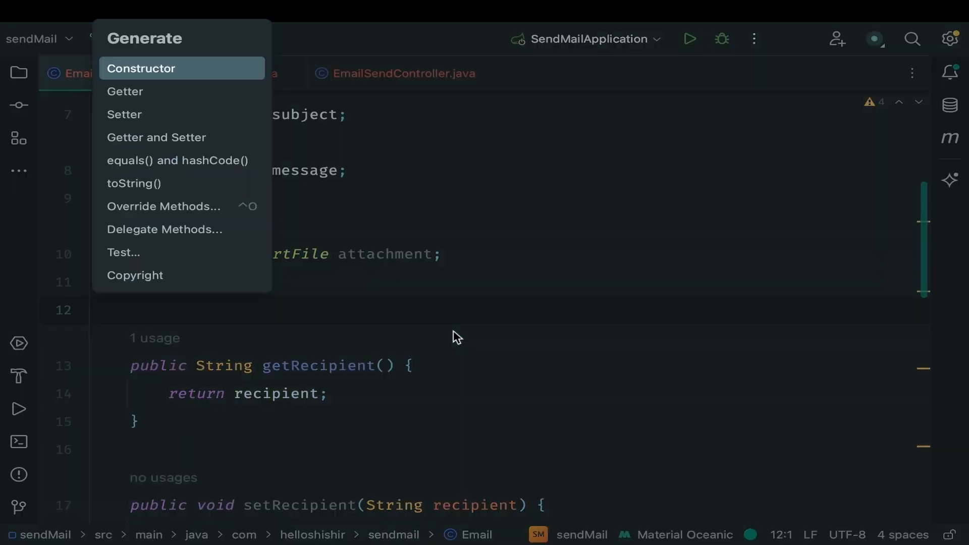
{"action": "mouse_move", "coordinate": [221, 138]}
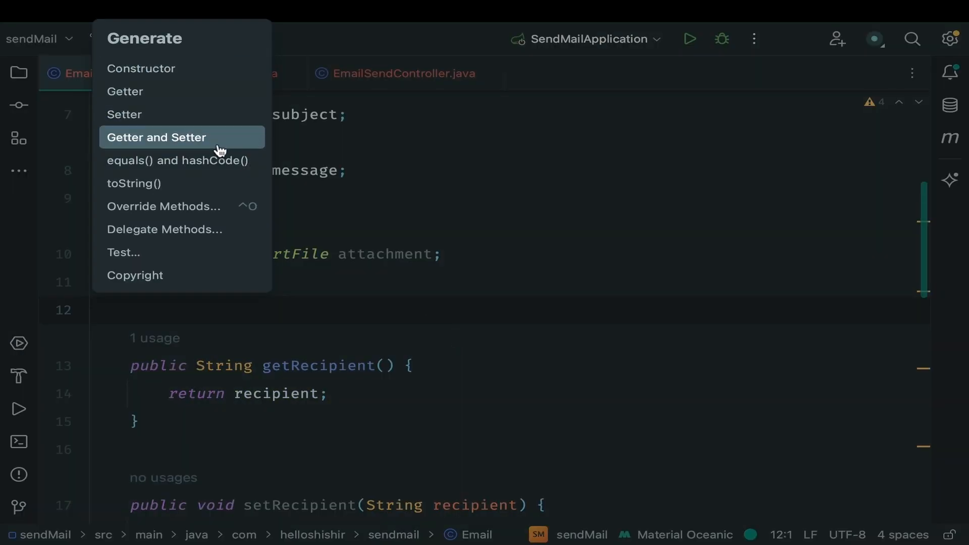
Generate getAttachment and setAttachment methods for the attachment field.
{"action": "left_click", "coordinate": [156, 137]}
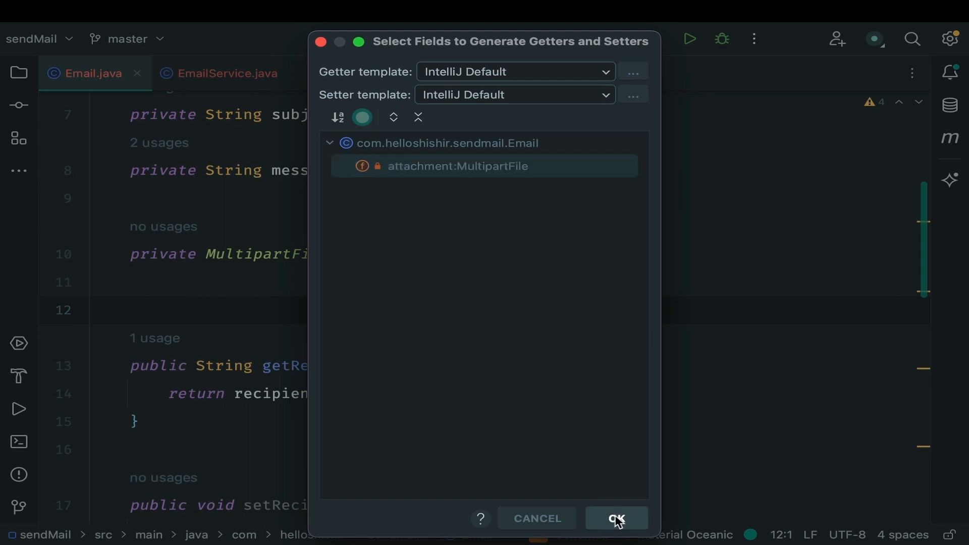
{"action": "left_click", "coordinate": [614, 518]}
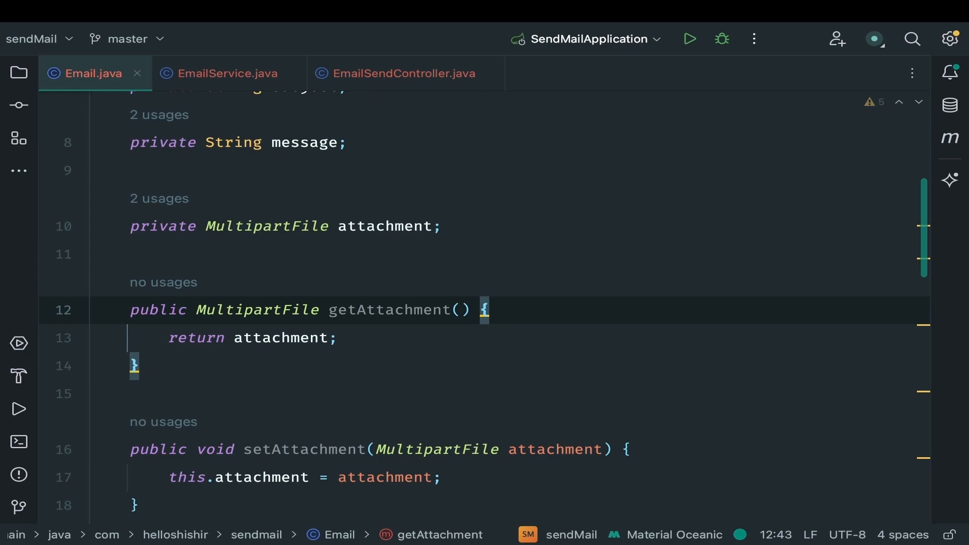
{"action": "left_click", "coordinate": [134, 365]}
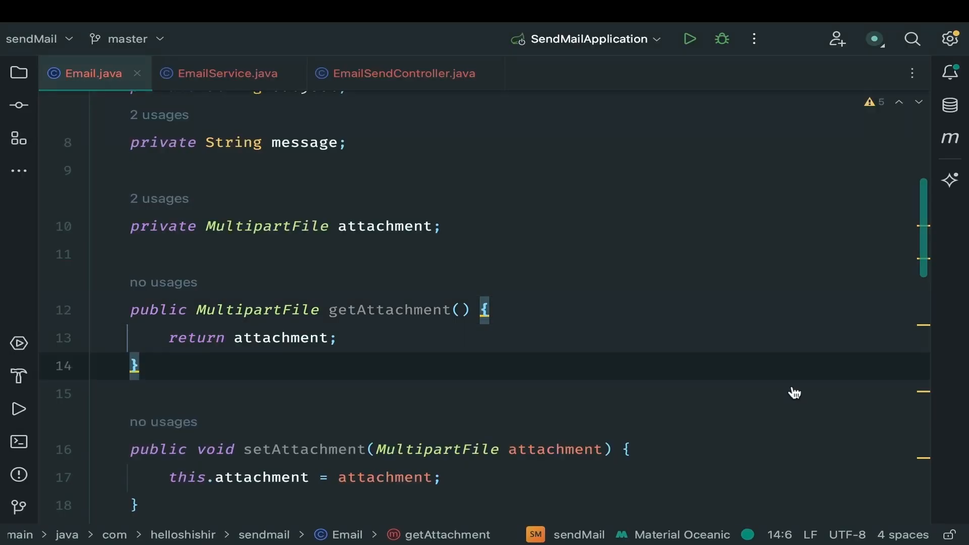
Start a public String sendMailWithAttachment(Email email) method in EmailService.
{"action": "left_click", "coordinate": [19, 72]}
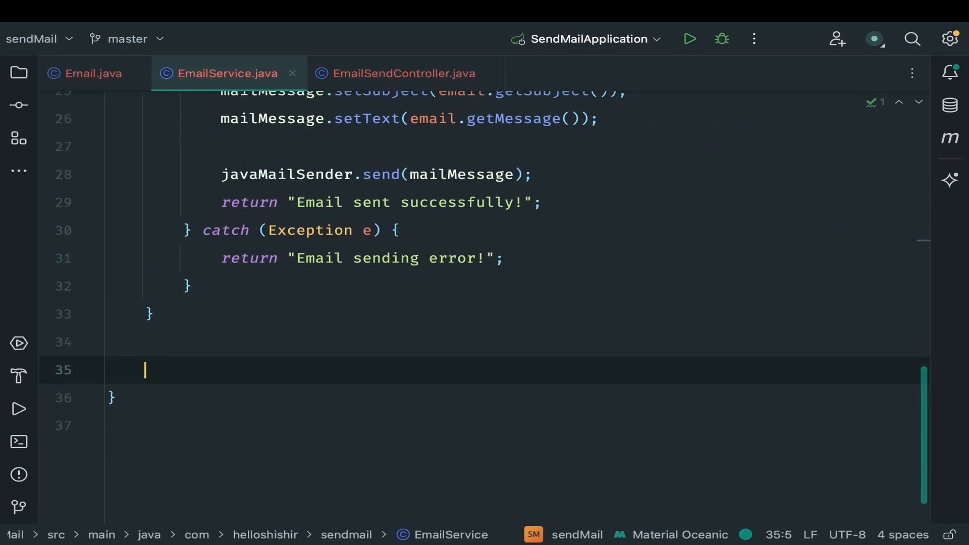
{"action": "type", "text": "public St"}
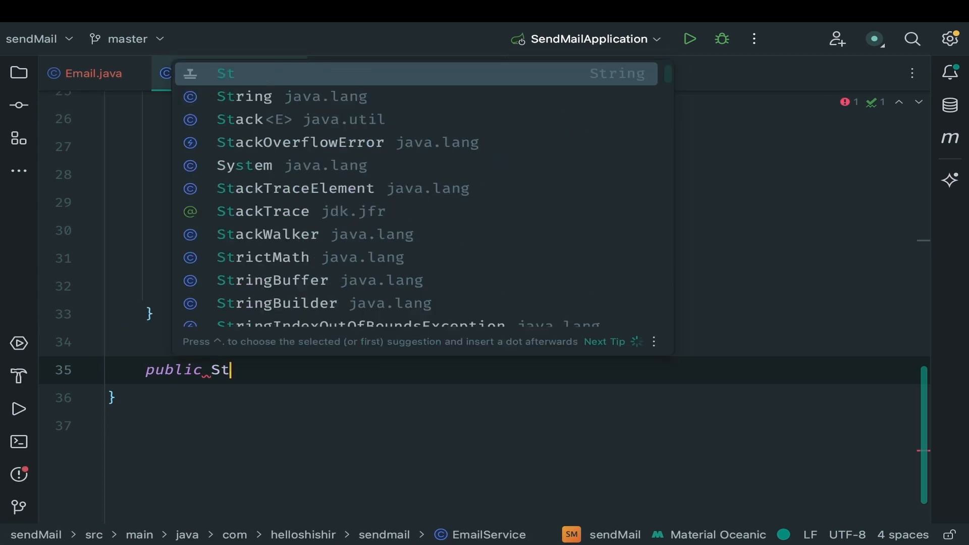
{"action": "type", "text": "ring sendMailWithAttachment("}
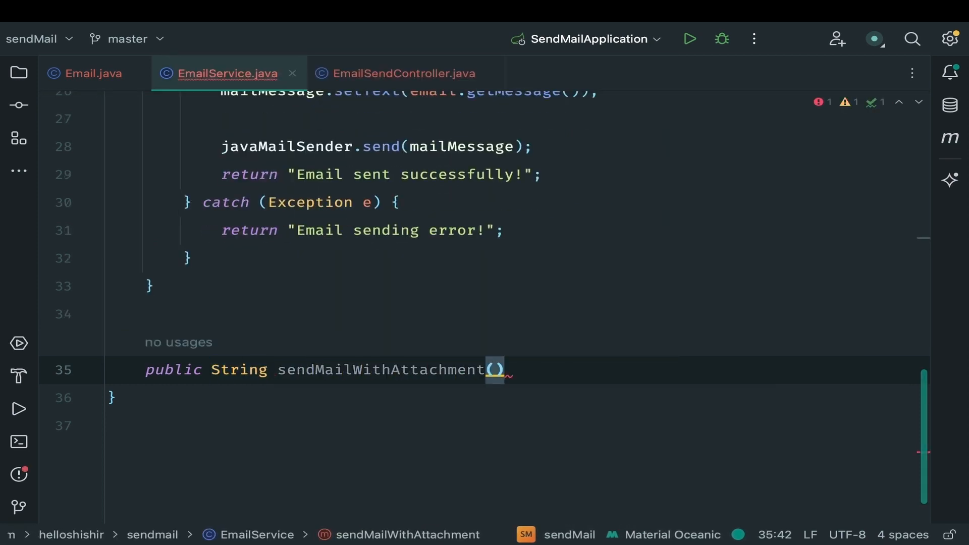
{"action": "type", "text": "Email email) {"}
{"action": "type", "text": "// Create mime message"}
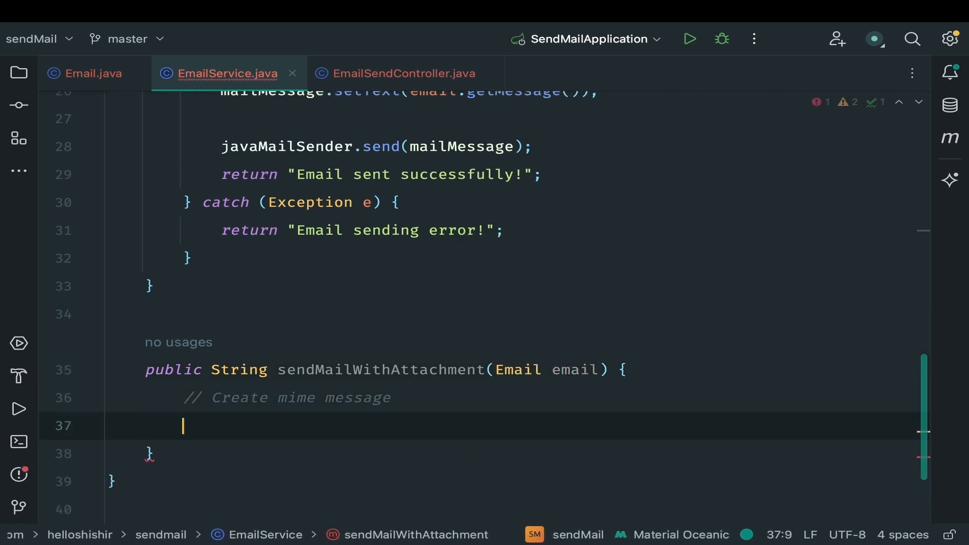
Create a MimeMessage and a MimeMessageHelper with multipart true, throwing MessagingException.
{"action": "type", "text": "MimeMessage mim"}
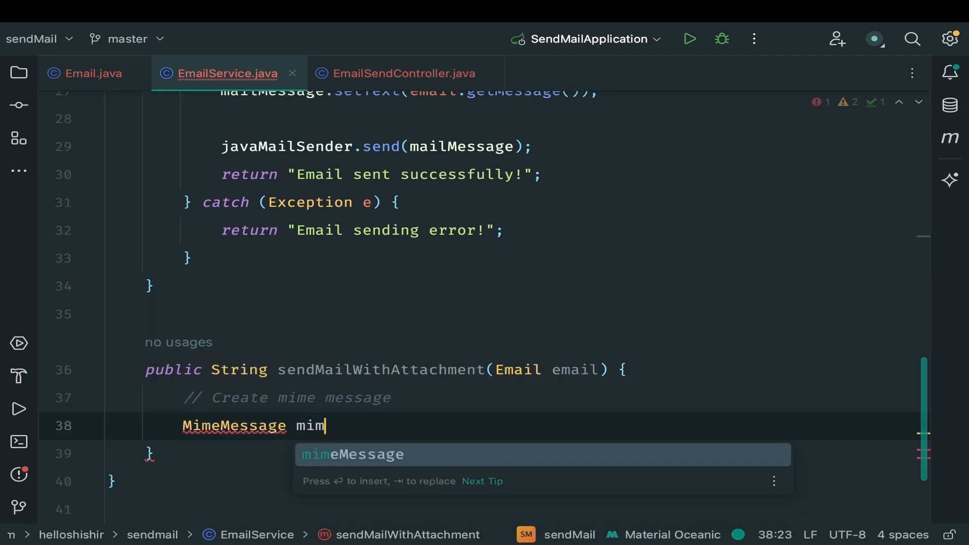
{"action": "type", "text": "eMessage = javaMailSender.createMimeMessage();"}
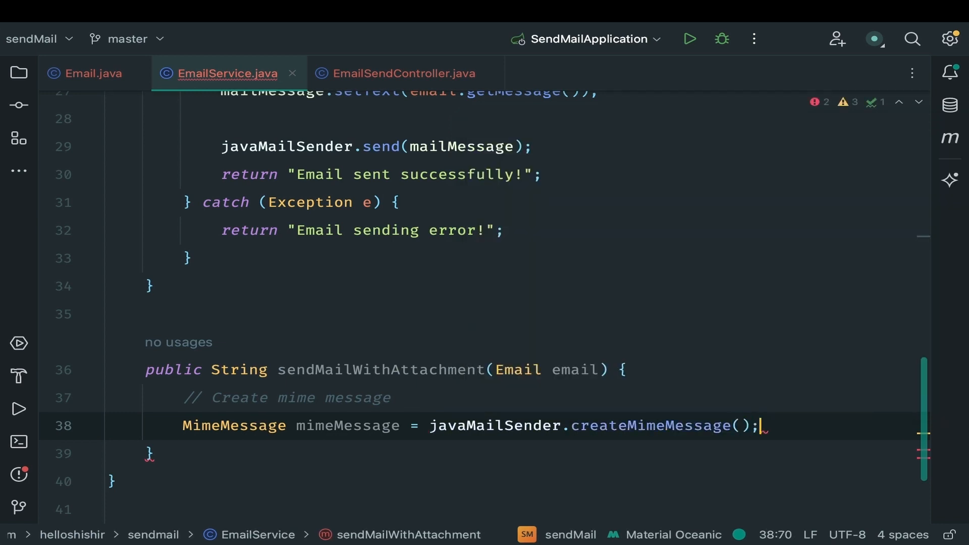
{"action": "type", "text": "Mimeme"}
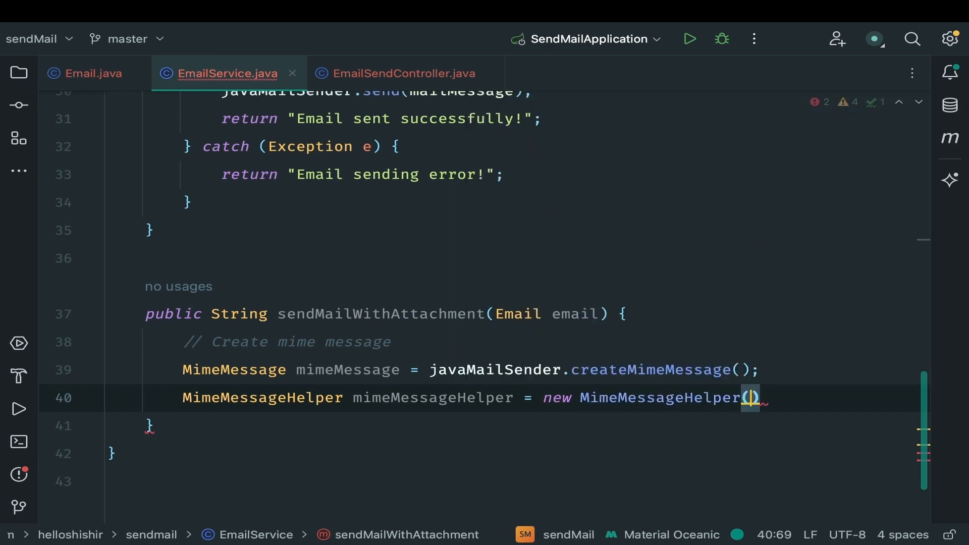
{"action": "type", "text": "mimeMessage,"}
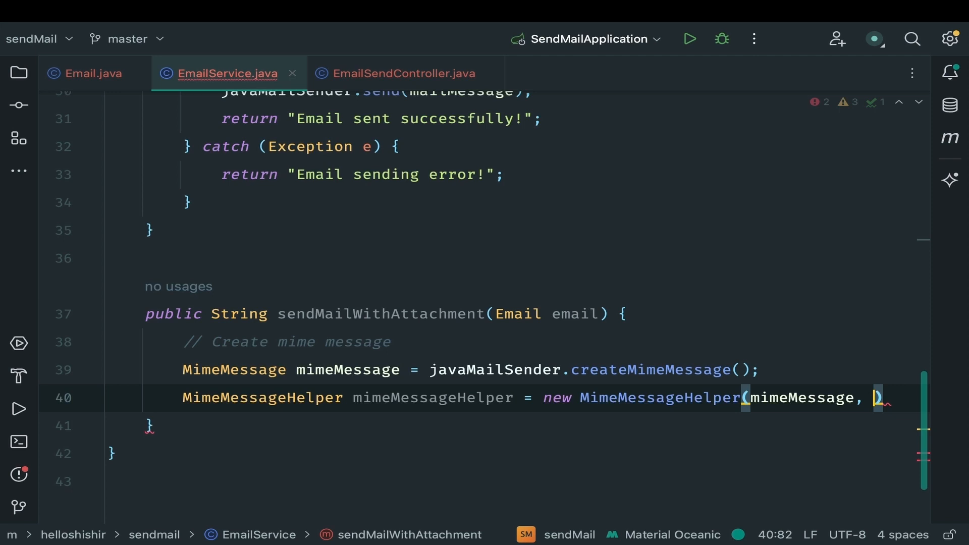
{"action": "type", "text": "true"}
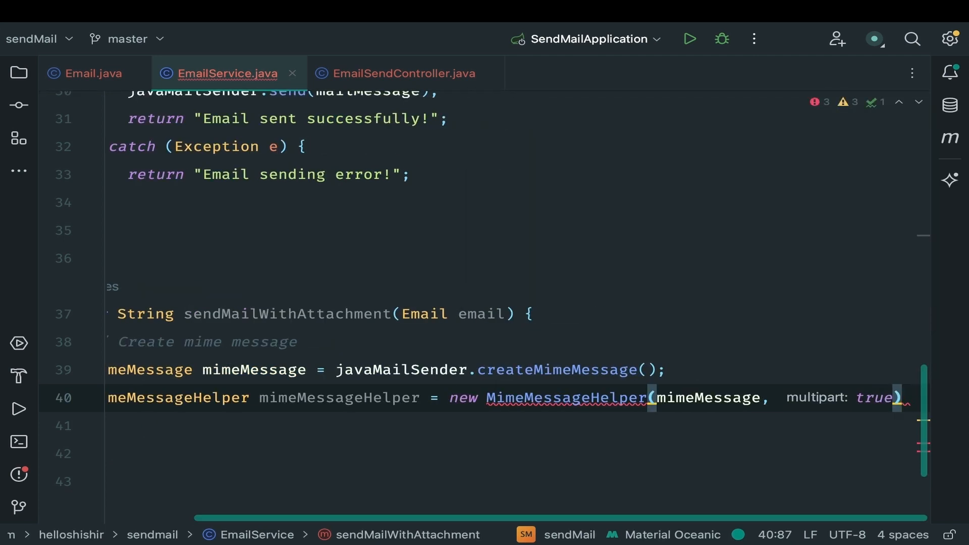
{"action": "type", "text": ";"}
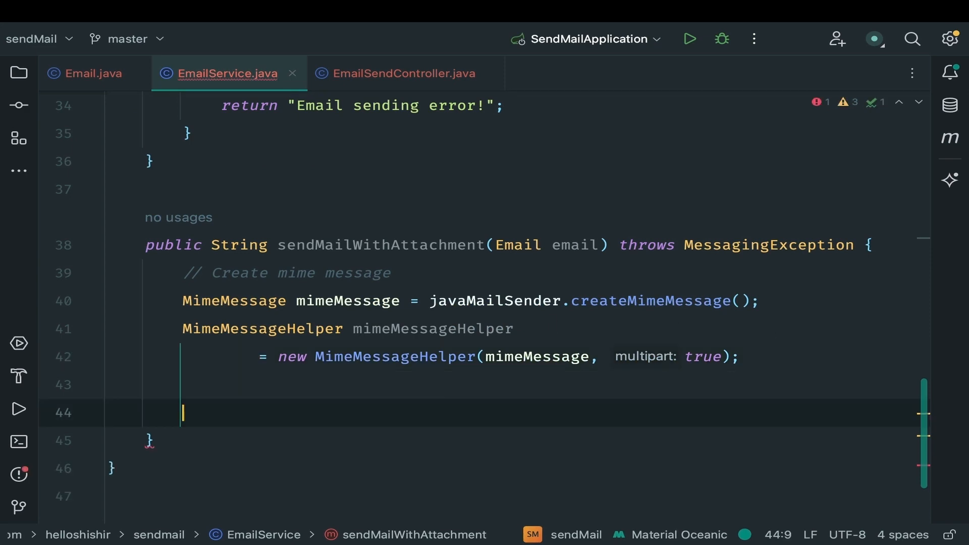
Set the helper's from, to, subject and text using the sender and email getters.
{"action": "type", "text": "mimeme"}
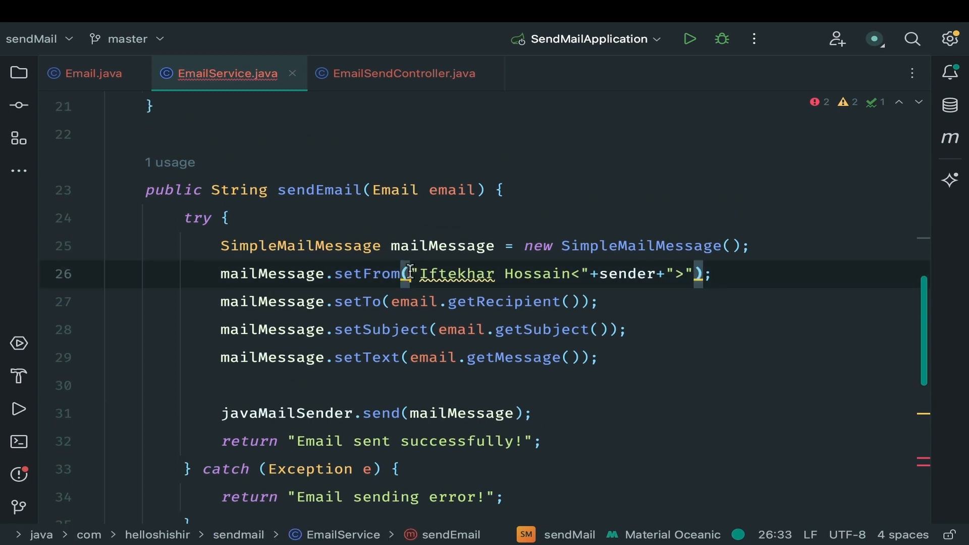
{"action": "scroll", "scroll_direction": "down", "scroll_amount": 3}
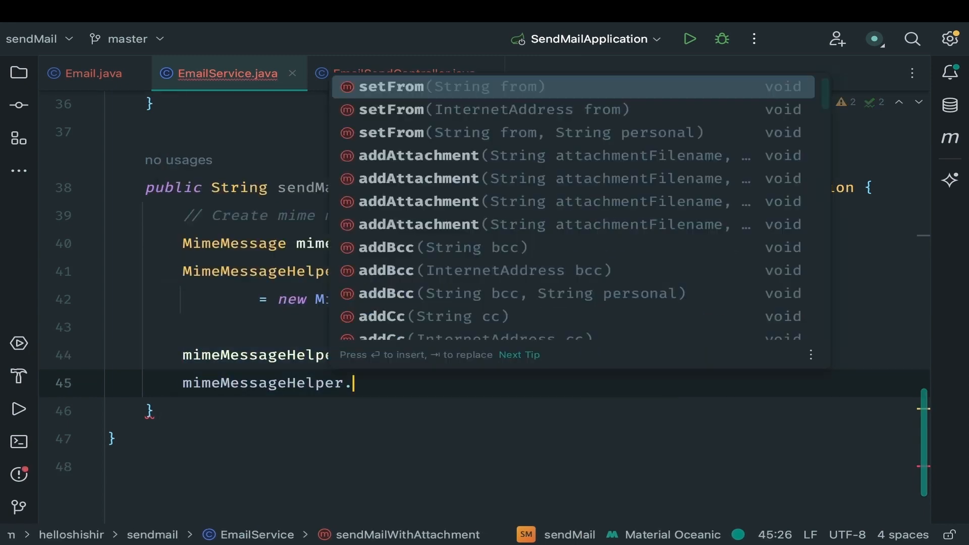
{"action": "type", "text": "setTo(email.getRecipient());"}
{"action": "type", "text": "mimeMessageHelper"}
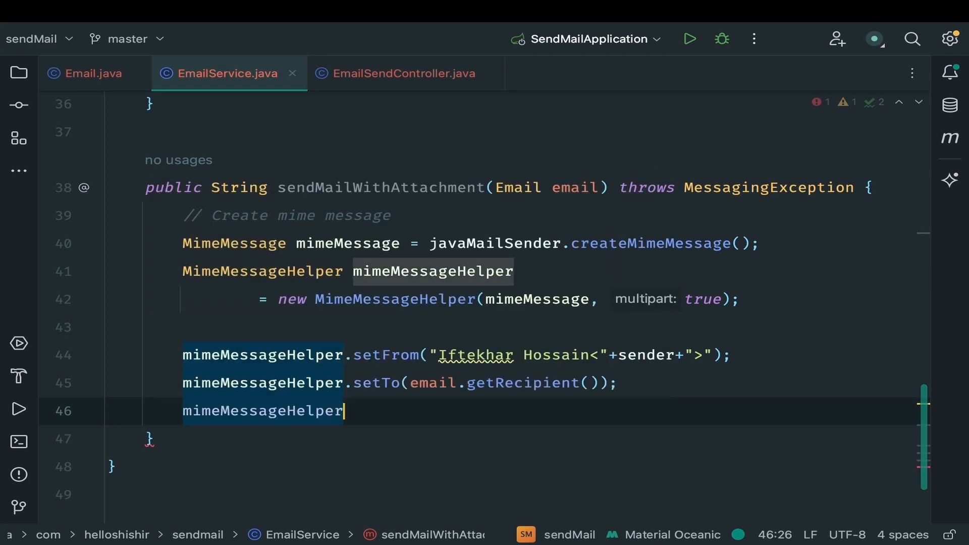
{"action": "type", "text": ".setSubject(email.gets);"}
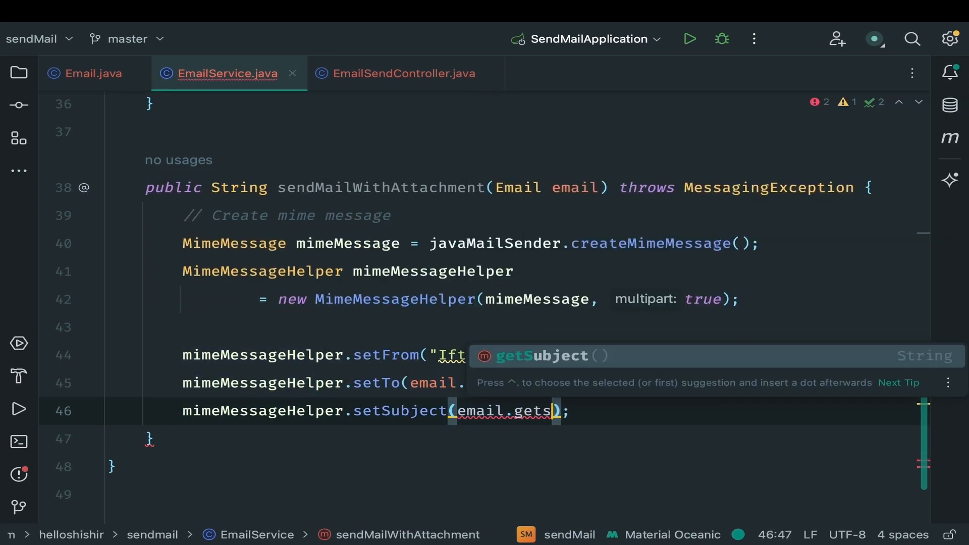
{"action": "type", "text": "mimeMessageHelper.setText(email.);"}
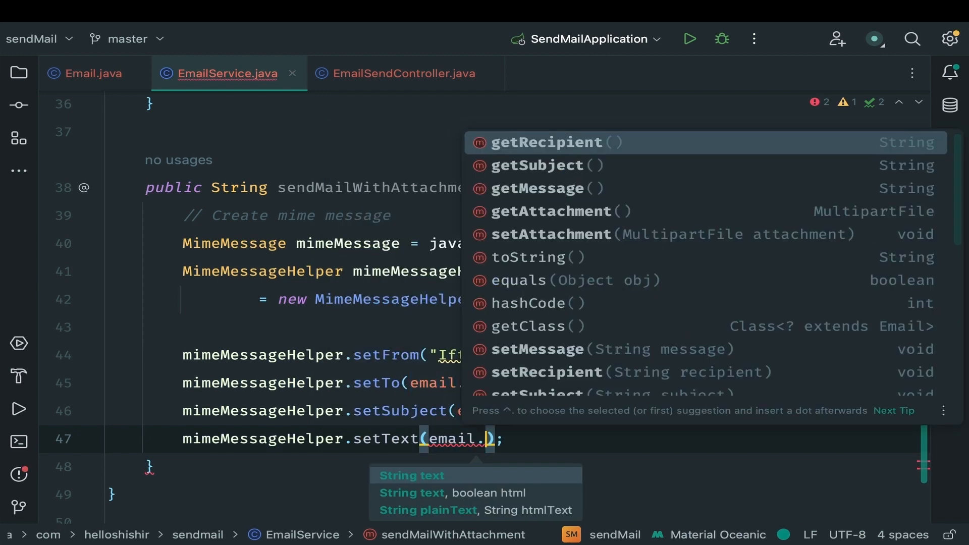
{"action": "left_click", "coordinate": [550, 188]}
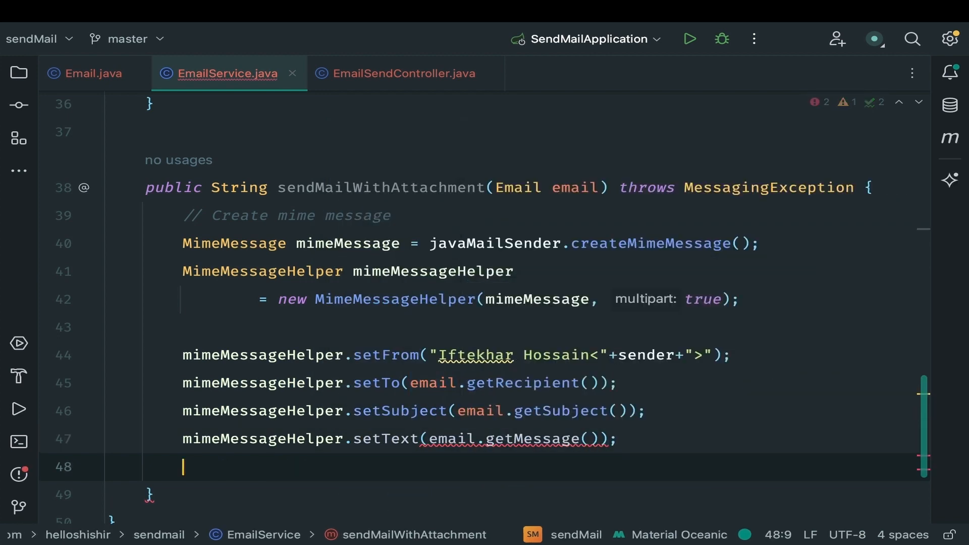
Attach the email's uploaded file with mimeMessageHelper.addAttachment.
{"action": "type", "text": "// adding the attachment"}
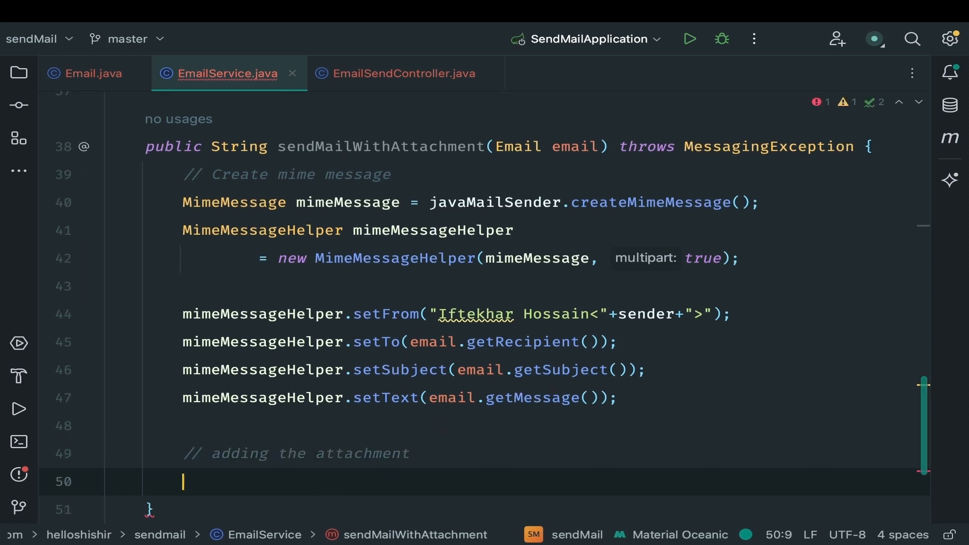
{"action": "type", "text": "mem"}
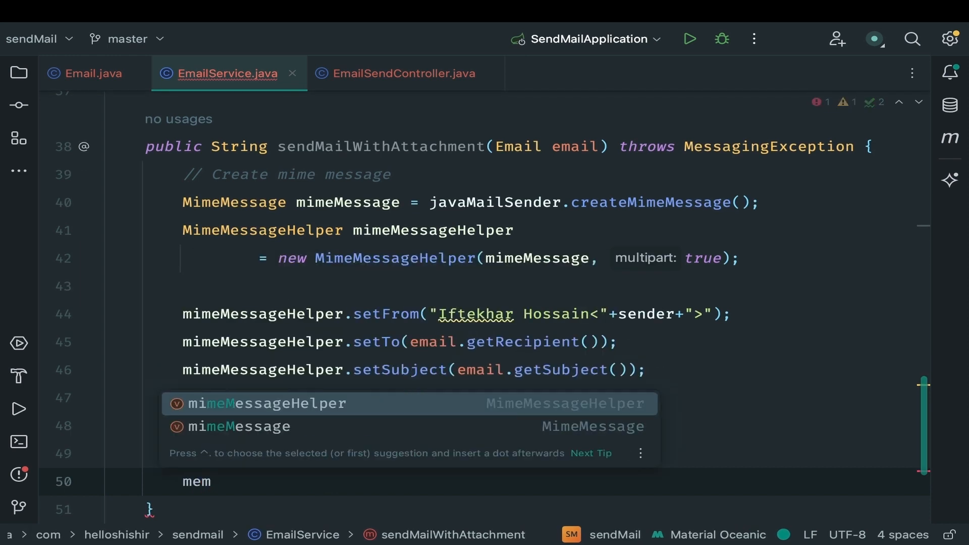
{"action": "type", "text": "imeMessageHelper.a"}
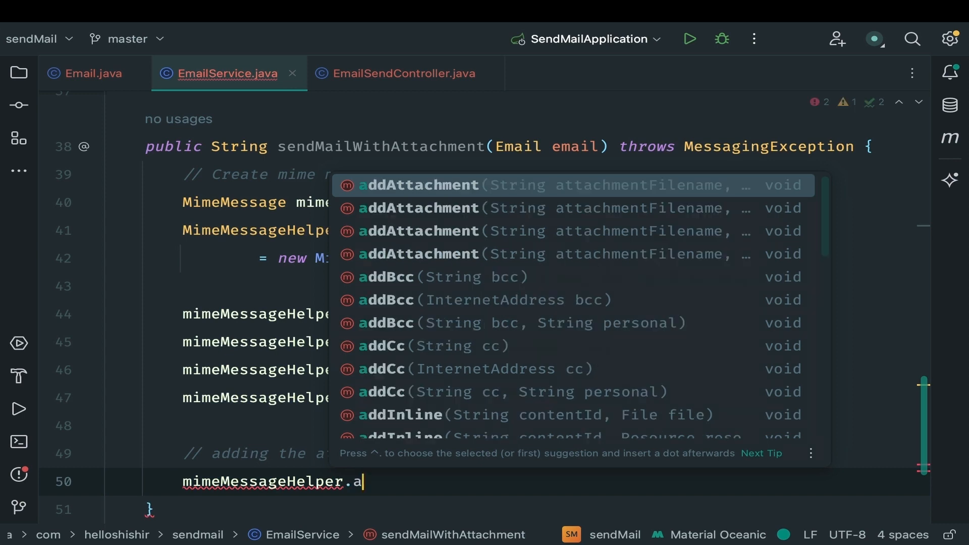
{"action": "type", "text": "ddattachment();"}
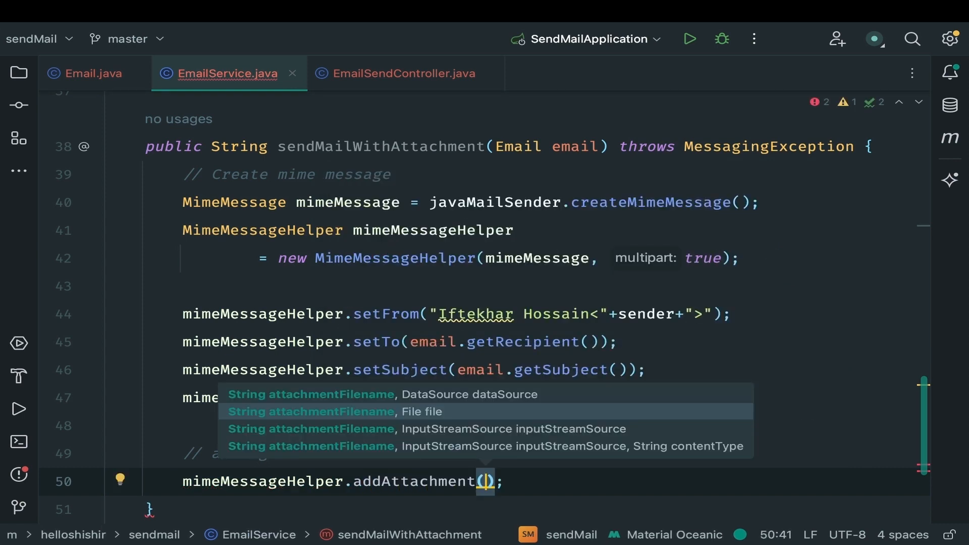
{"action": "type", "text": "email."}
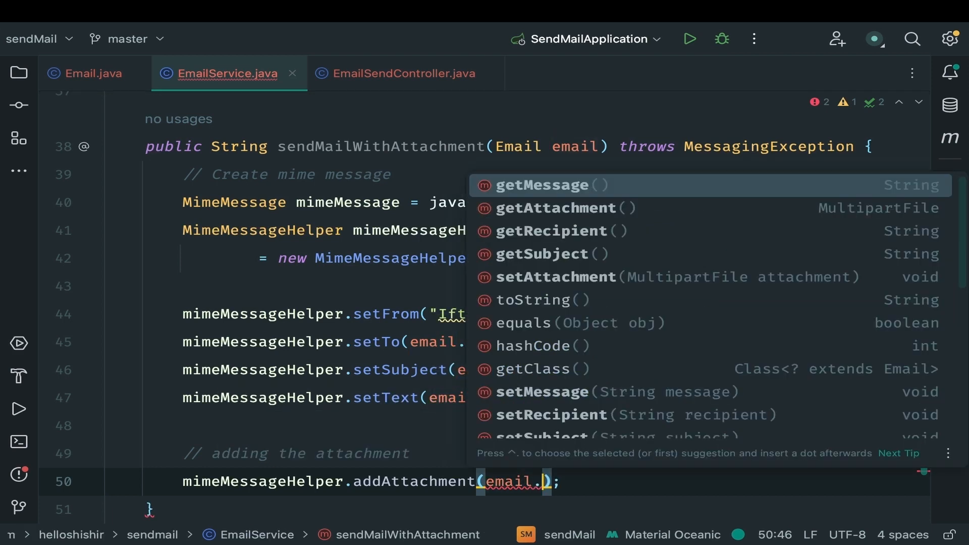
{"action": "left_click", "coordinate": [556, 209]}
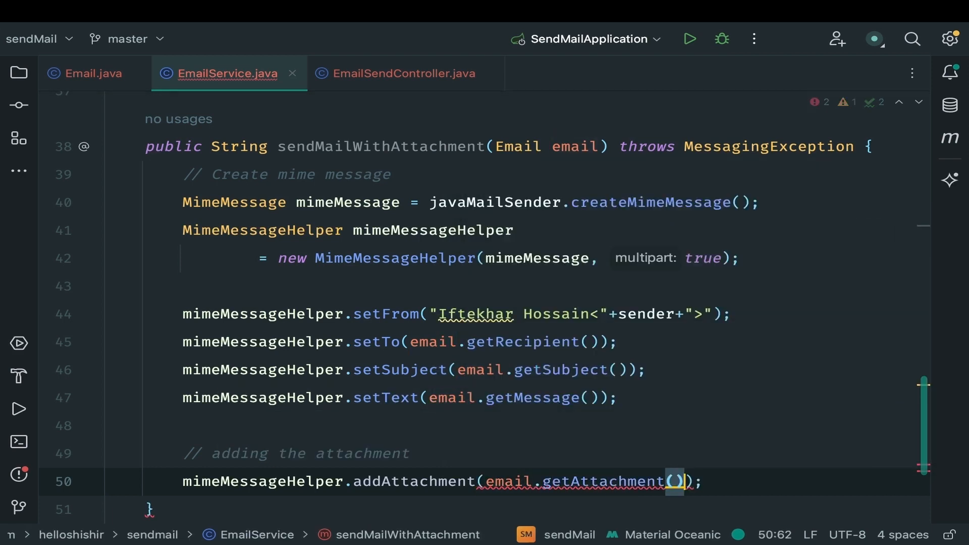
{"action": "type", "text": ".getOriginalFilename("}
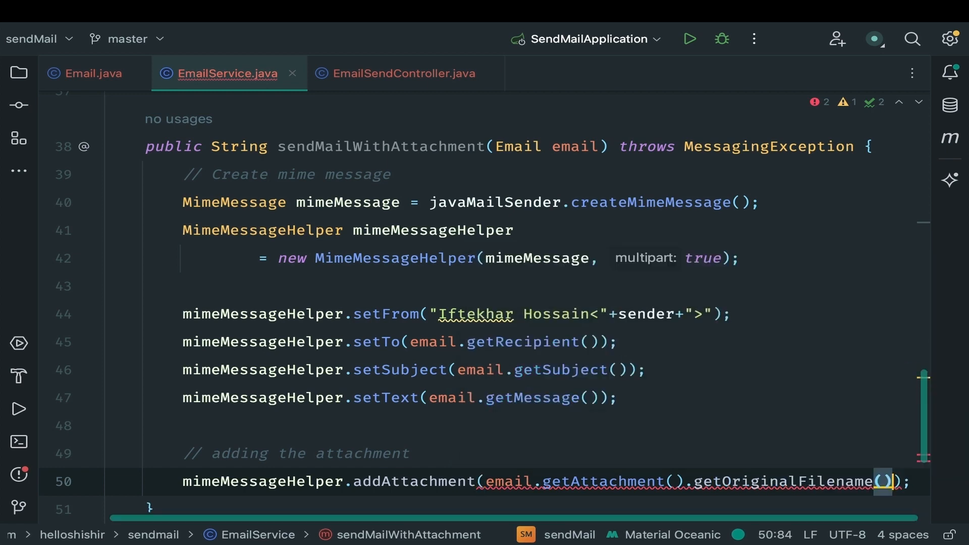
{"action": "type", "text": "e);"}
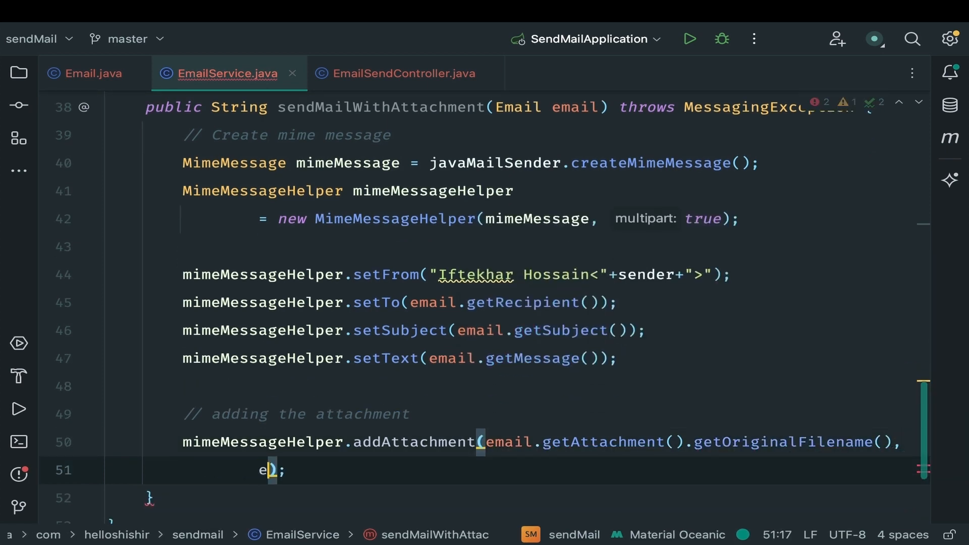
{"action": "type", "text": "mail."}
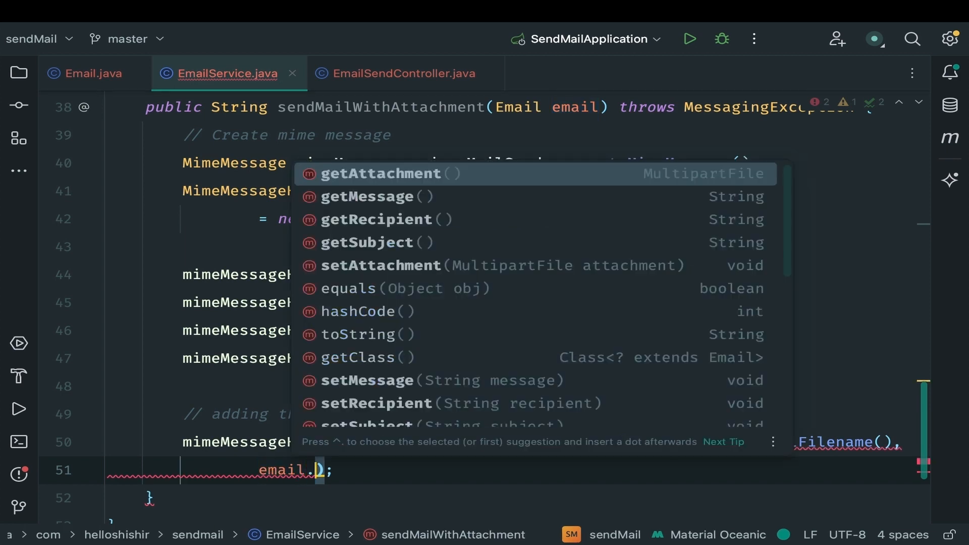
{"action": "left_click", "coordinate": [380, 173]}
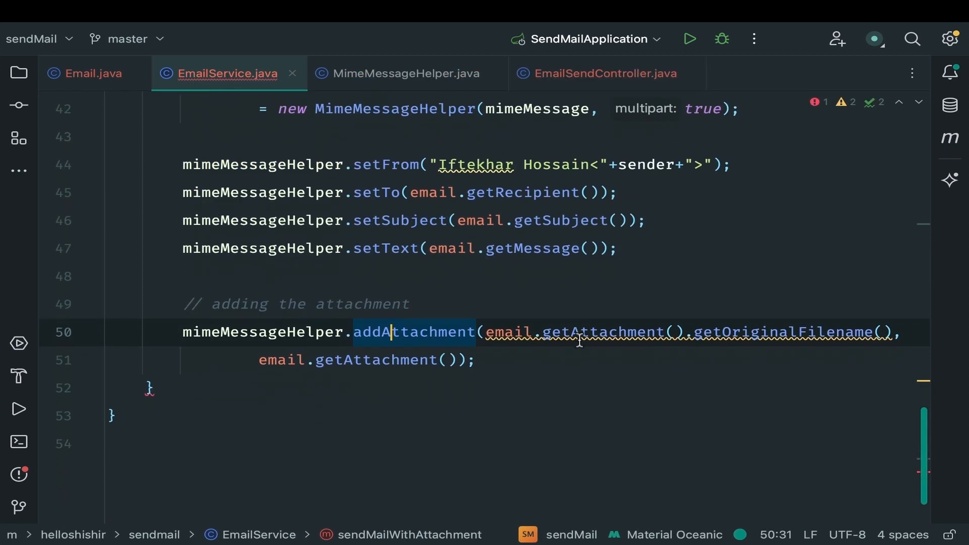
Send the mimeMessage and return "Mail sent successfully!".
{"action": "type", "text": "// send the mail"}
{"action": "type", "text": "javaMailSender.send();"}
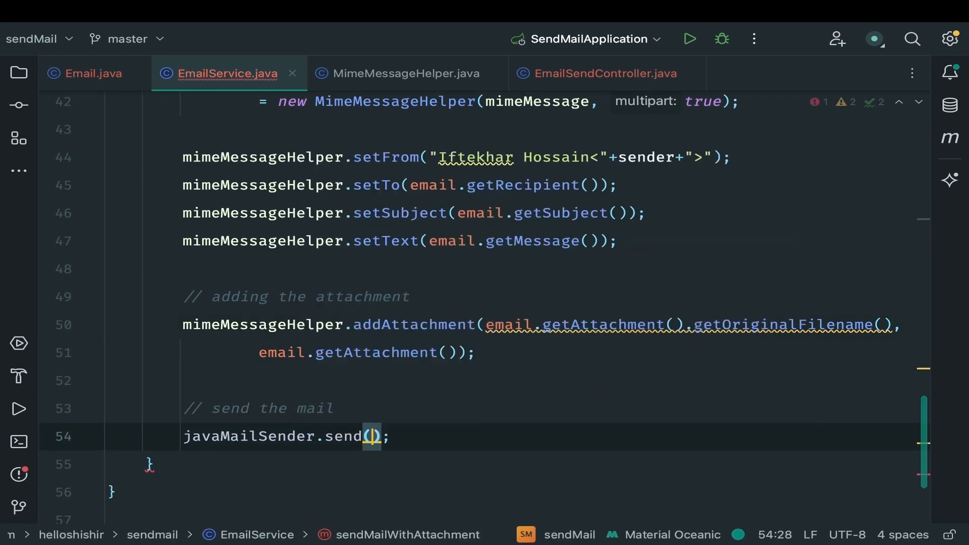
{"action": "type", "text": "mimeMessage"}
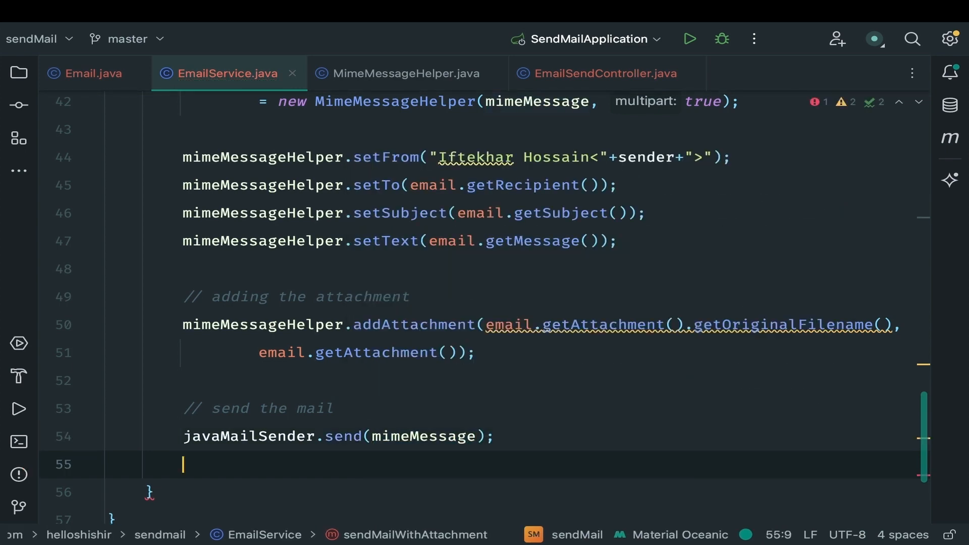
{"action": "type", "text": "return"}
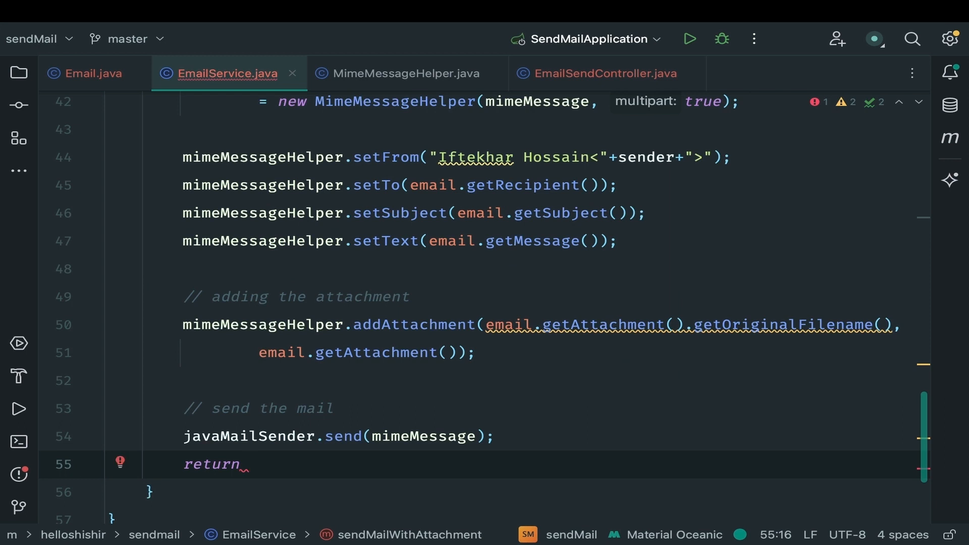
{"action": "type", "text": "\"Mail sent \""}
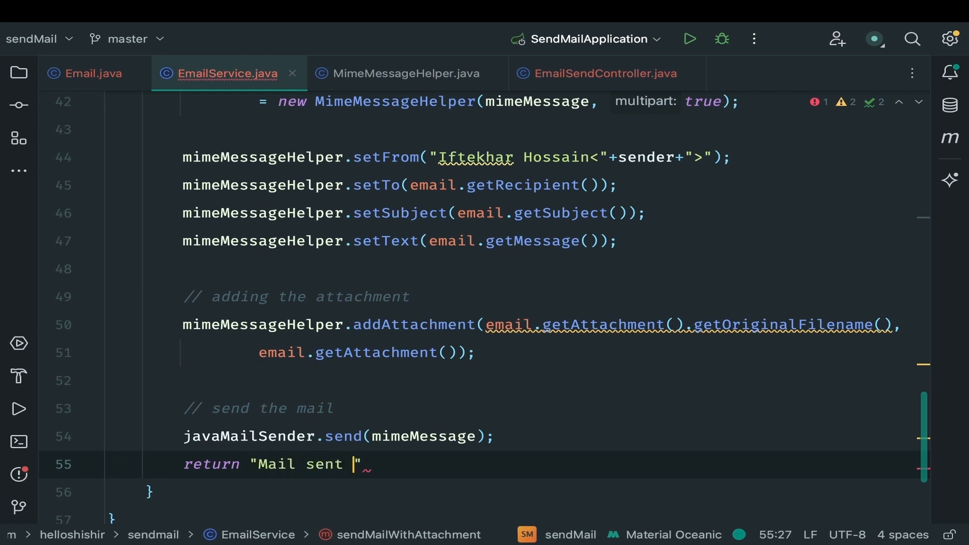
{"action": "type", "text": "successfully!\";"}
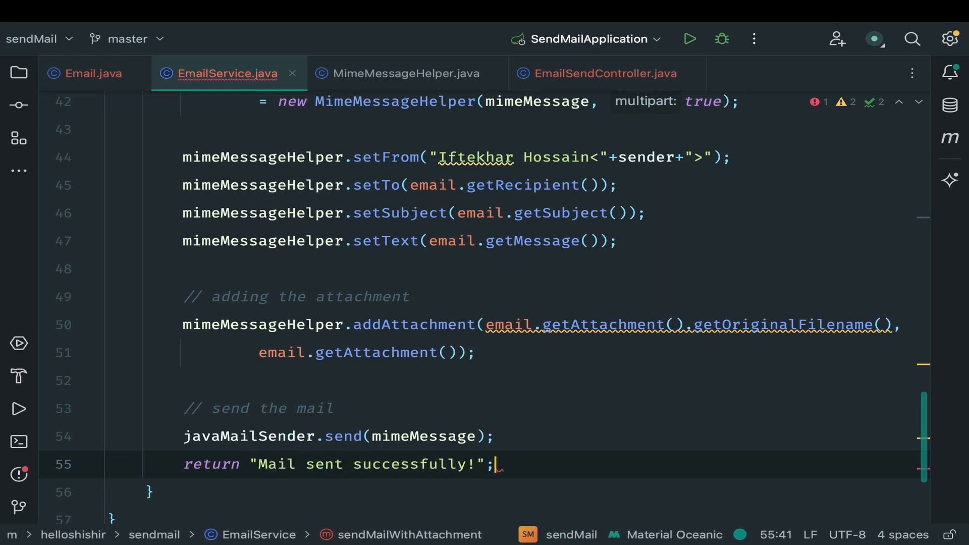
Add a catch block returning "Mail sending error!".
{"action": "scroll", "scroll_direction": "up", "scroll_amount": 3}
{"action": "type", "text": "} catch (E"}
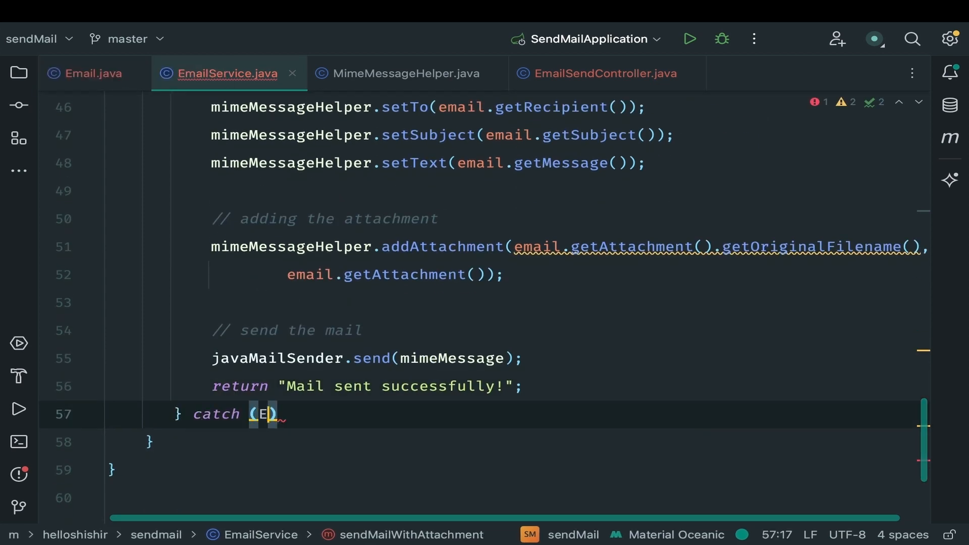
{"action": "type", "text": "xception e) {"}
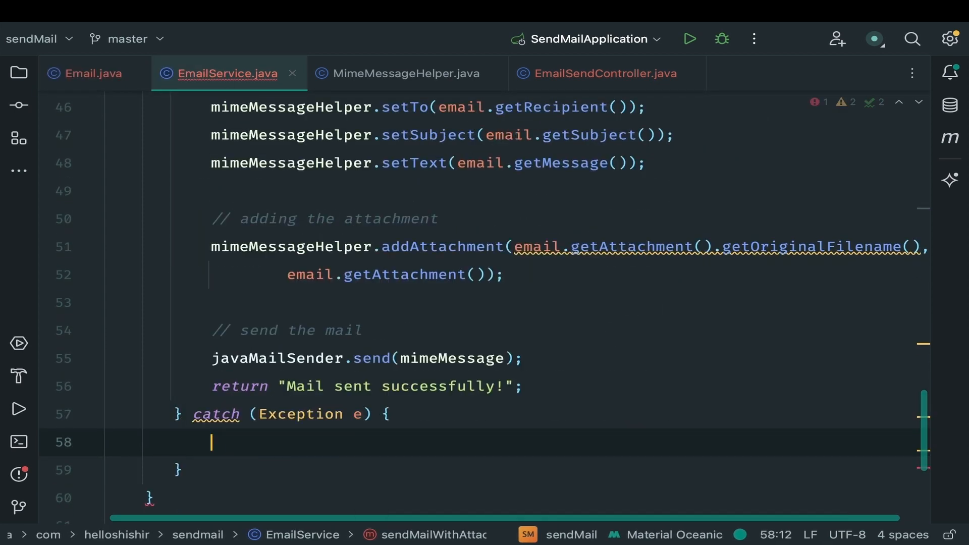
{"action": "type", "text": "return \"Mail\""}
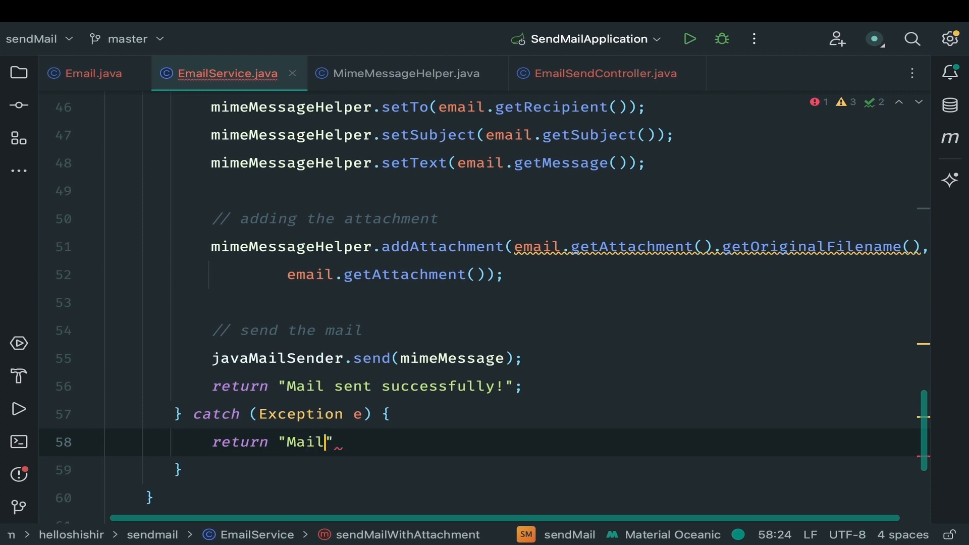
{"action": "type", "text": "sending error!"}
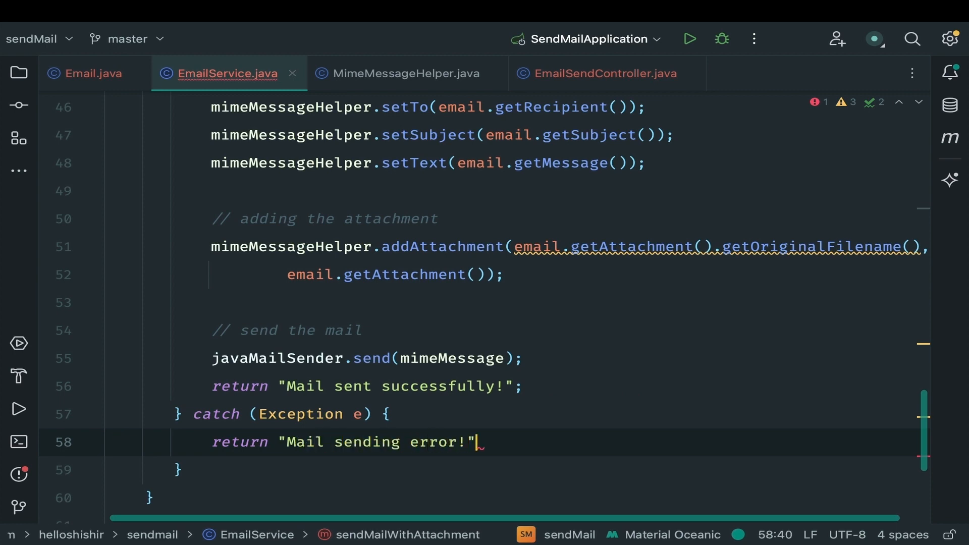
{"action": "left_click", "coordinate": [19, 72]}
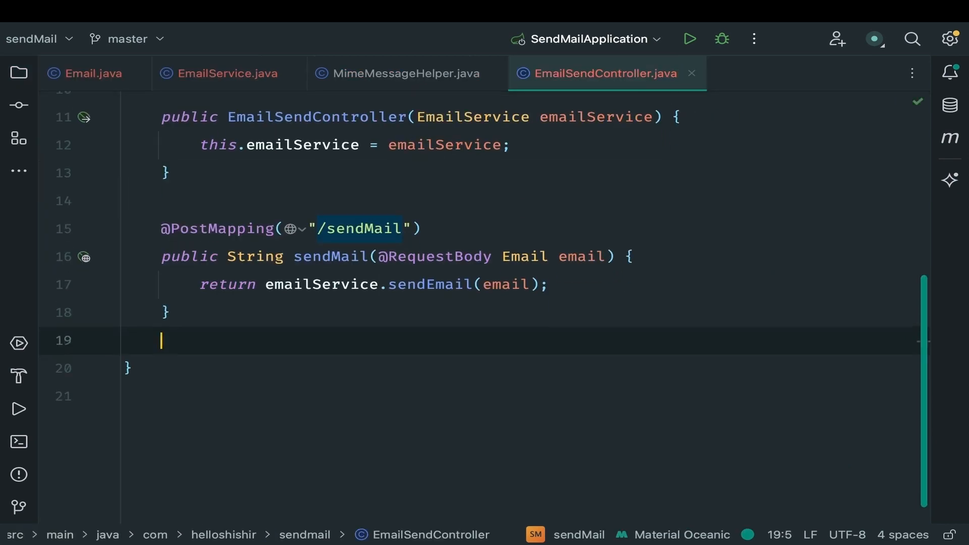
{"action": "type", "text": "@PostMapping(\"/send"}
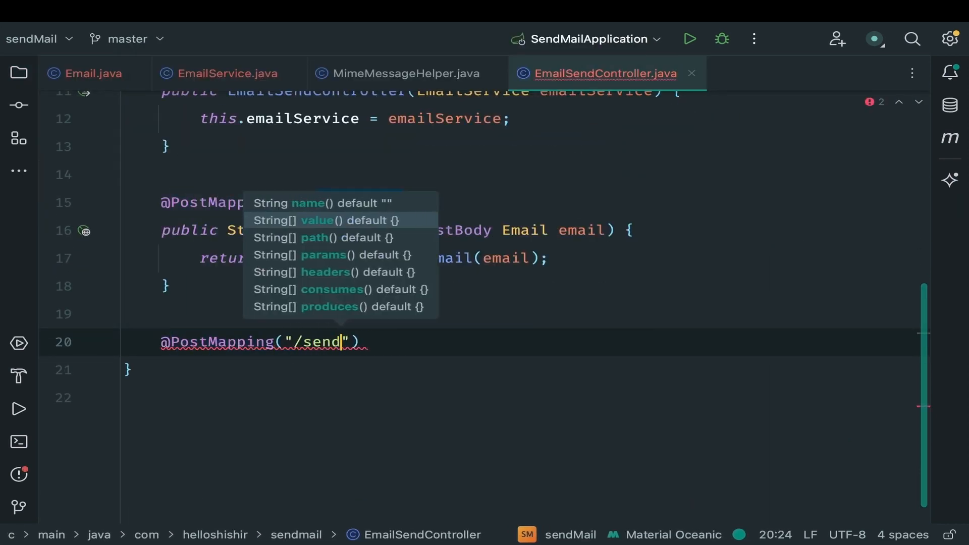
{"action": "type", "text": "MailWithAttachment"}
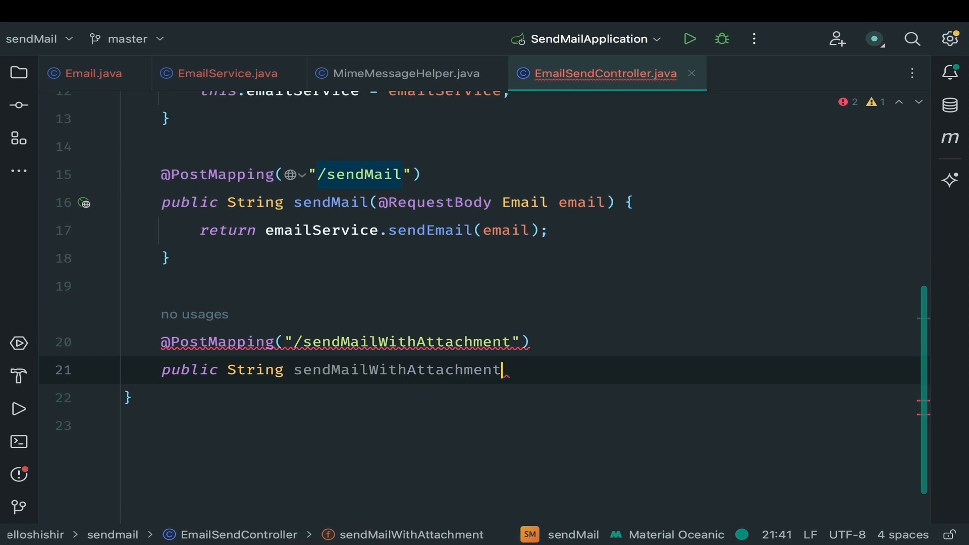
{"action": "type", "text": "(@ModelAttribute"}
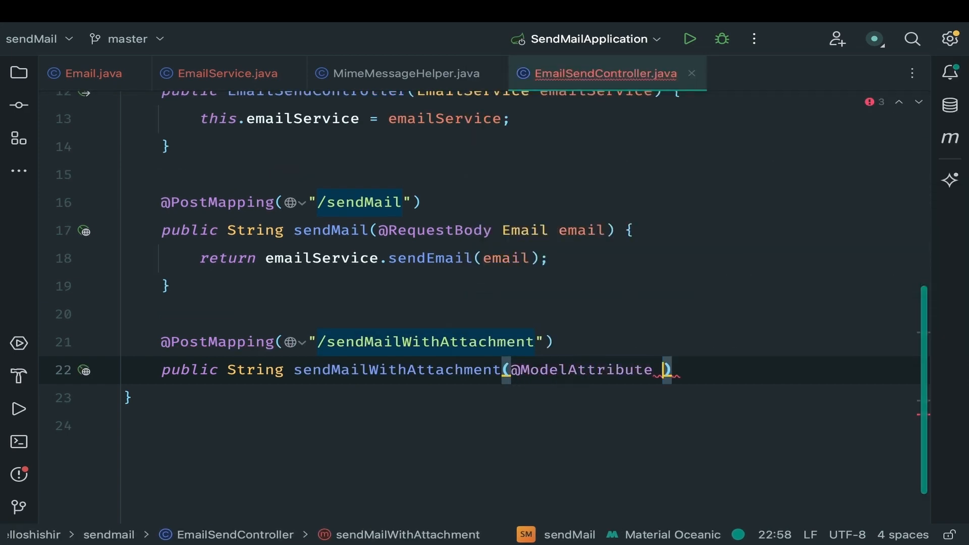
{"action": "type", "text": "Email email"}
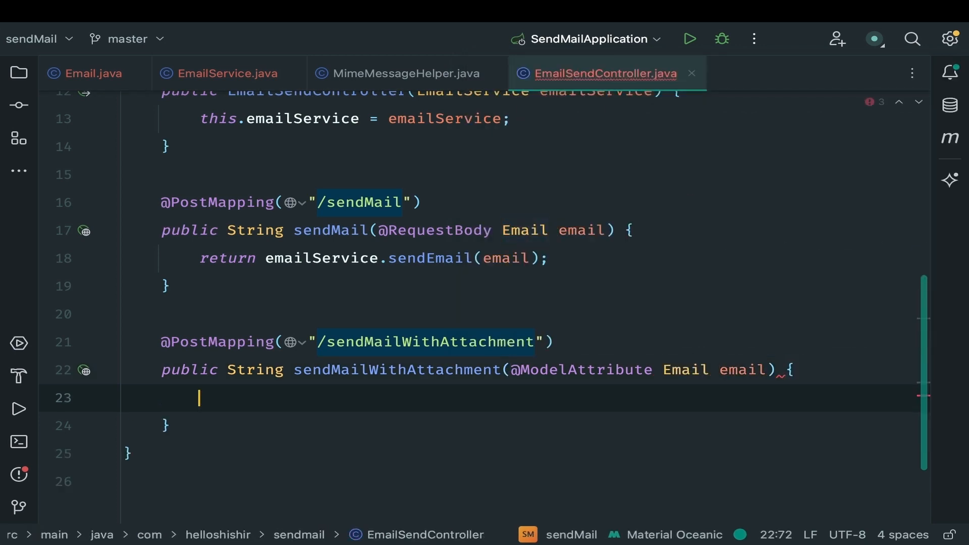
{"action": "type", "text": "return"}
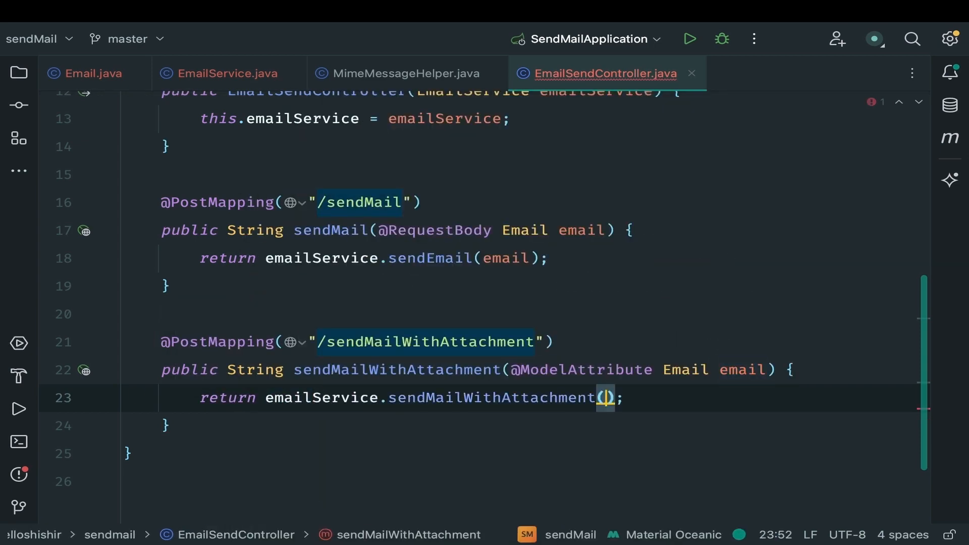
{"action": "type", "text": "email"}
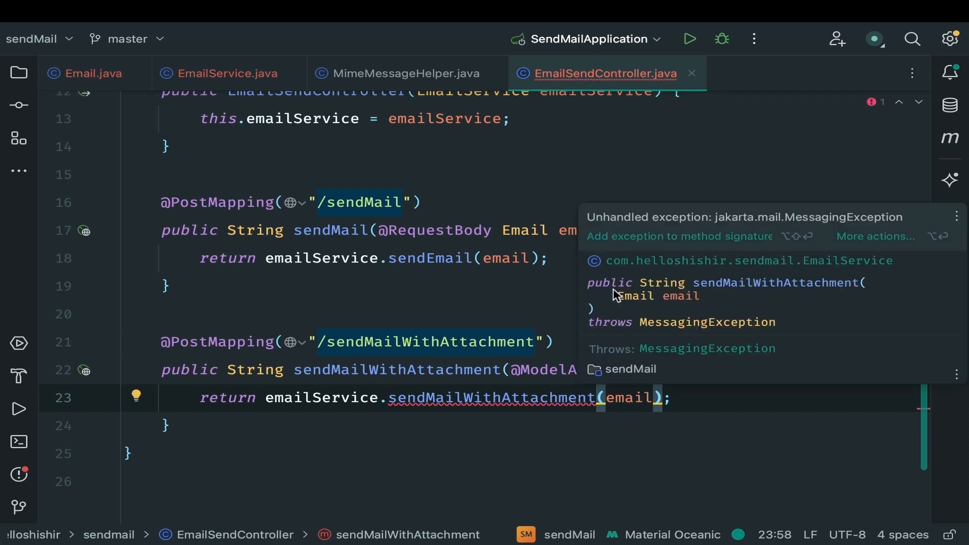
Add throws MessagingException to the new endpoint and run the Spring Boot application.
{"action": "left_click", "coordinate": [678, 236]}
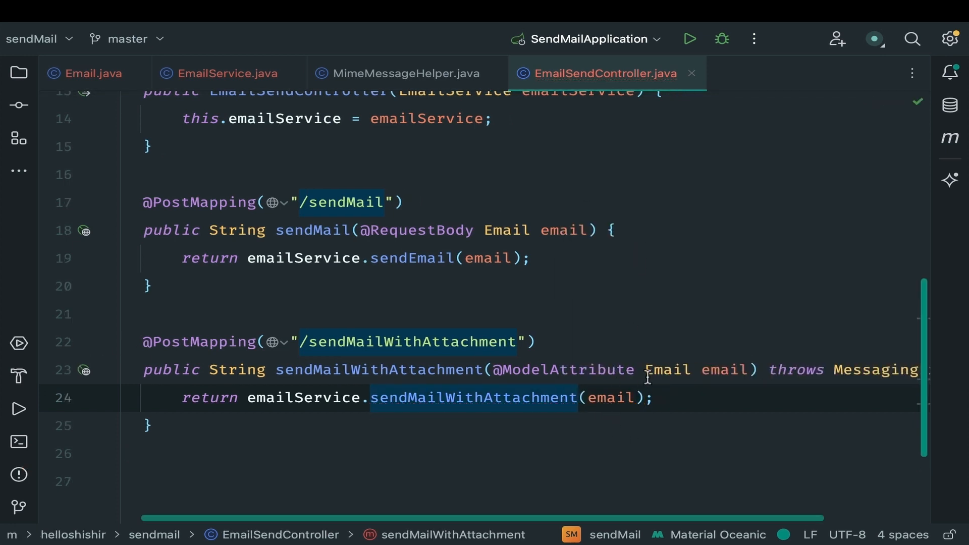
{"action": "scroll", "scroll_direction": "up", "scroll_amount": 3}
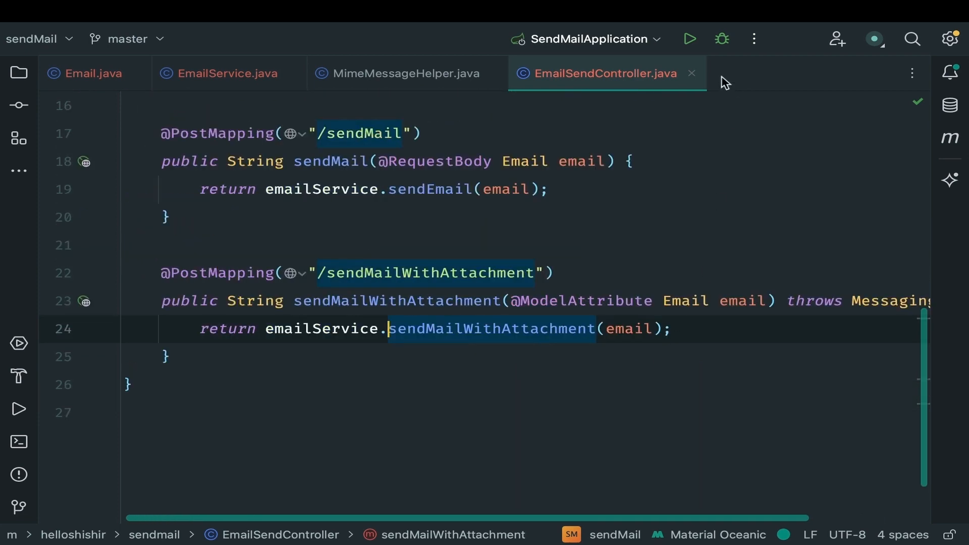
{"action": "mouse_move", "coordinate": [689, 38]}
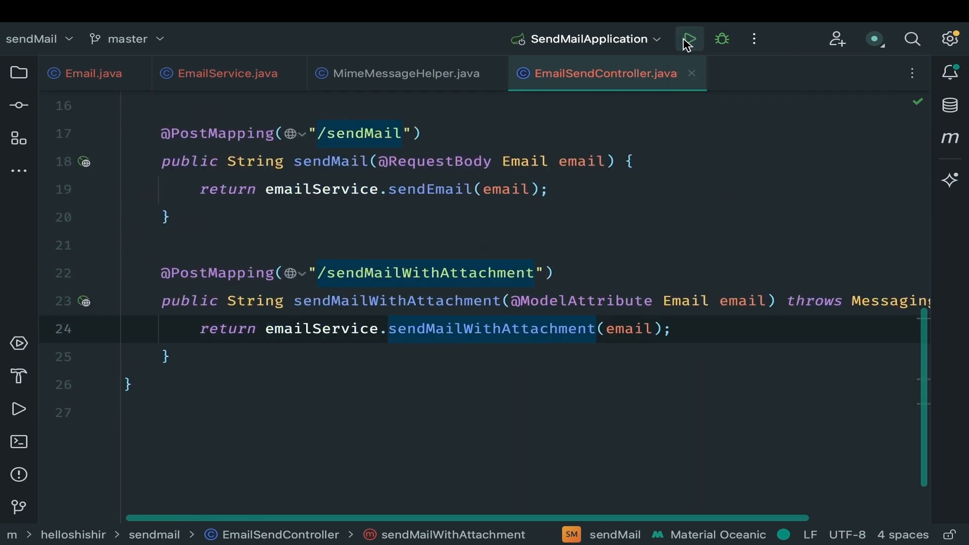
{"action": "left_click", "coordinate": [688, 38]}
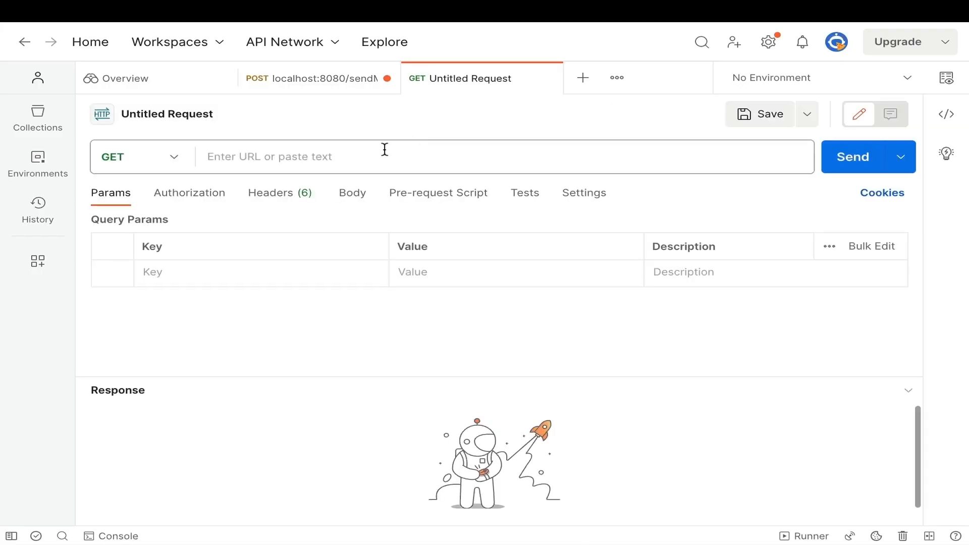
Point the Postman request at localhost:8080/sendMailWithAttachment with a form-data body.
{"action": "left_click", "coordinate": [139, 157]}
{"action": "type", "text": "localhost:8080"}
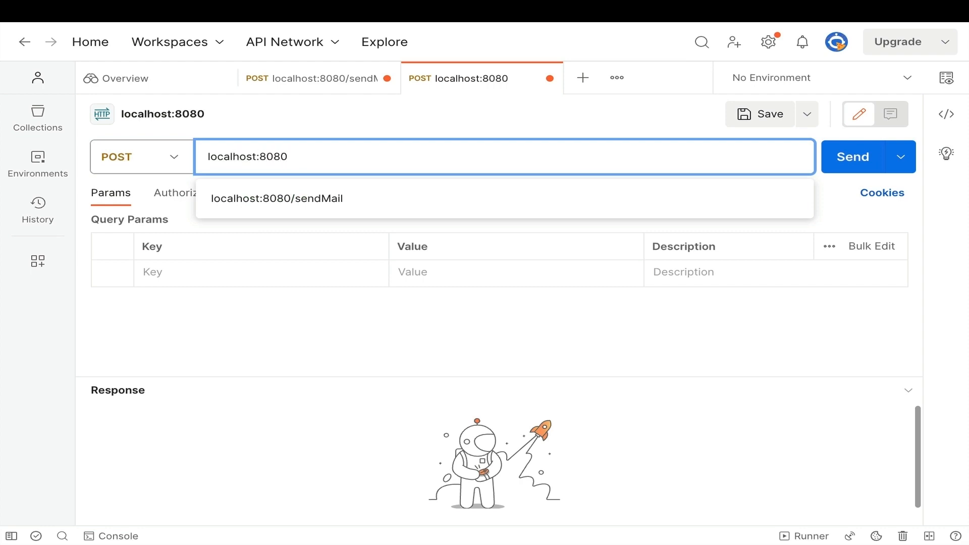
{"action": "type", "text": "/sendMailW"}
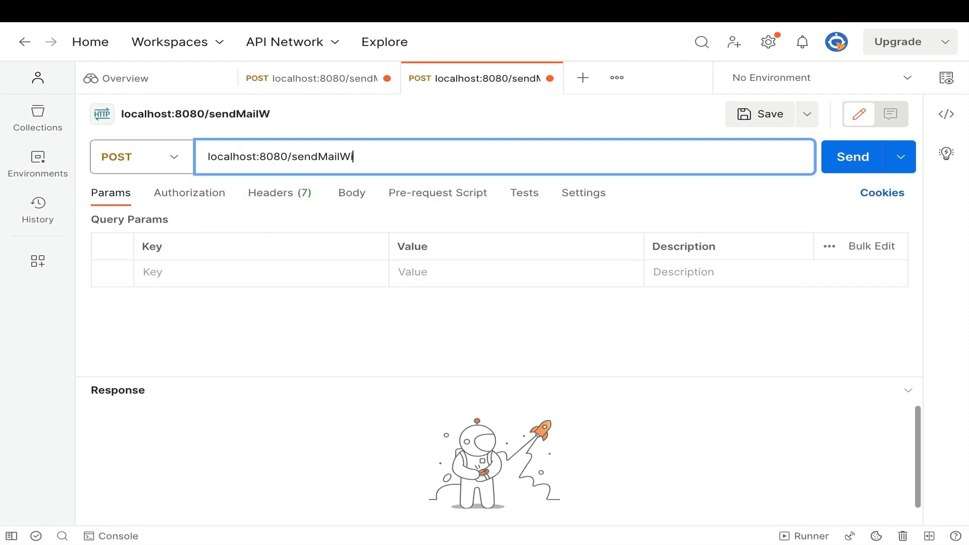
{"action": "type", "text": "ithAttachment"}
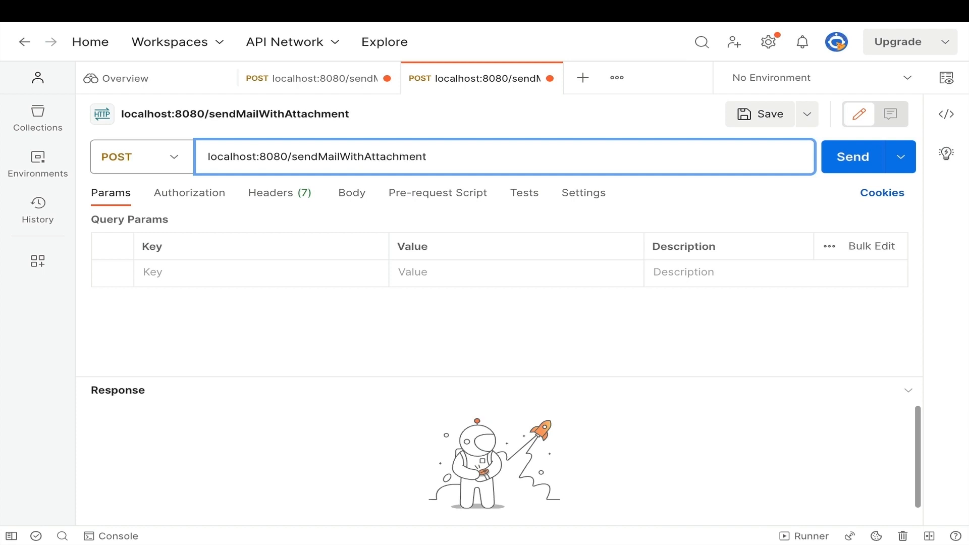
{"action": "left_click", "coordinate": [351, 192]}
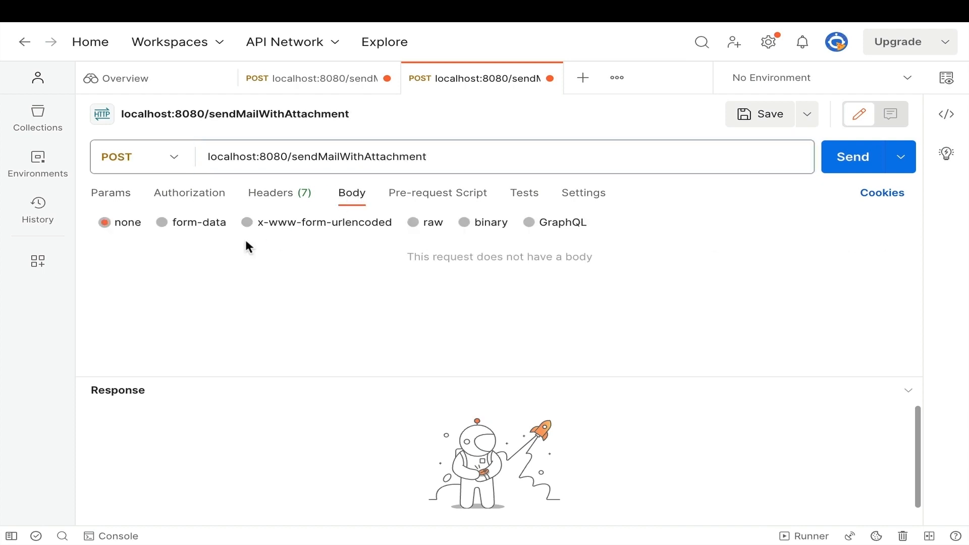
{"action": "left_click", "coordinate": [162, 222]}
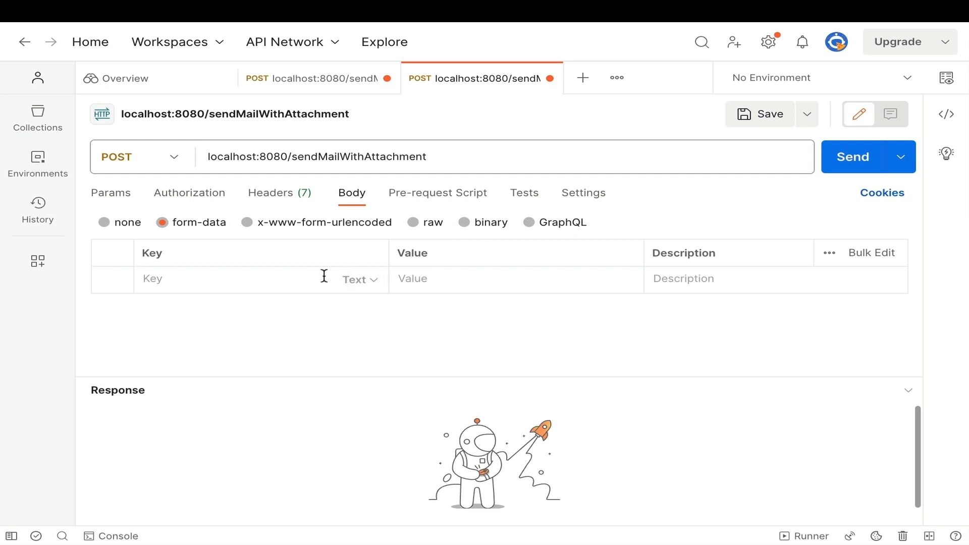
Add form-data keys recipient, subject "Email with attachment", message and attachment.
{"action": "type", "text": "r"}
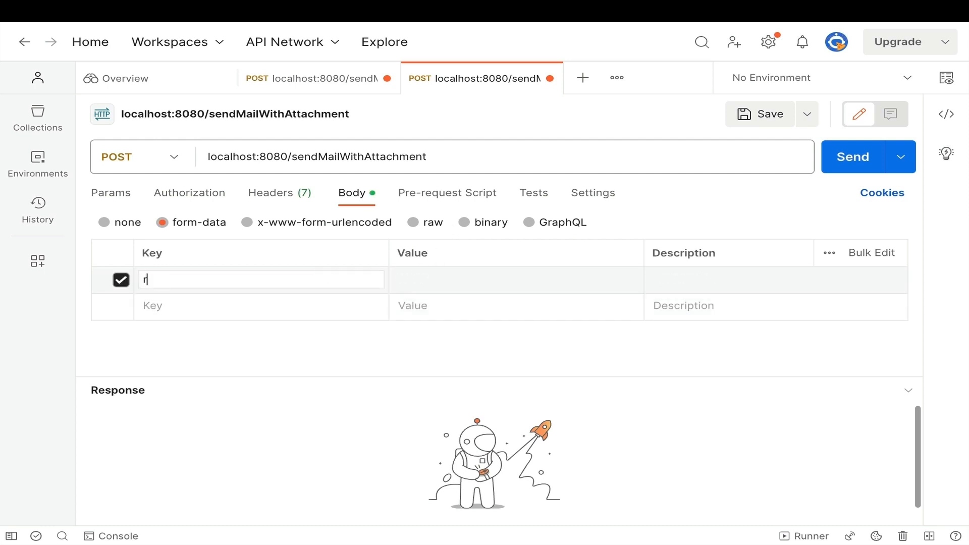
{"action": "type", "text": "ecipient"}
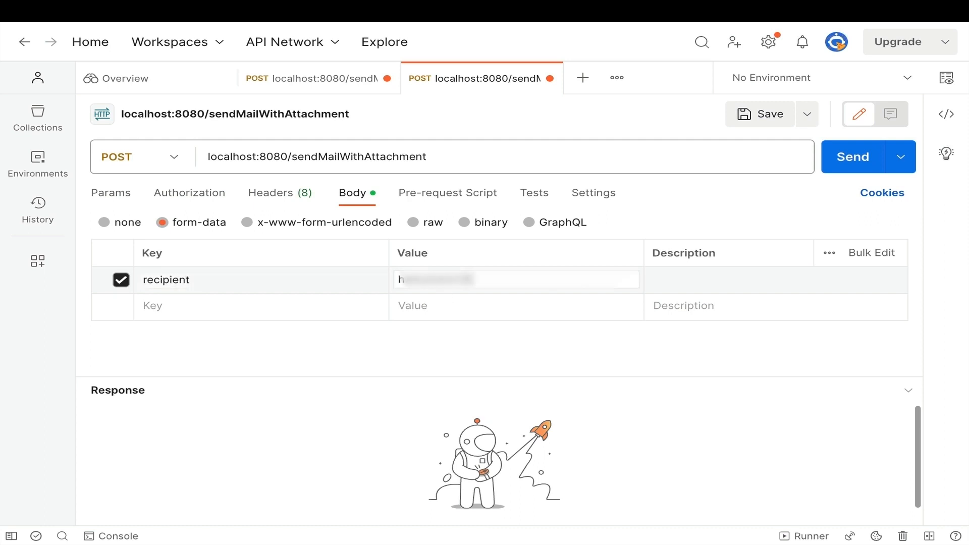
{"action": "type", "text": "Email"}
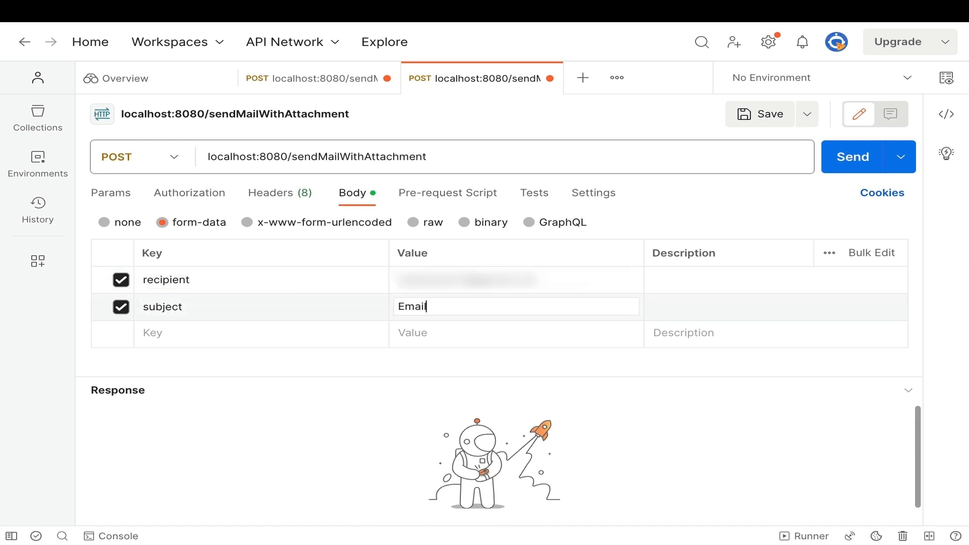
{"action": "type", "text": "message"}
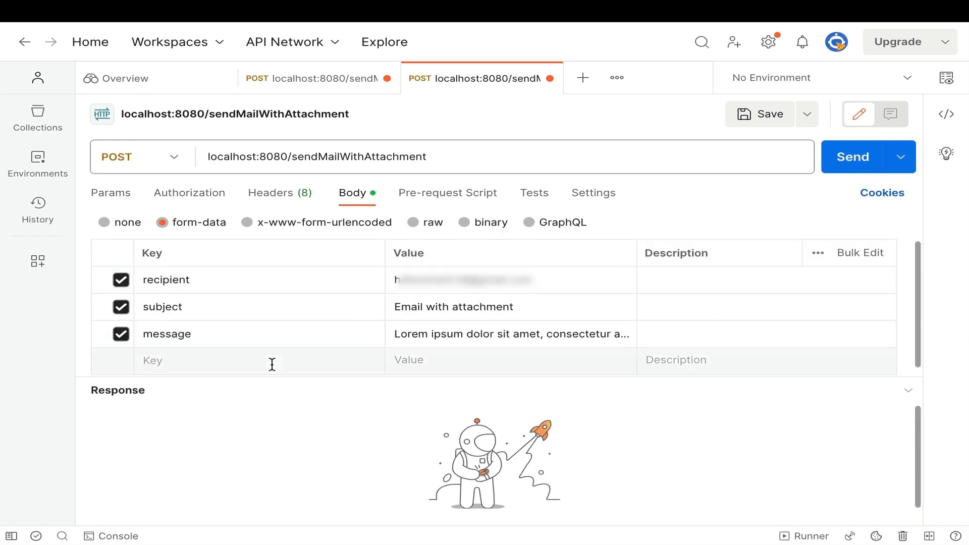
{"action": "type", "text": "attachment"}
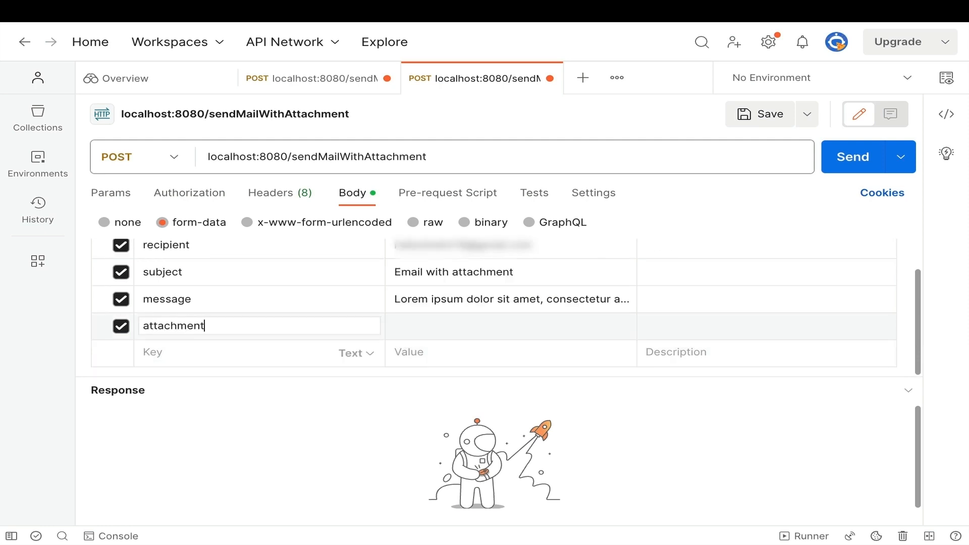
{"action": "left_click", "coordinate": [355, 335]}
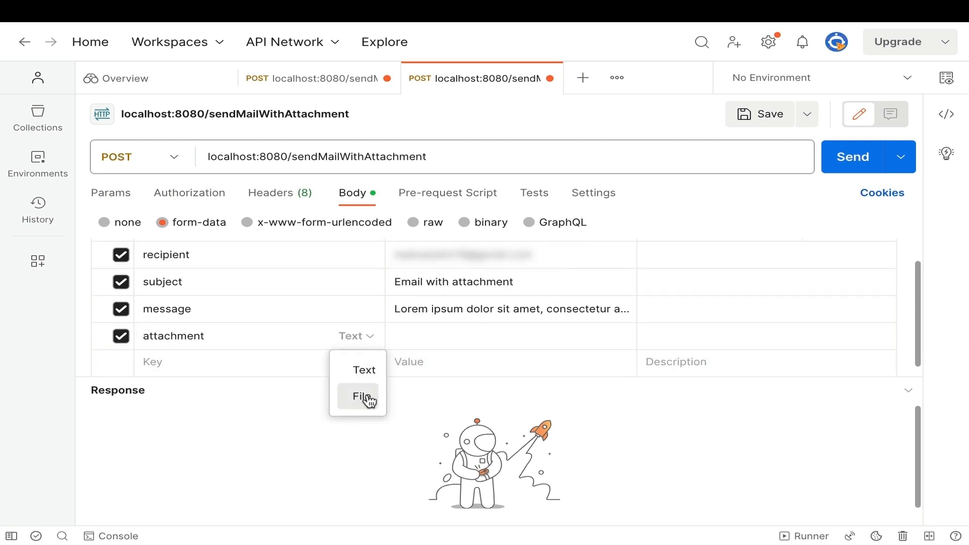
Attach SAM_5078.jpg as a file to the attachment field and send the request.
{"action": "left_click", "coordinate": [360, 396]}
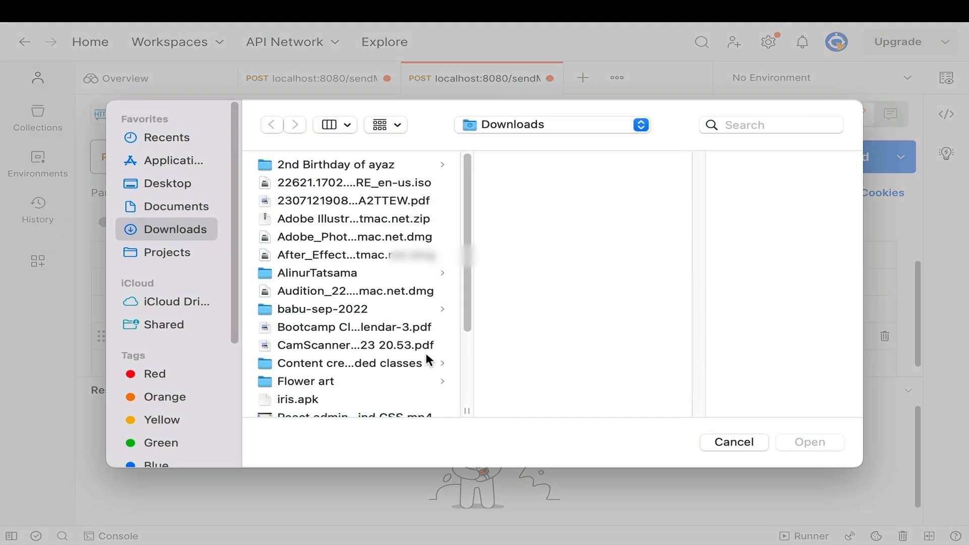
{"action": "scroll", "scroll_direction": "down", "scroll_amount": 3}
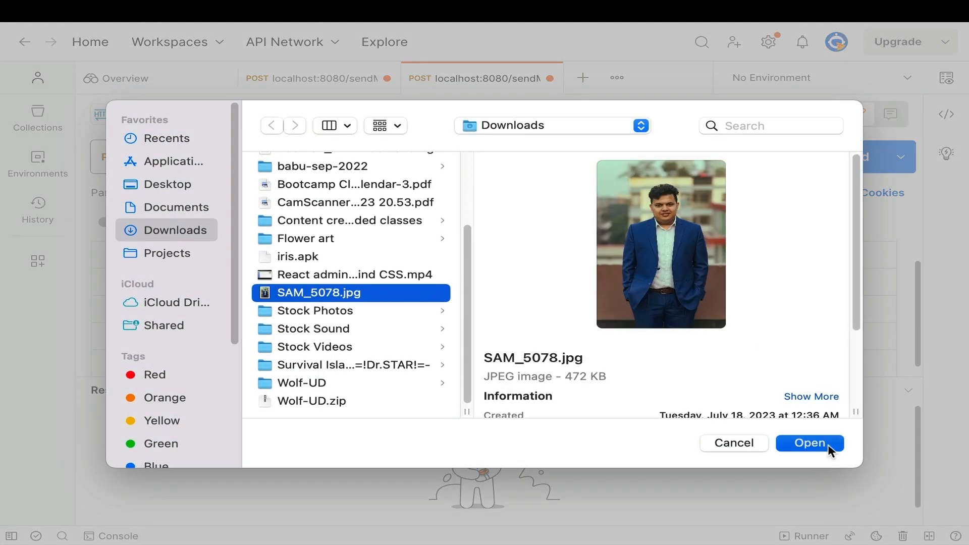
{"action": "left_click", "coordinate": [809, 443]}
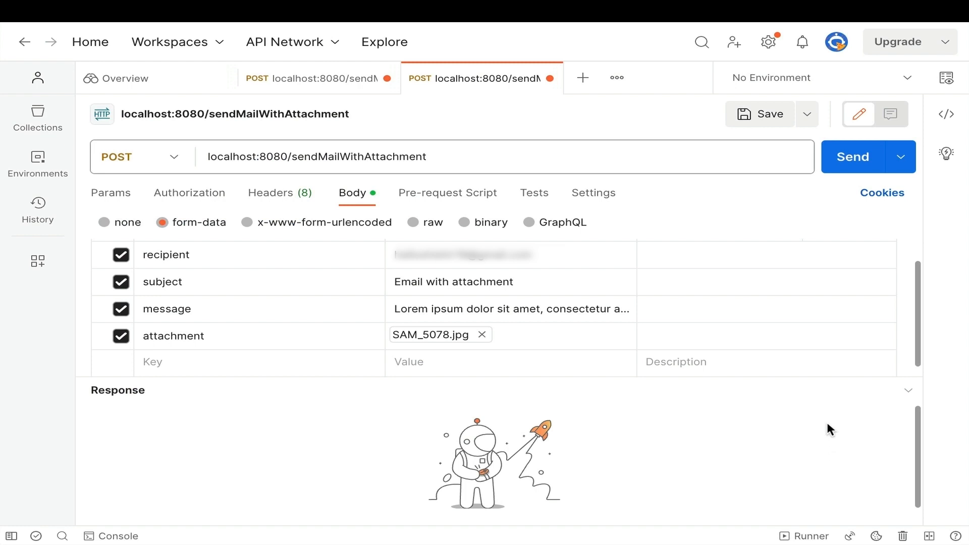
{"action": "left_click", "coordinate": [852, 156]}
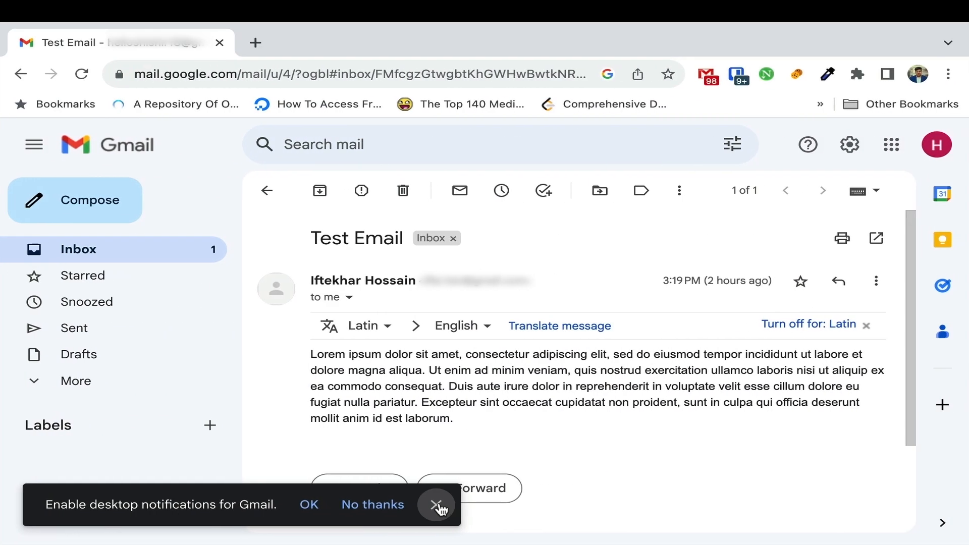
Open the "Email with attachment" message in Gmail and view the SAM_5078.jpg attachment.
{"action": "left_click", "coordinate": [266, 190]}
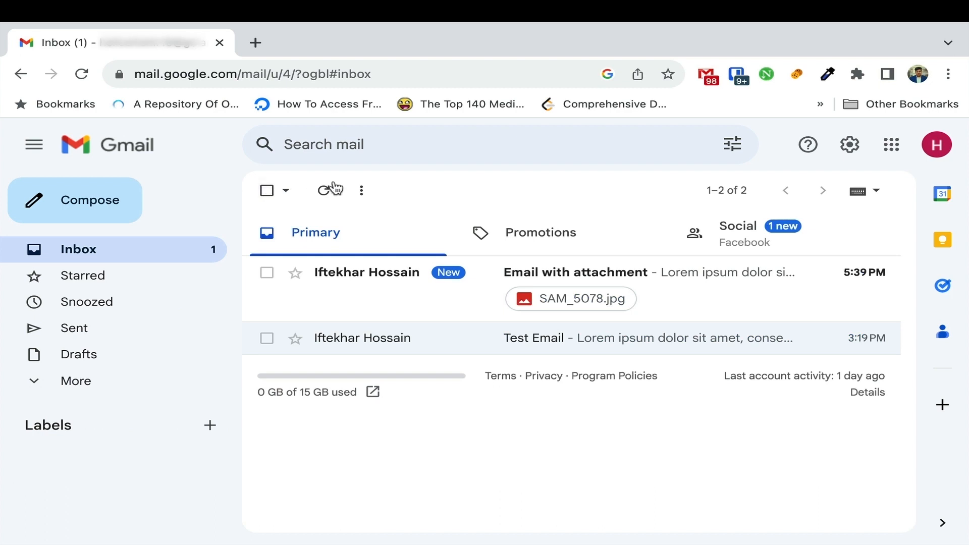
{"action": "mouse_move", "coordinate": [375, 281]}
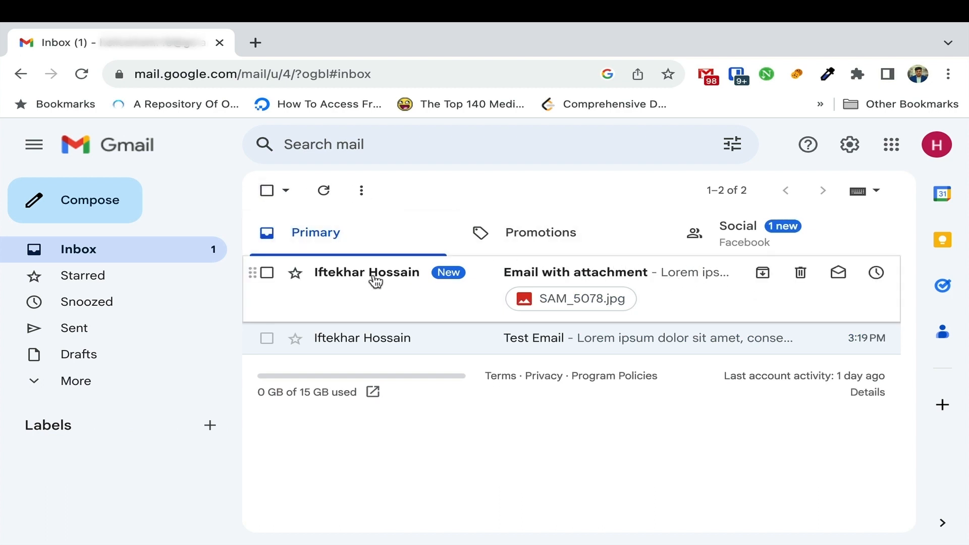
{"action": "left_click", "coordinate": [575, 272]}
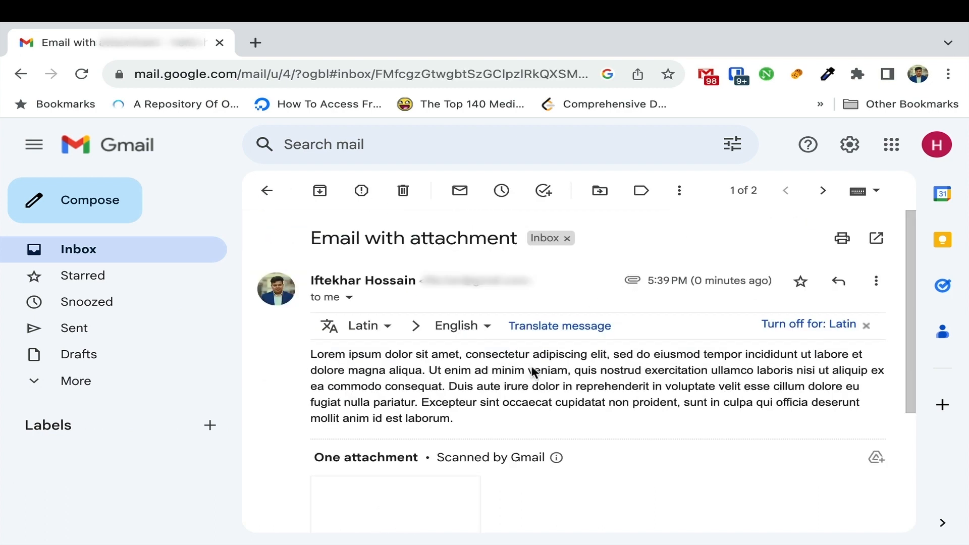
{"action": "left_click", "coordinate": [394, 504]}
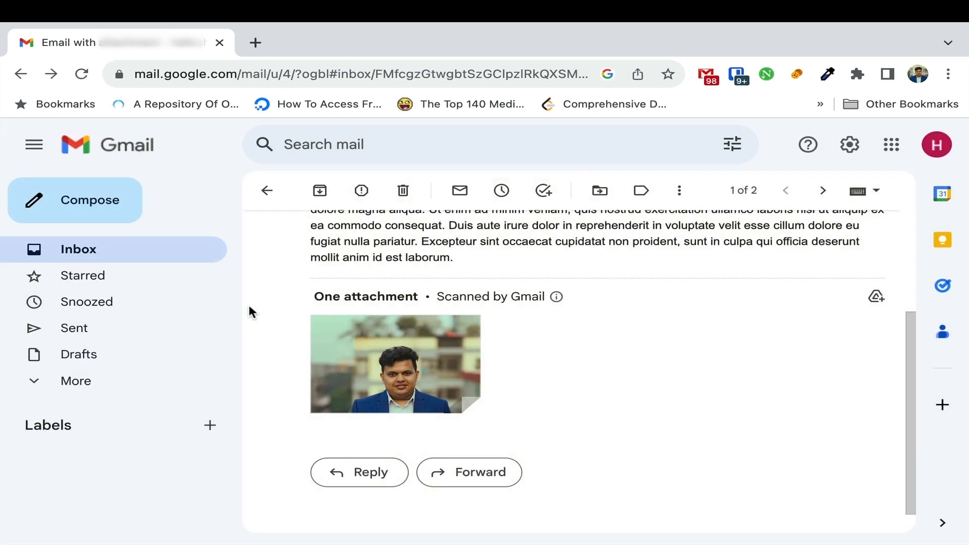
{"action": "scroll", "scroll_direction": "up", "scroll_amount": 3}
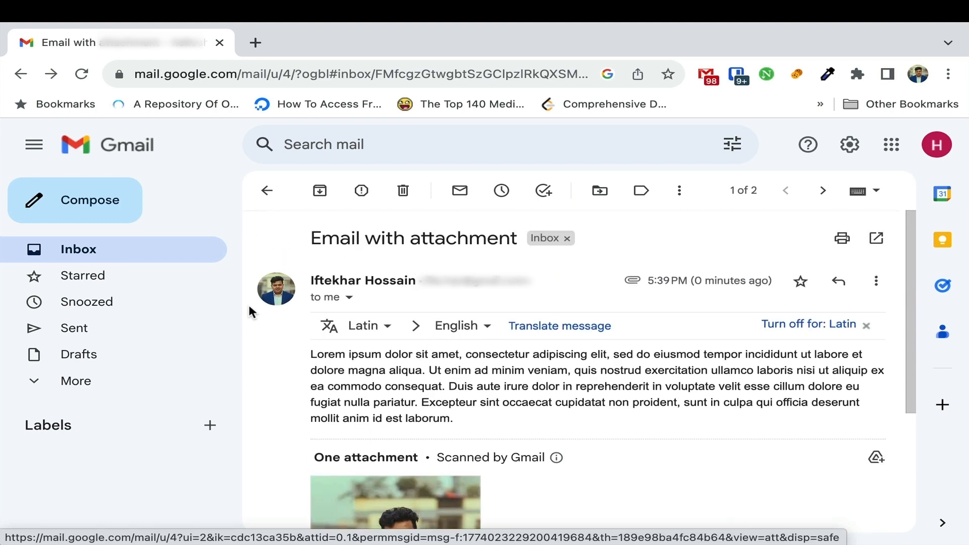
{"action": "scroll", "scroll_direction": "down", "scroll_amount": 3}
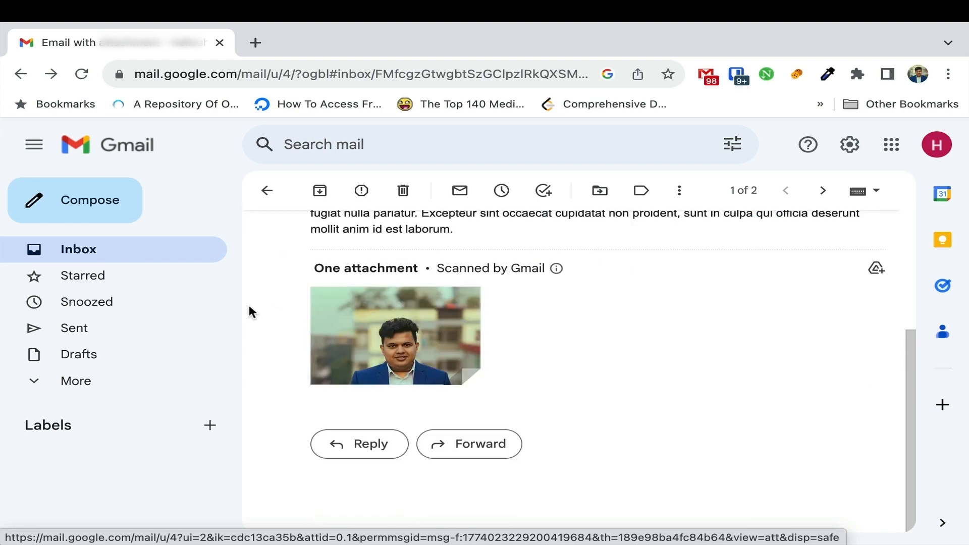
{"action": "mouse_move", "coordinate": [343, 325]}
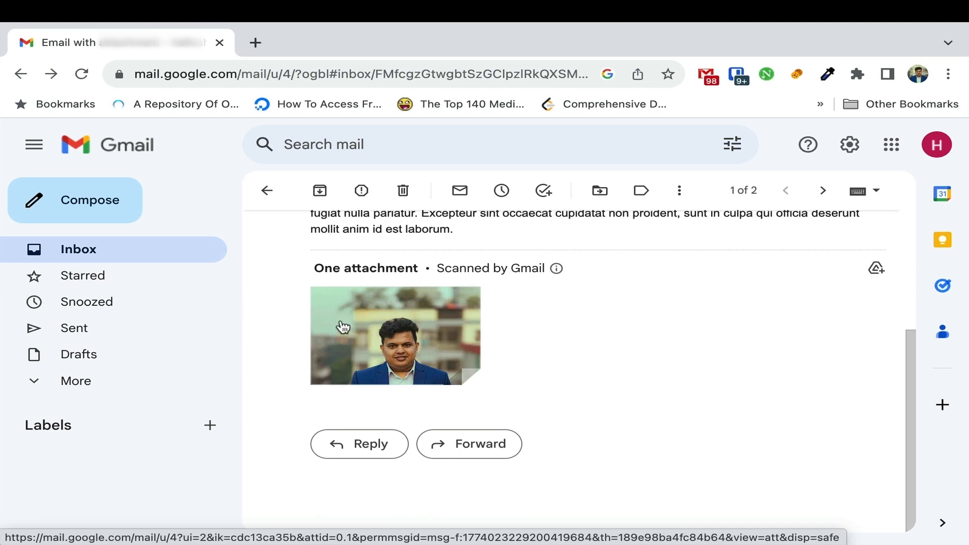